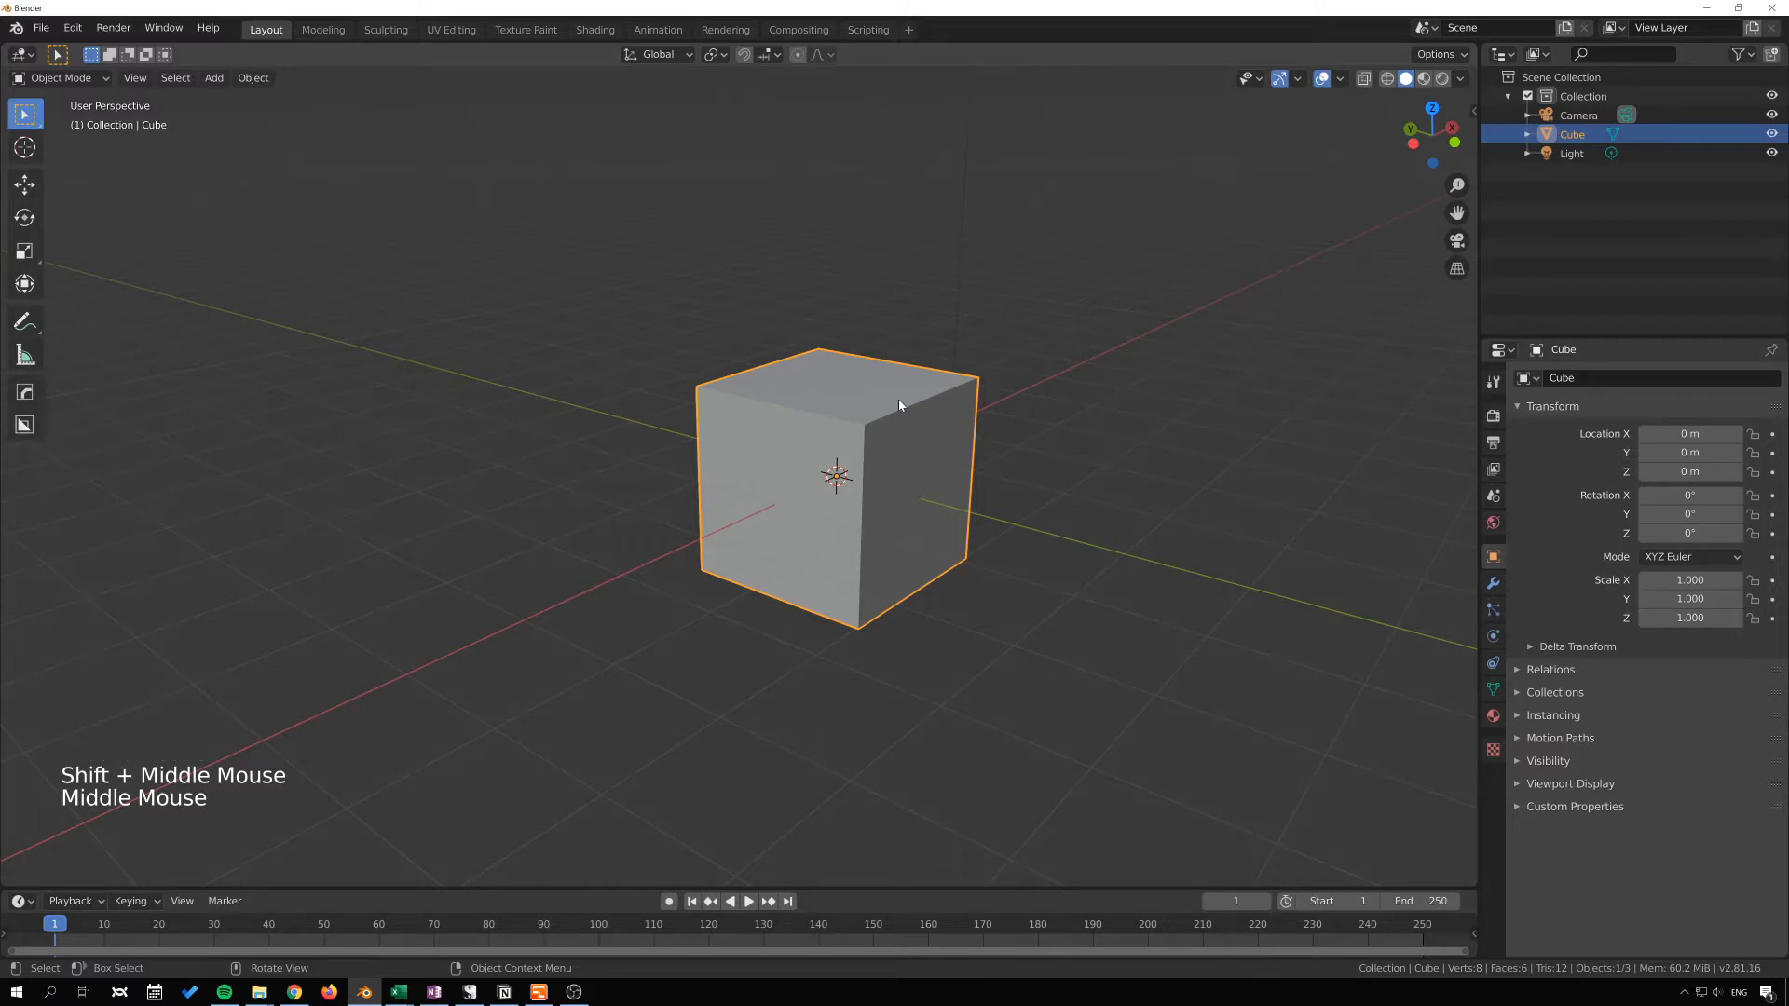
# Step: Orbit around the default cube and enter Edit Mode on it
pyautogui.moveTo(902, 404); pyautogui.dragTo(796, 522)
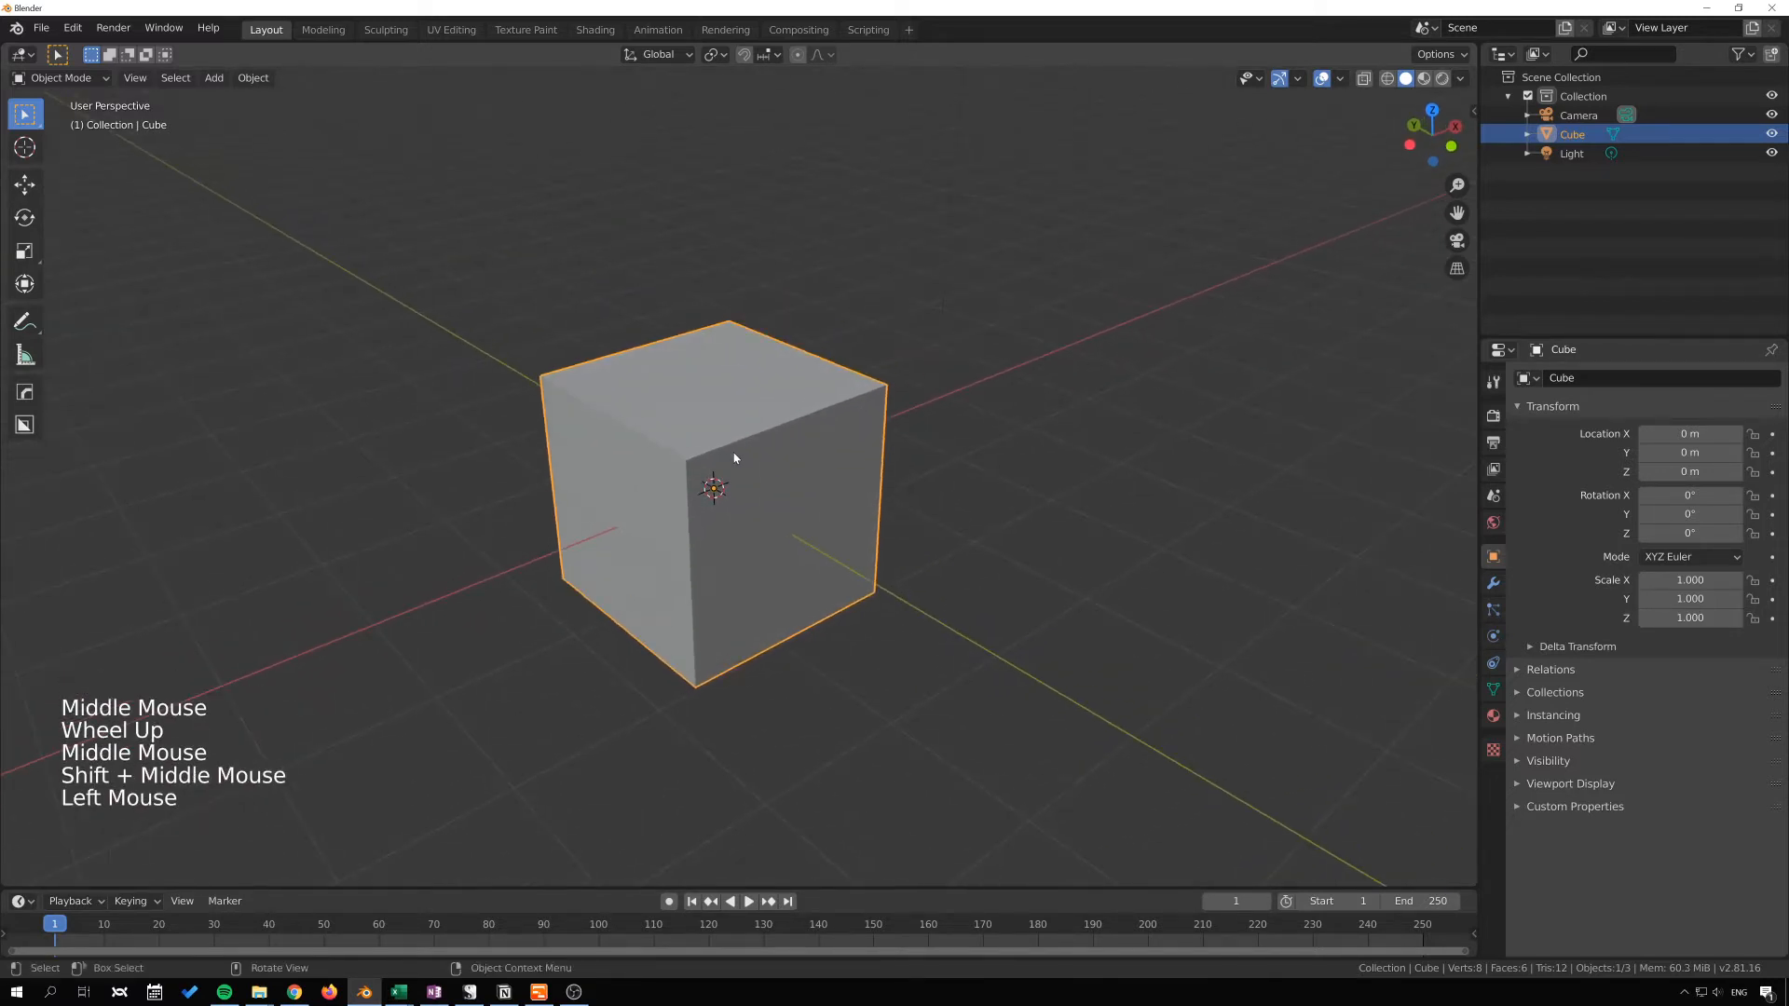
pyautogui.press('Tab')
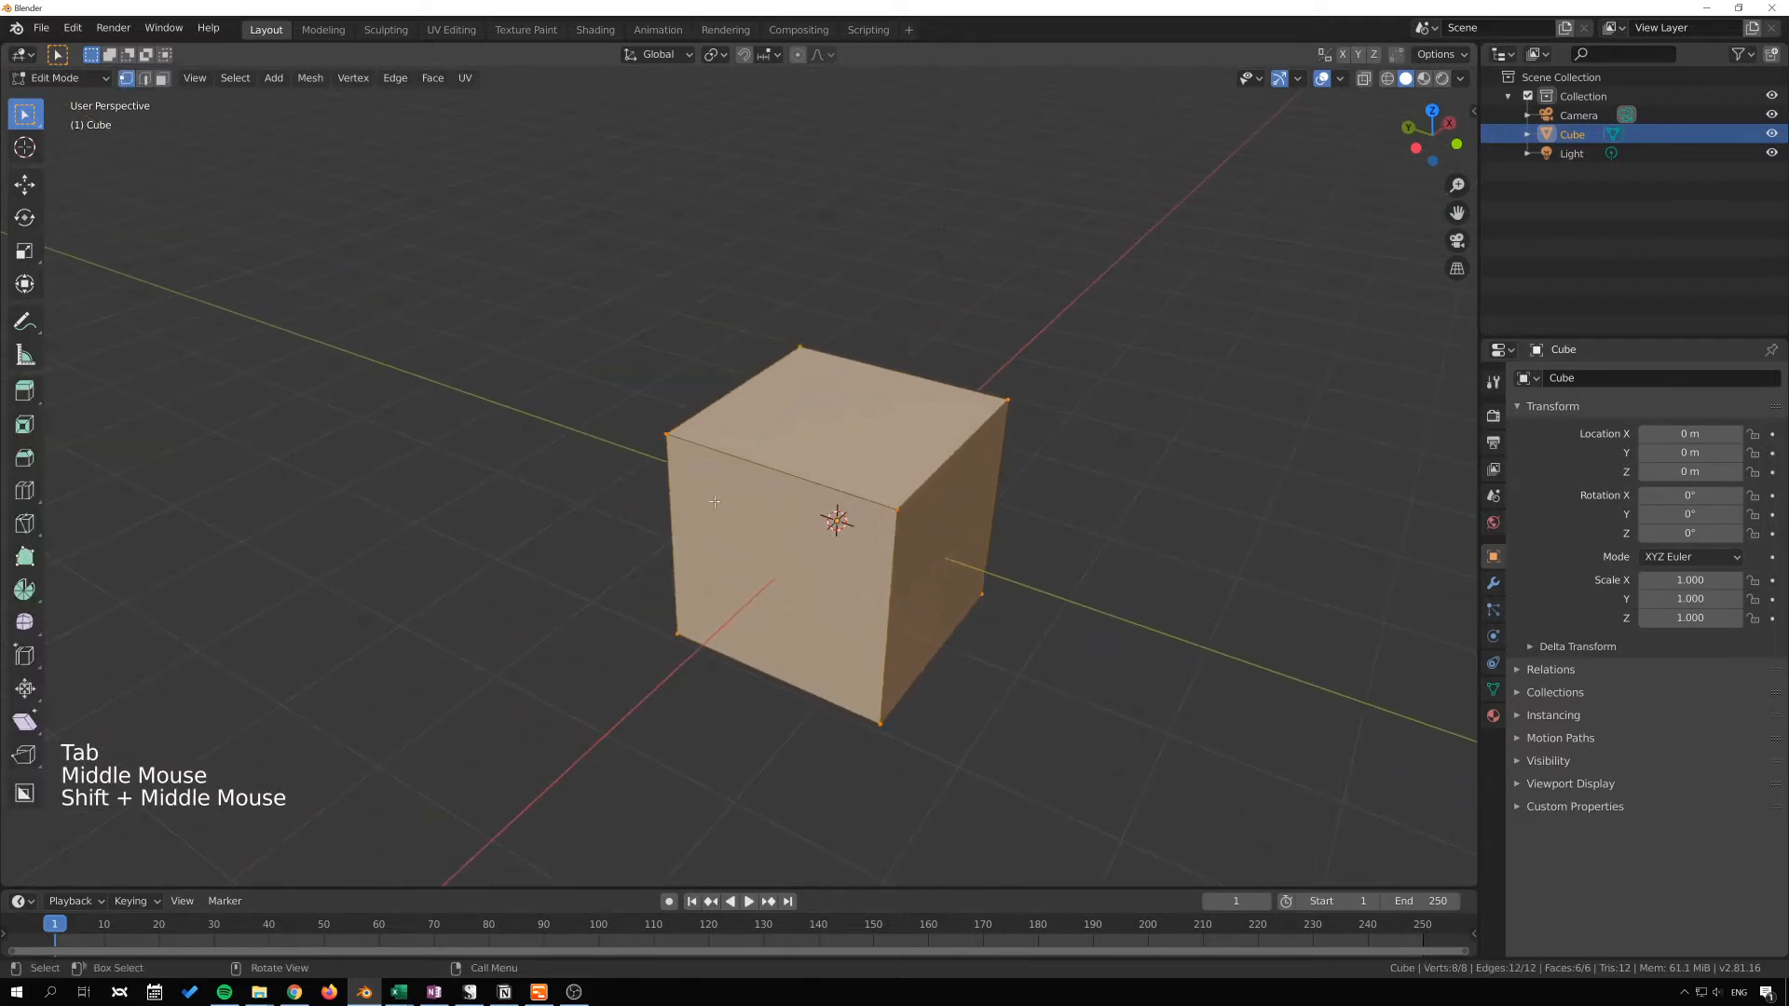
# Step: Switch to face selection and undo the inset back to the plain six-faced cube
pyautogui.click(162, 54)
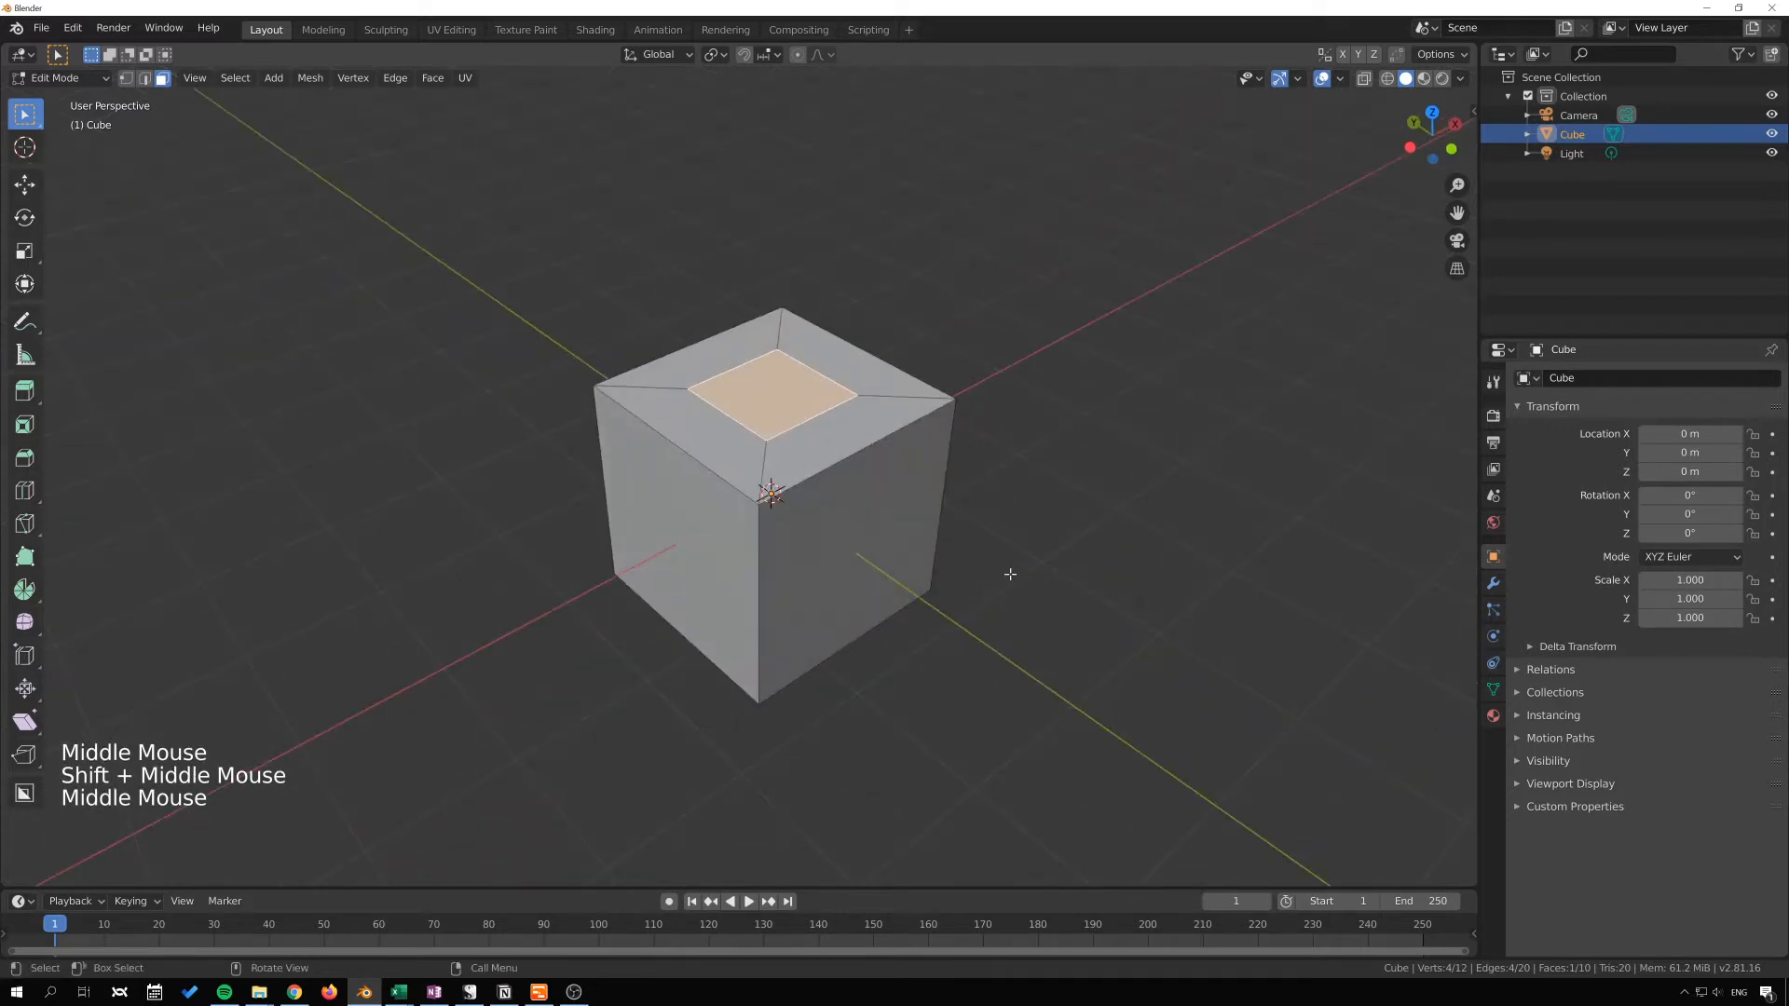
pyautogui.press('ctrl+z')
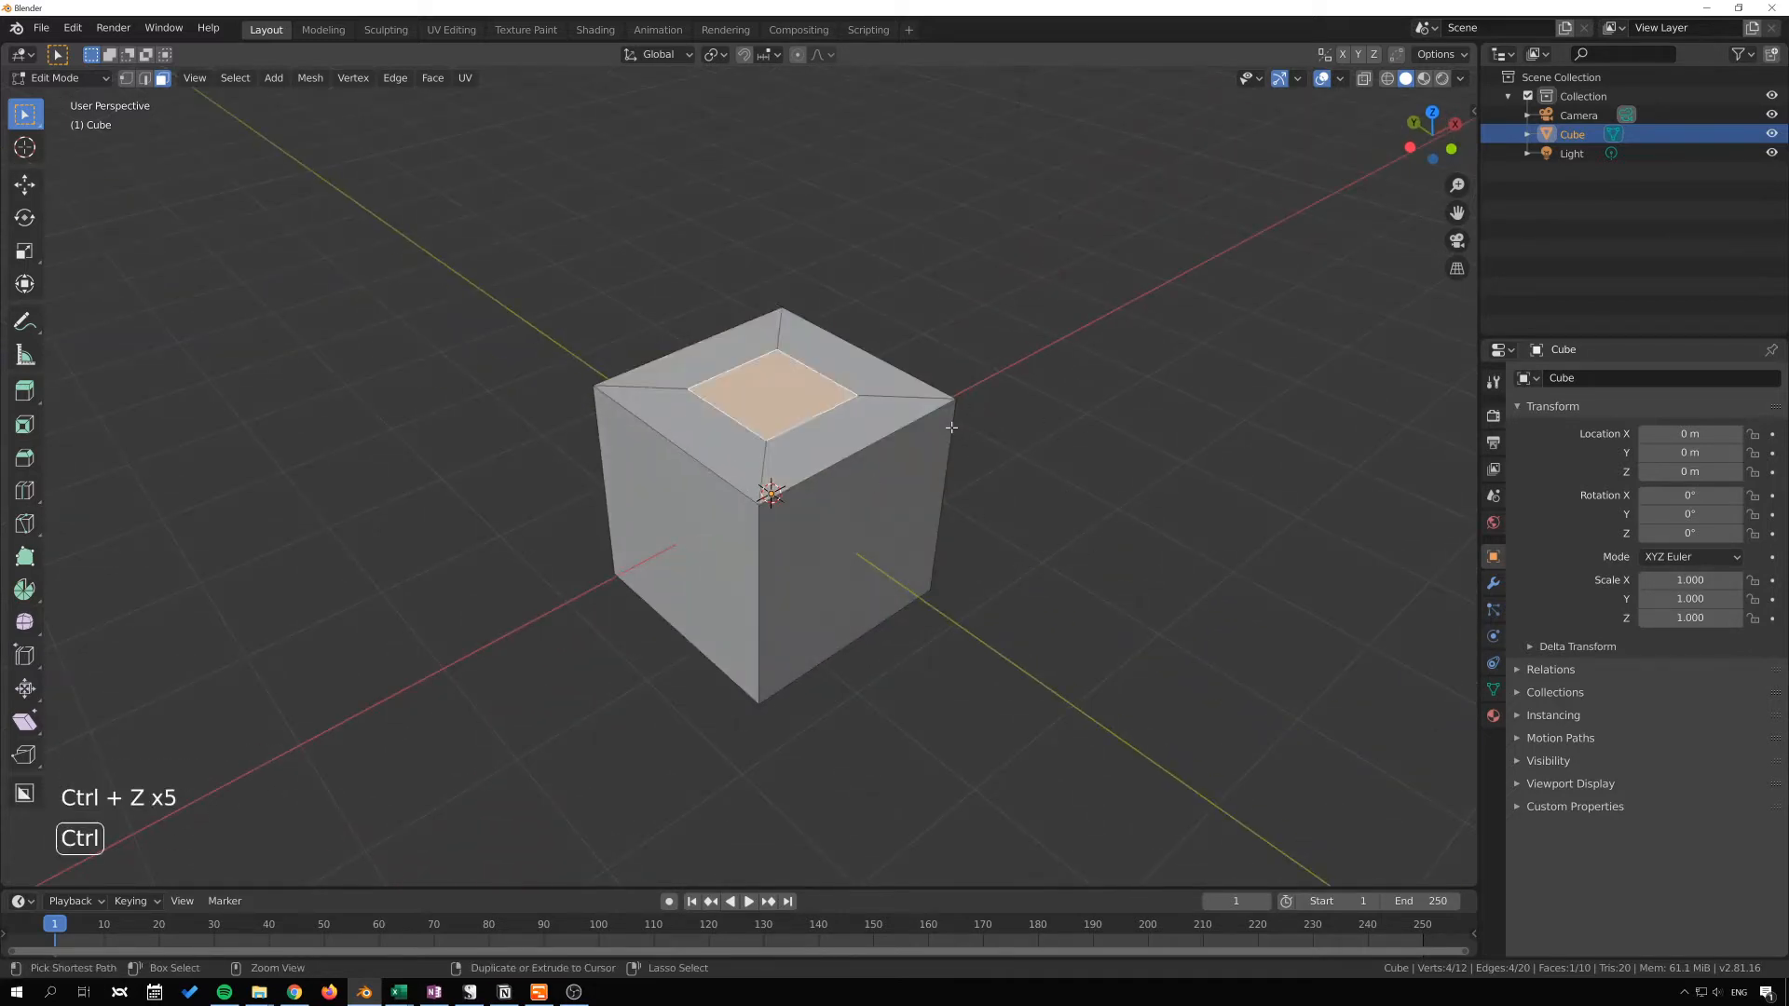
pyautogui.press('ctrl+z')
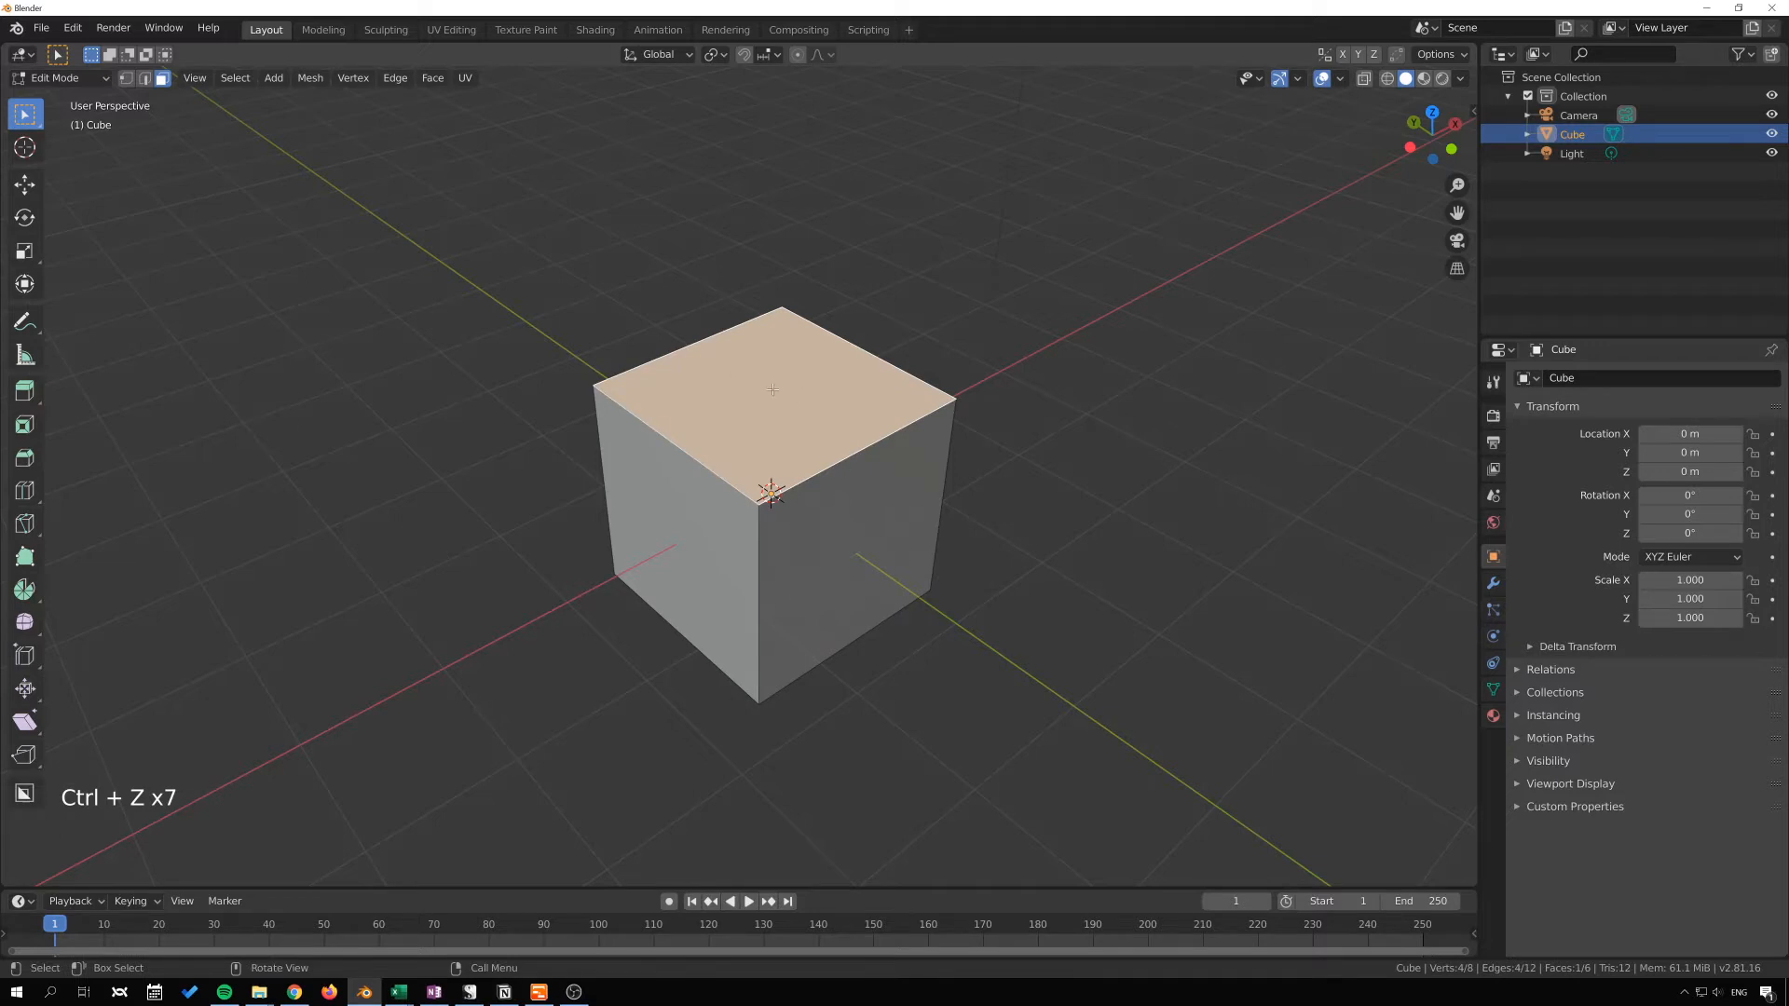
pyautogui.moveTo(835, 449)
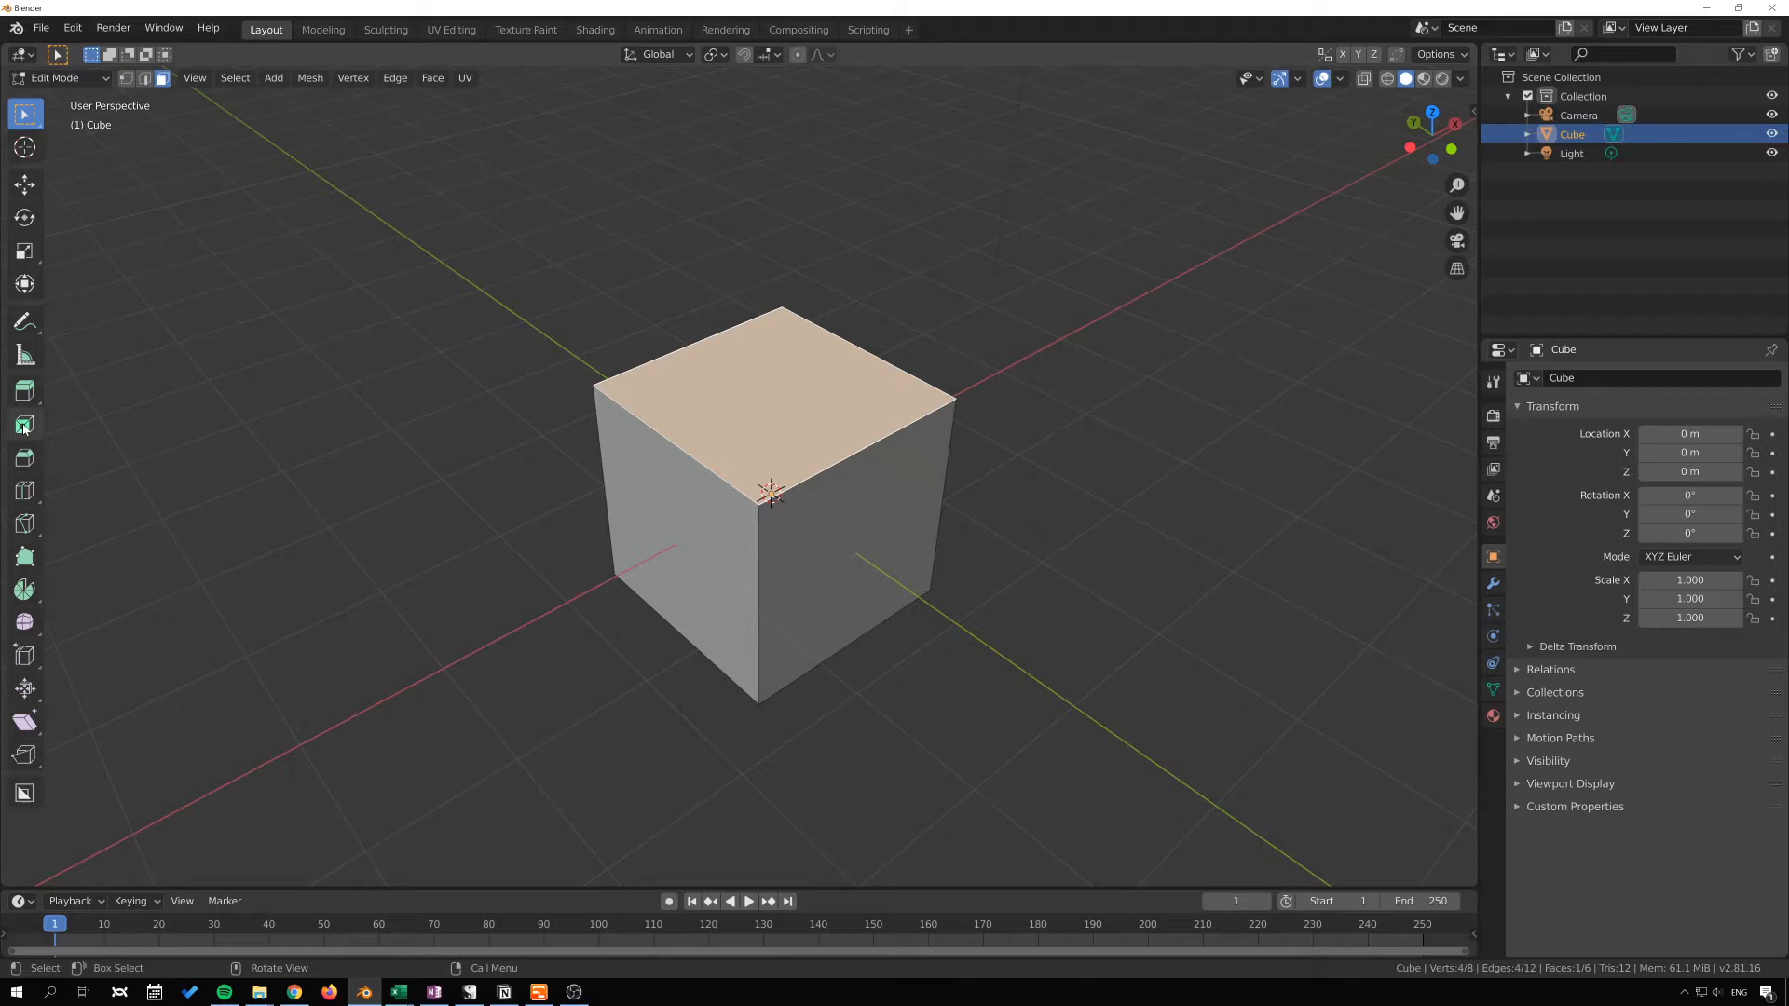
# Step: Inset the cube's top face with the Inset Faces tool and confirm it
pyautogui.click(24, 425)
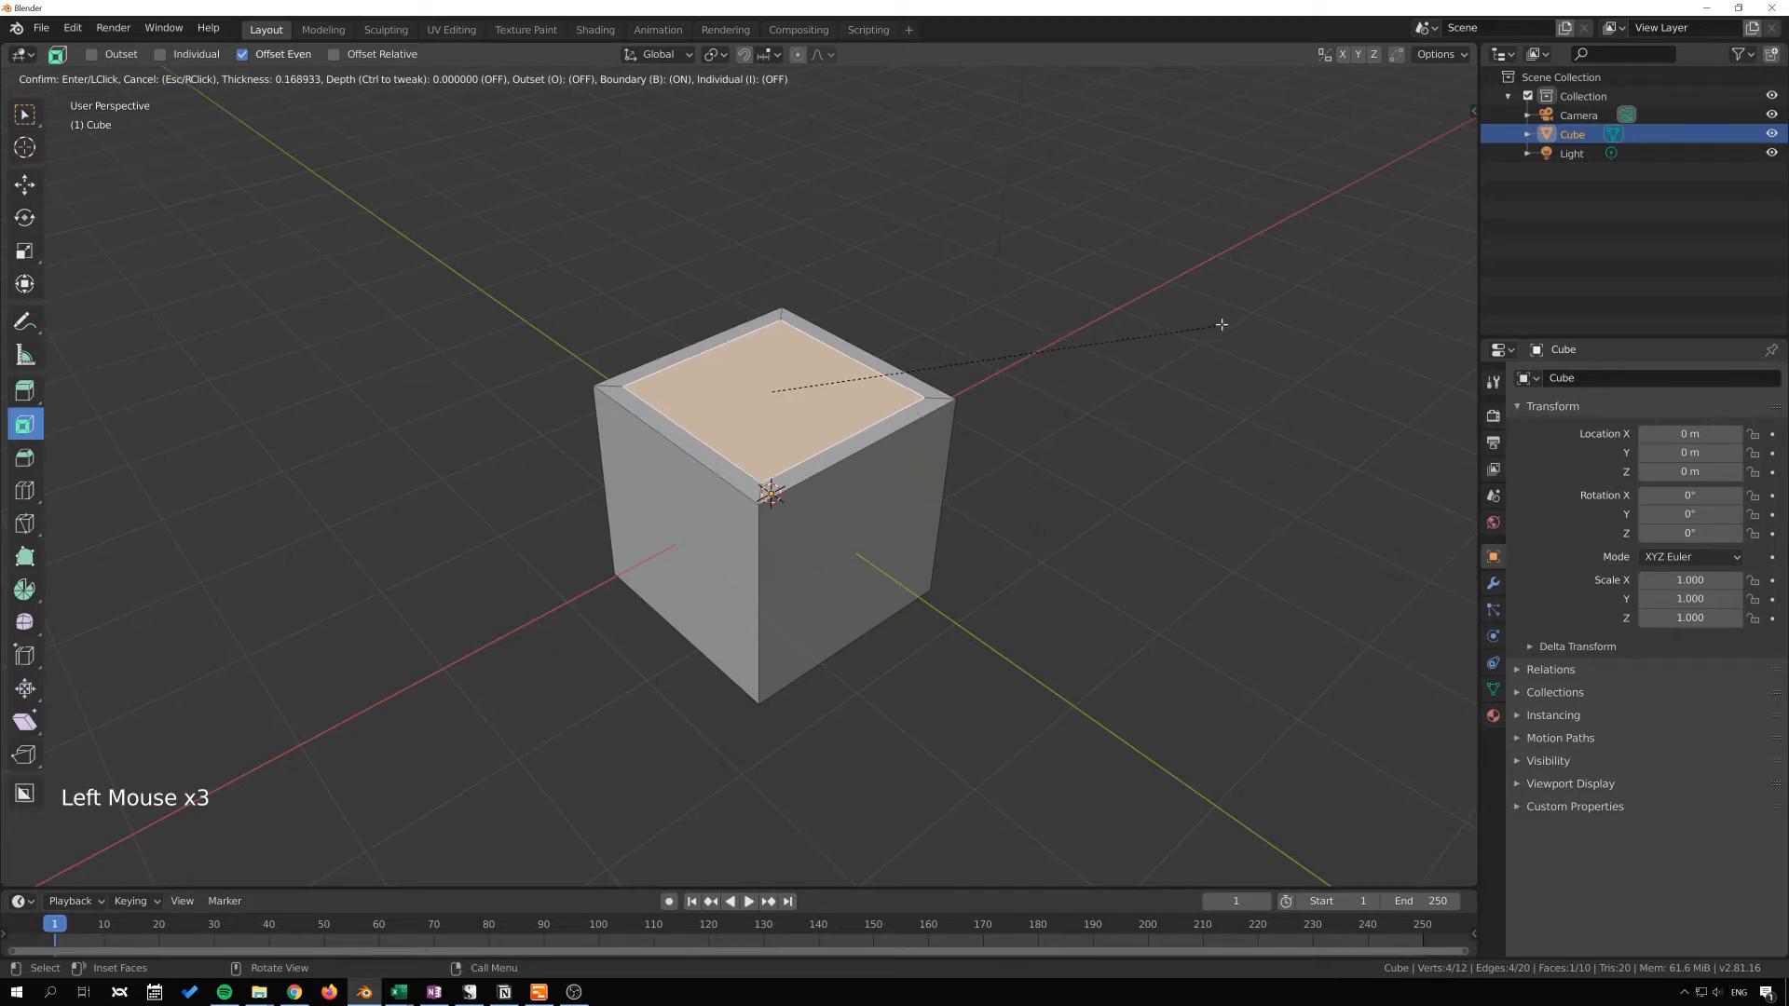
pyautogui.moveTo(1208, 328)
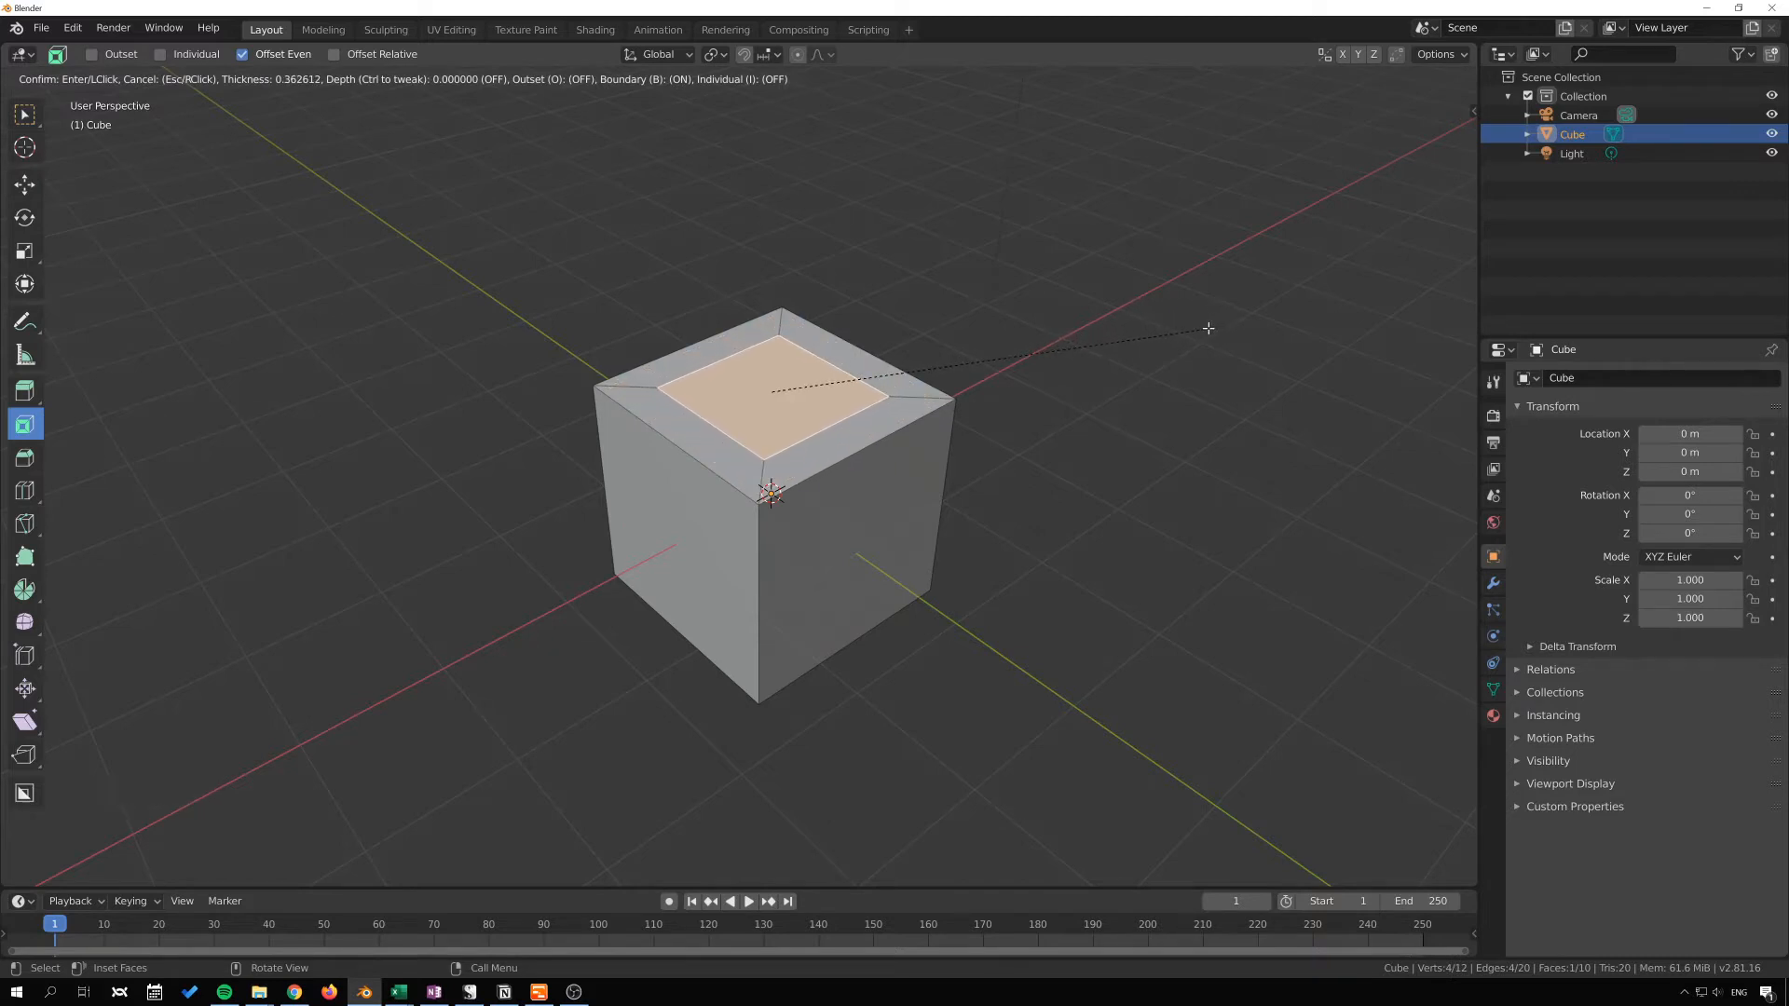
pyautogui.click(1207, 328)
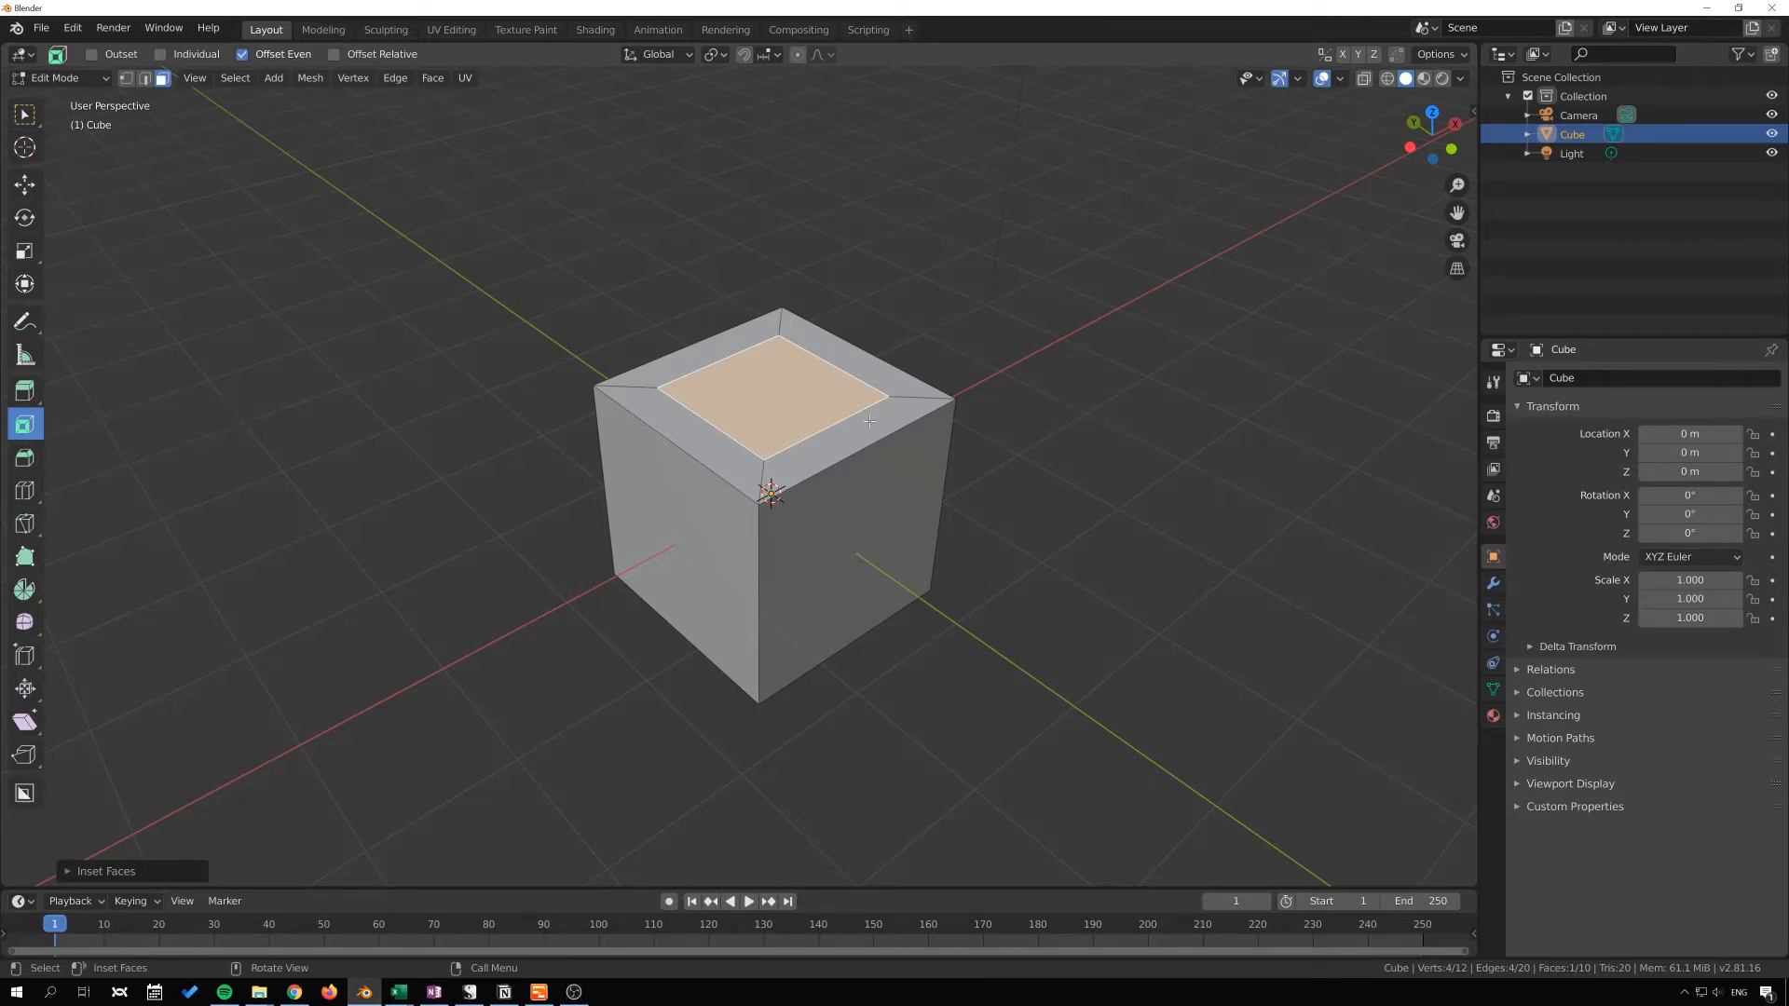
pyautogui.moveTo(1137, 352)
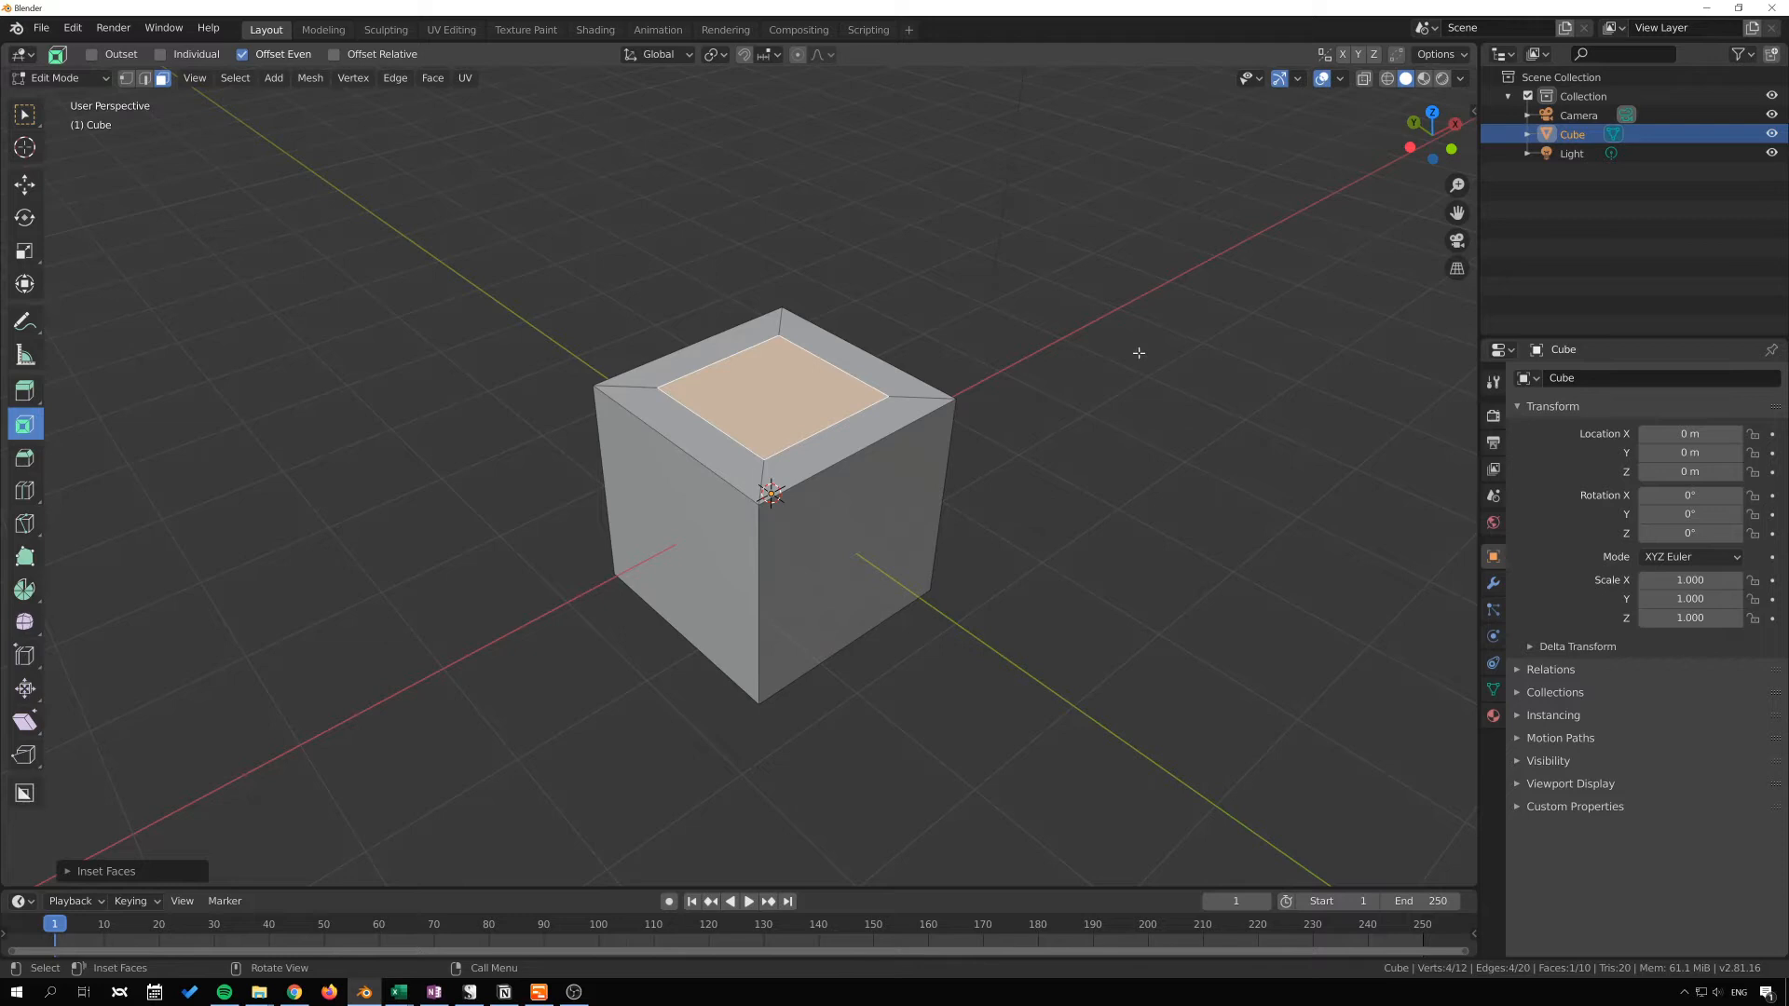
pyautogui.moveTo(727, 537)
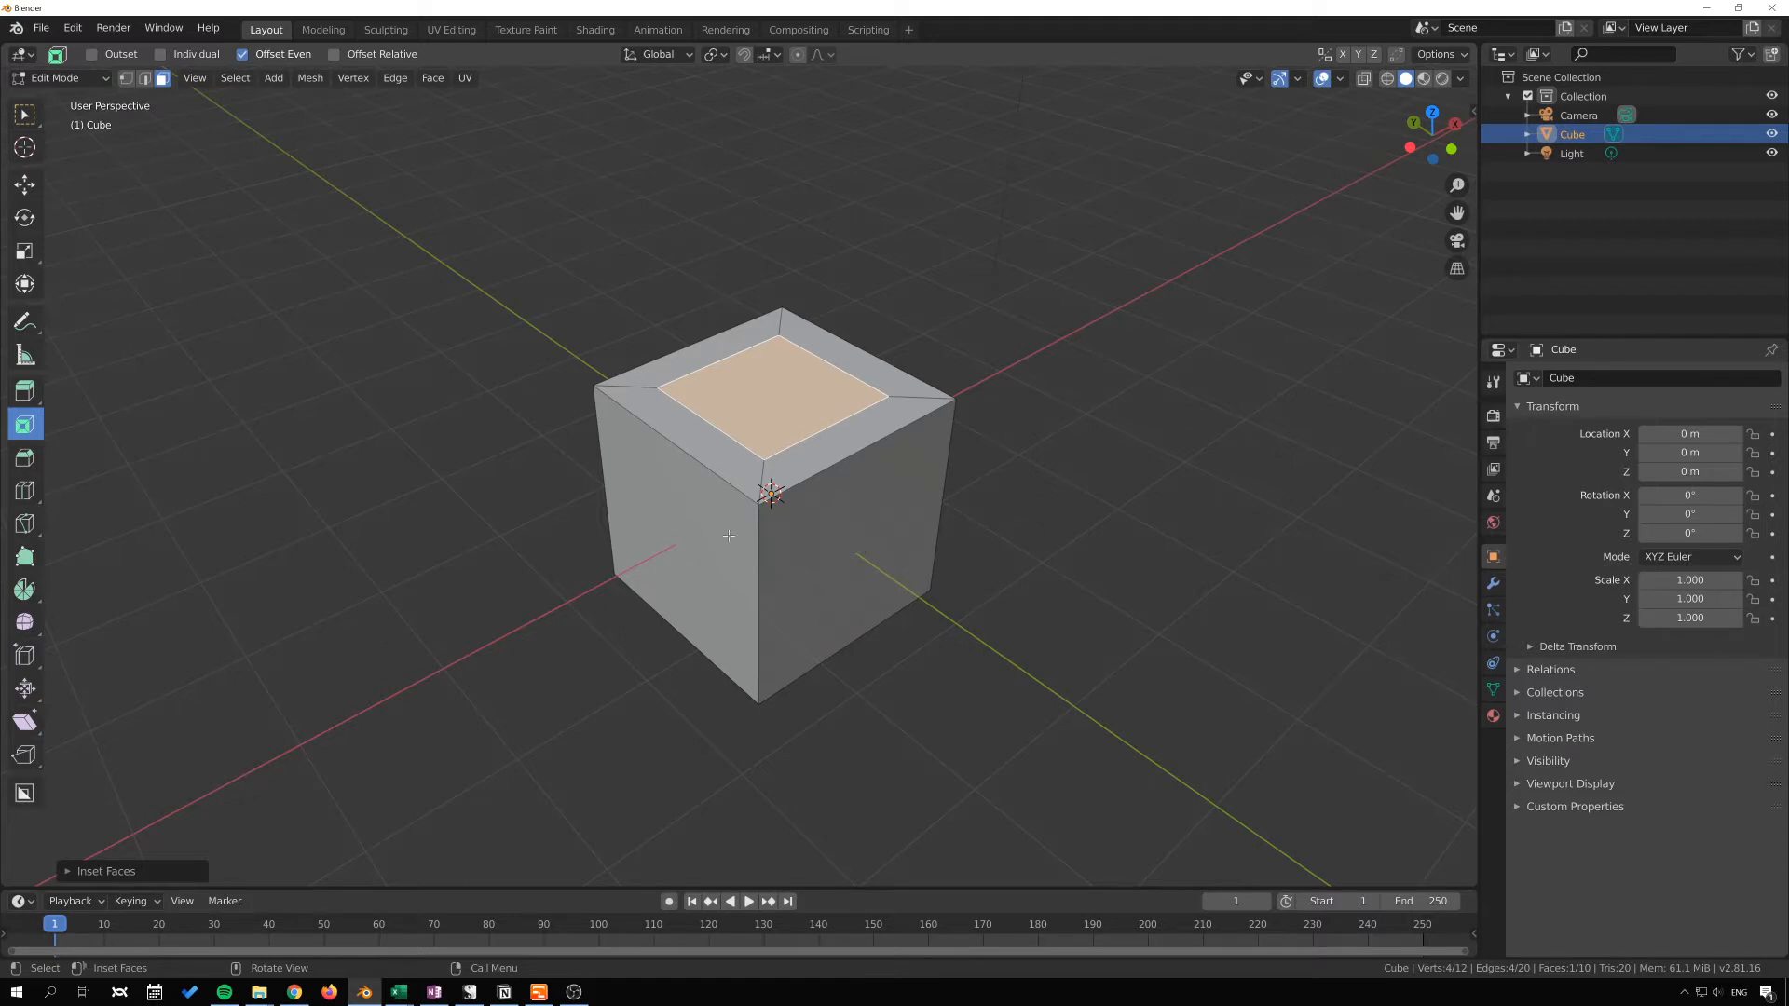
pyautogui.moveTo(969, 524)
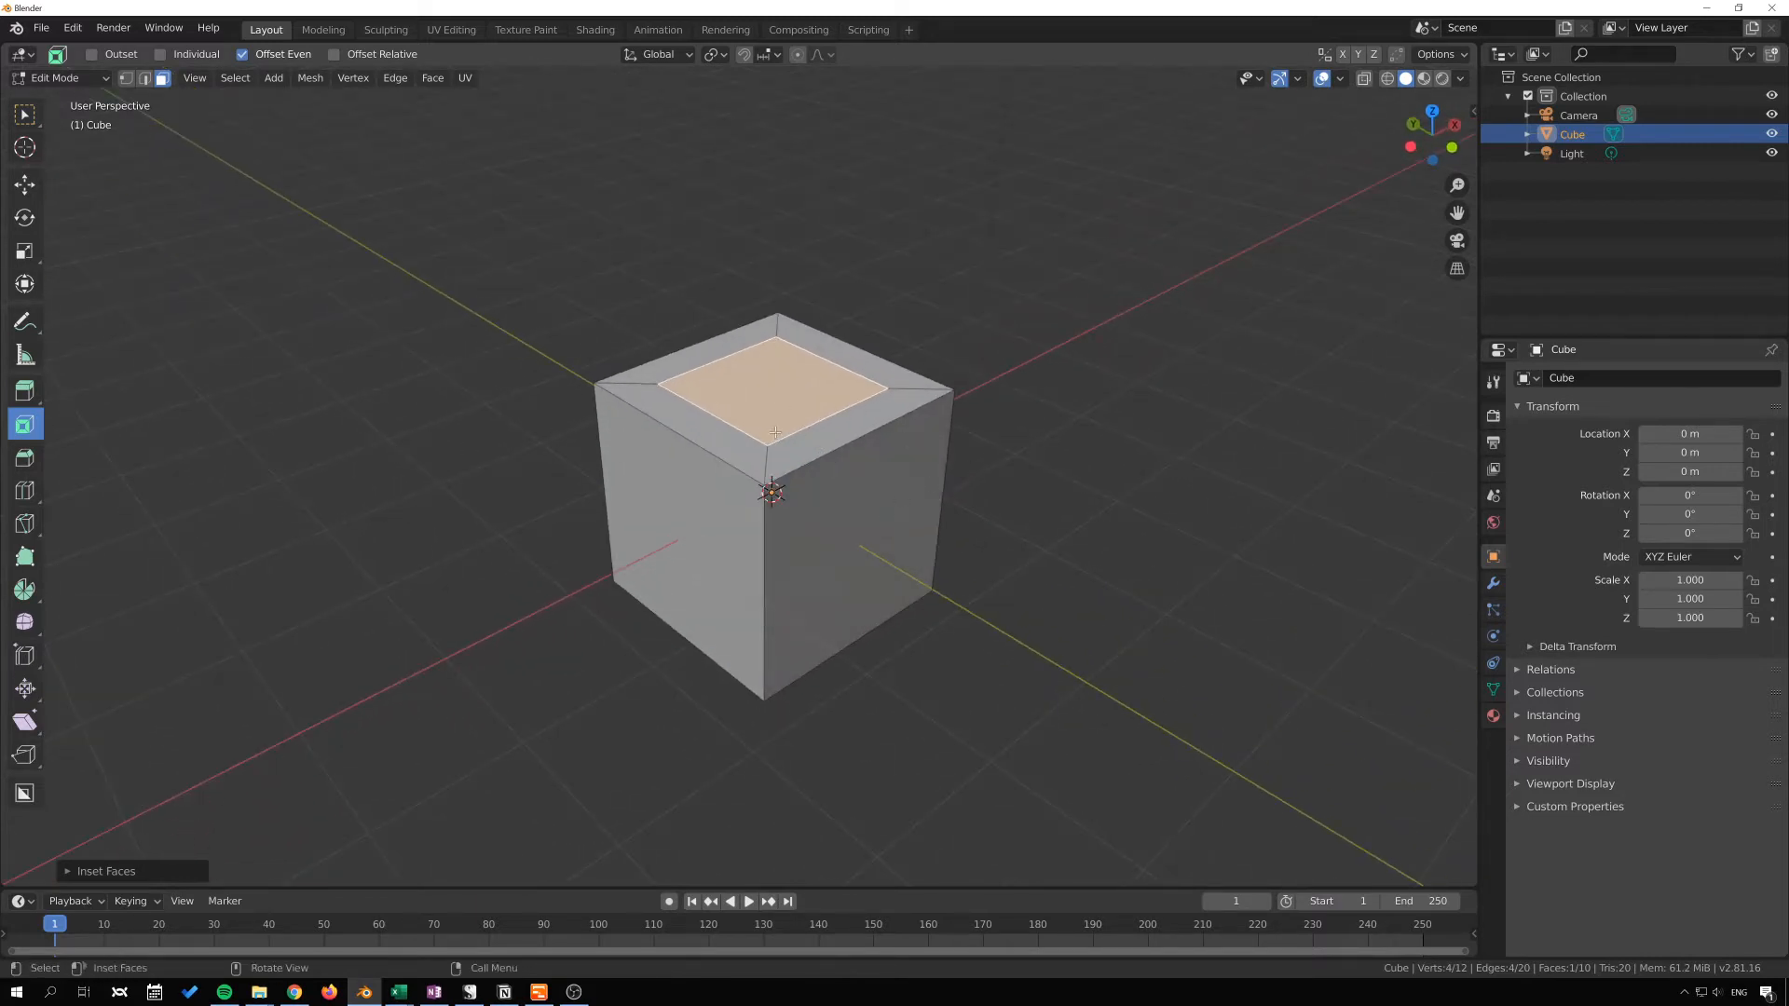
pyautogui.moveTo(479, 438)
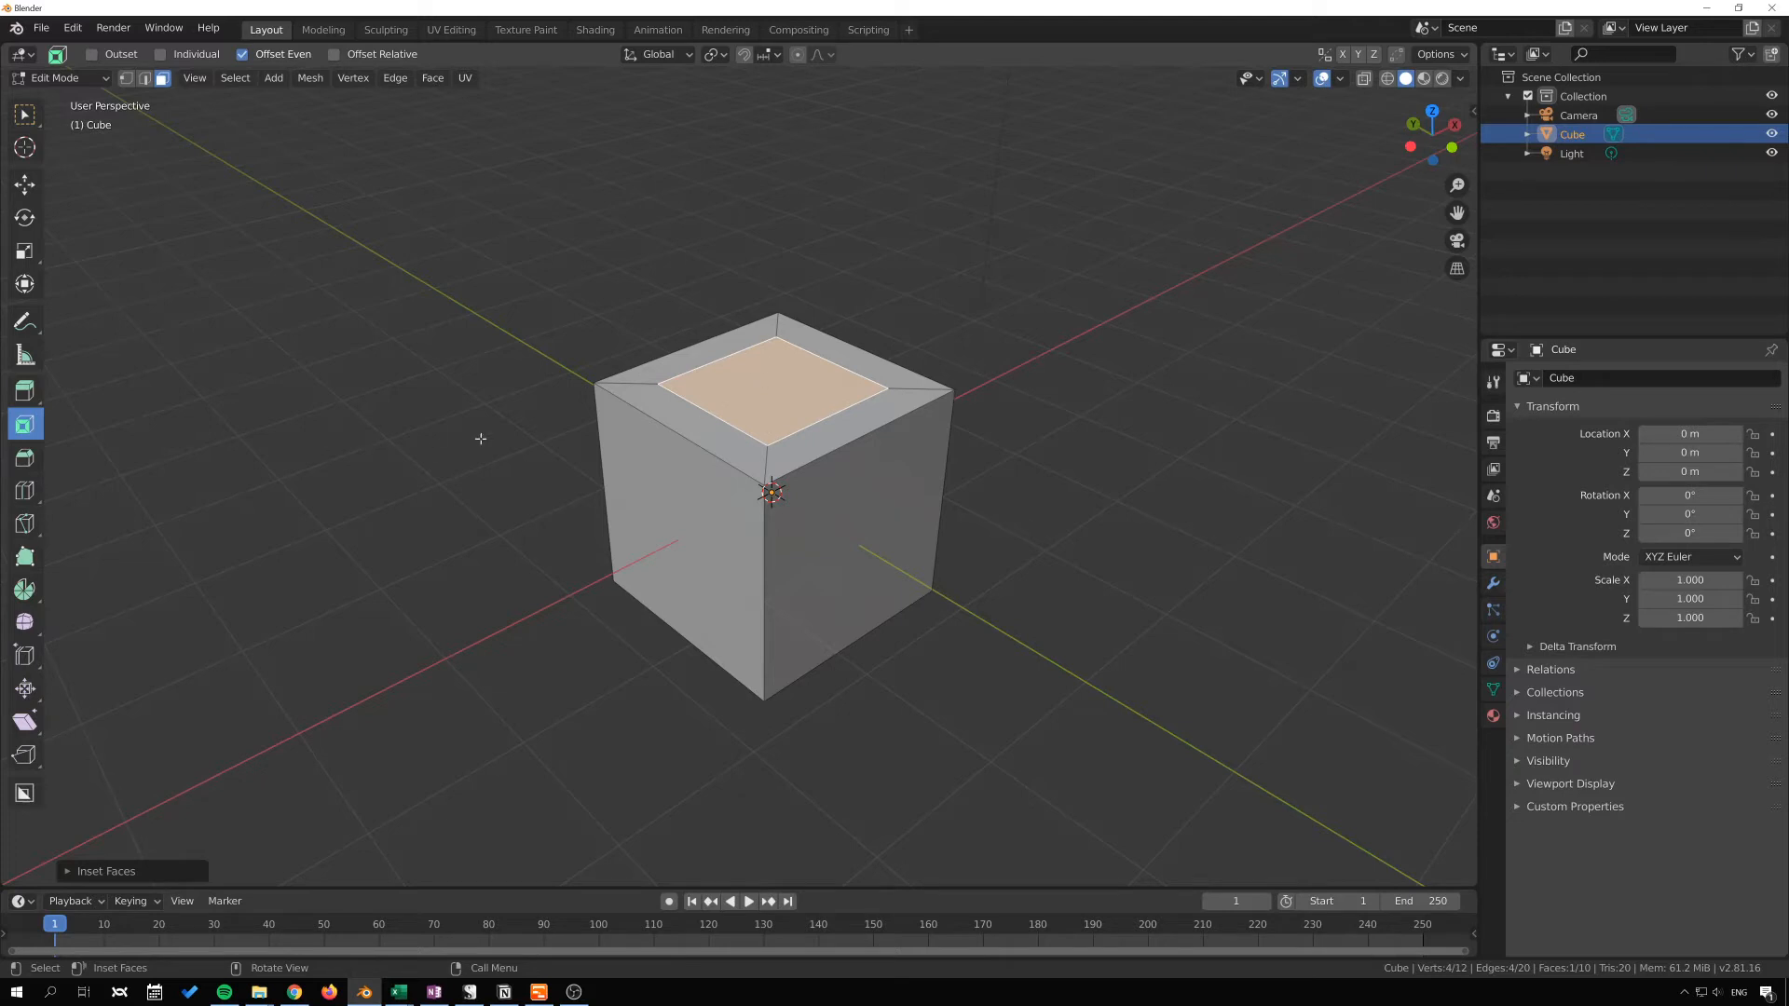
pyautogui.moveTo(867, 466)
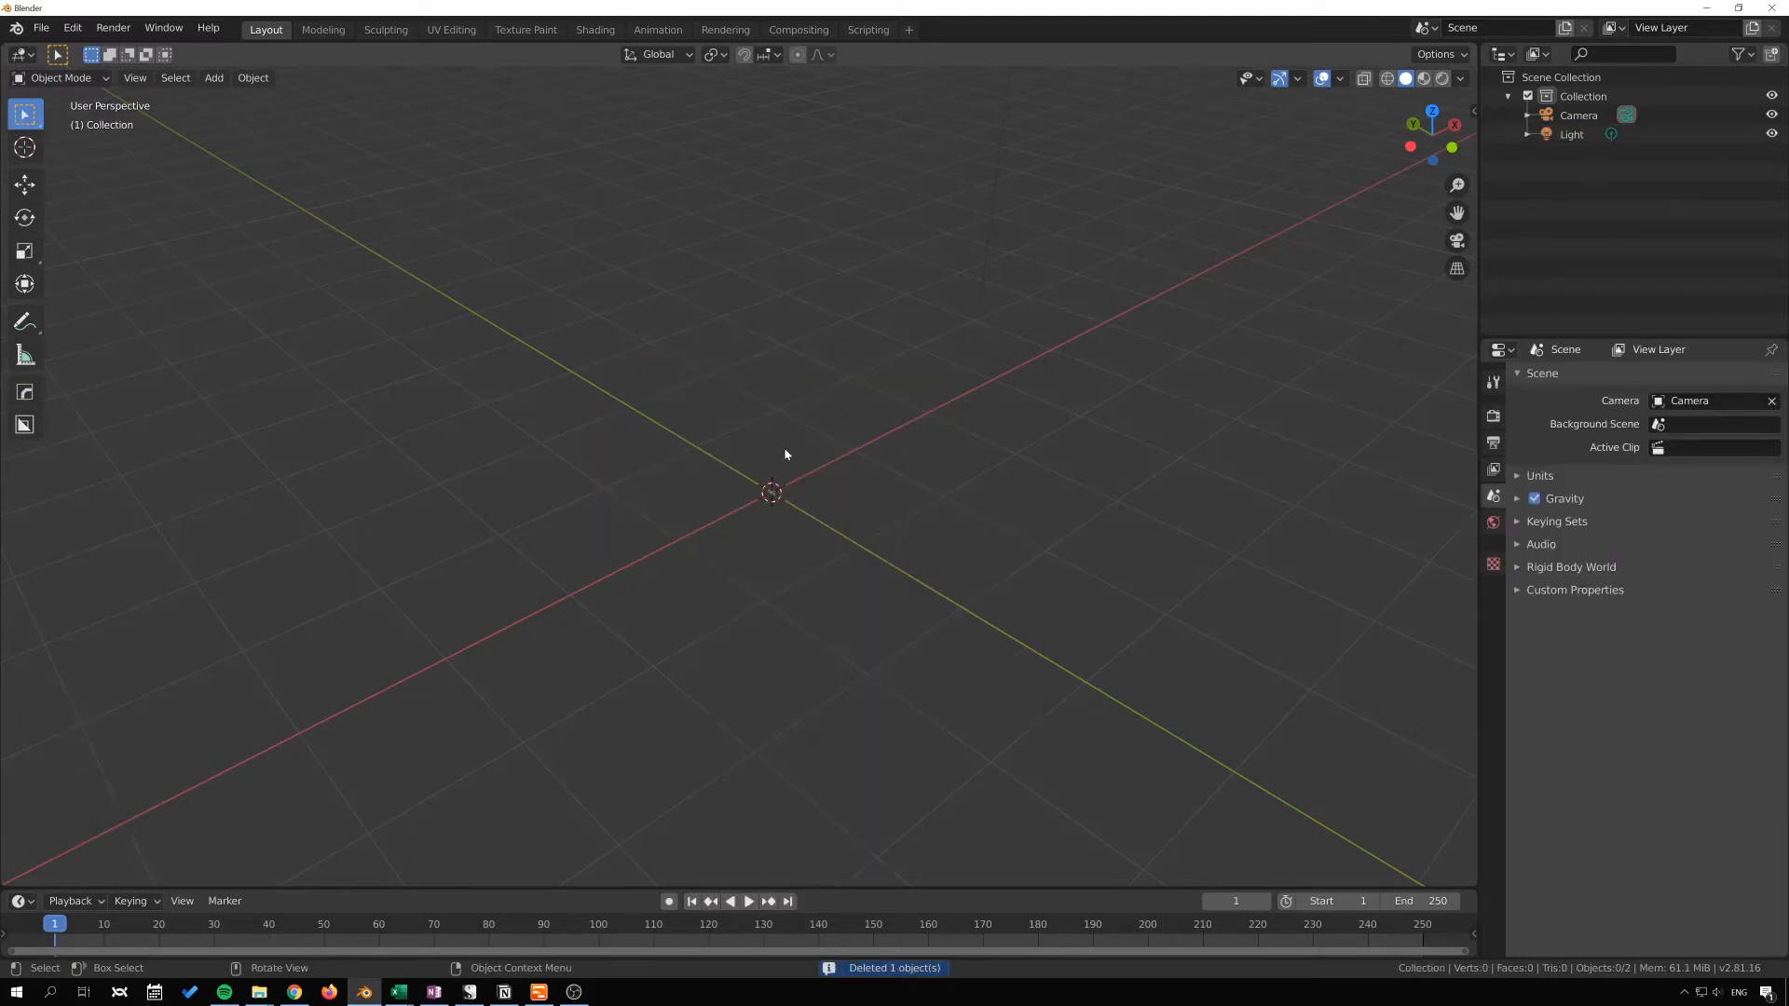
# Step: Add a torus mesh and enter Edit Mode on it
pyautogui.press('shift+a')
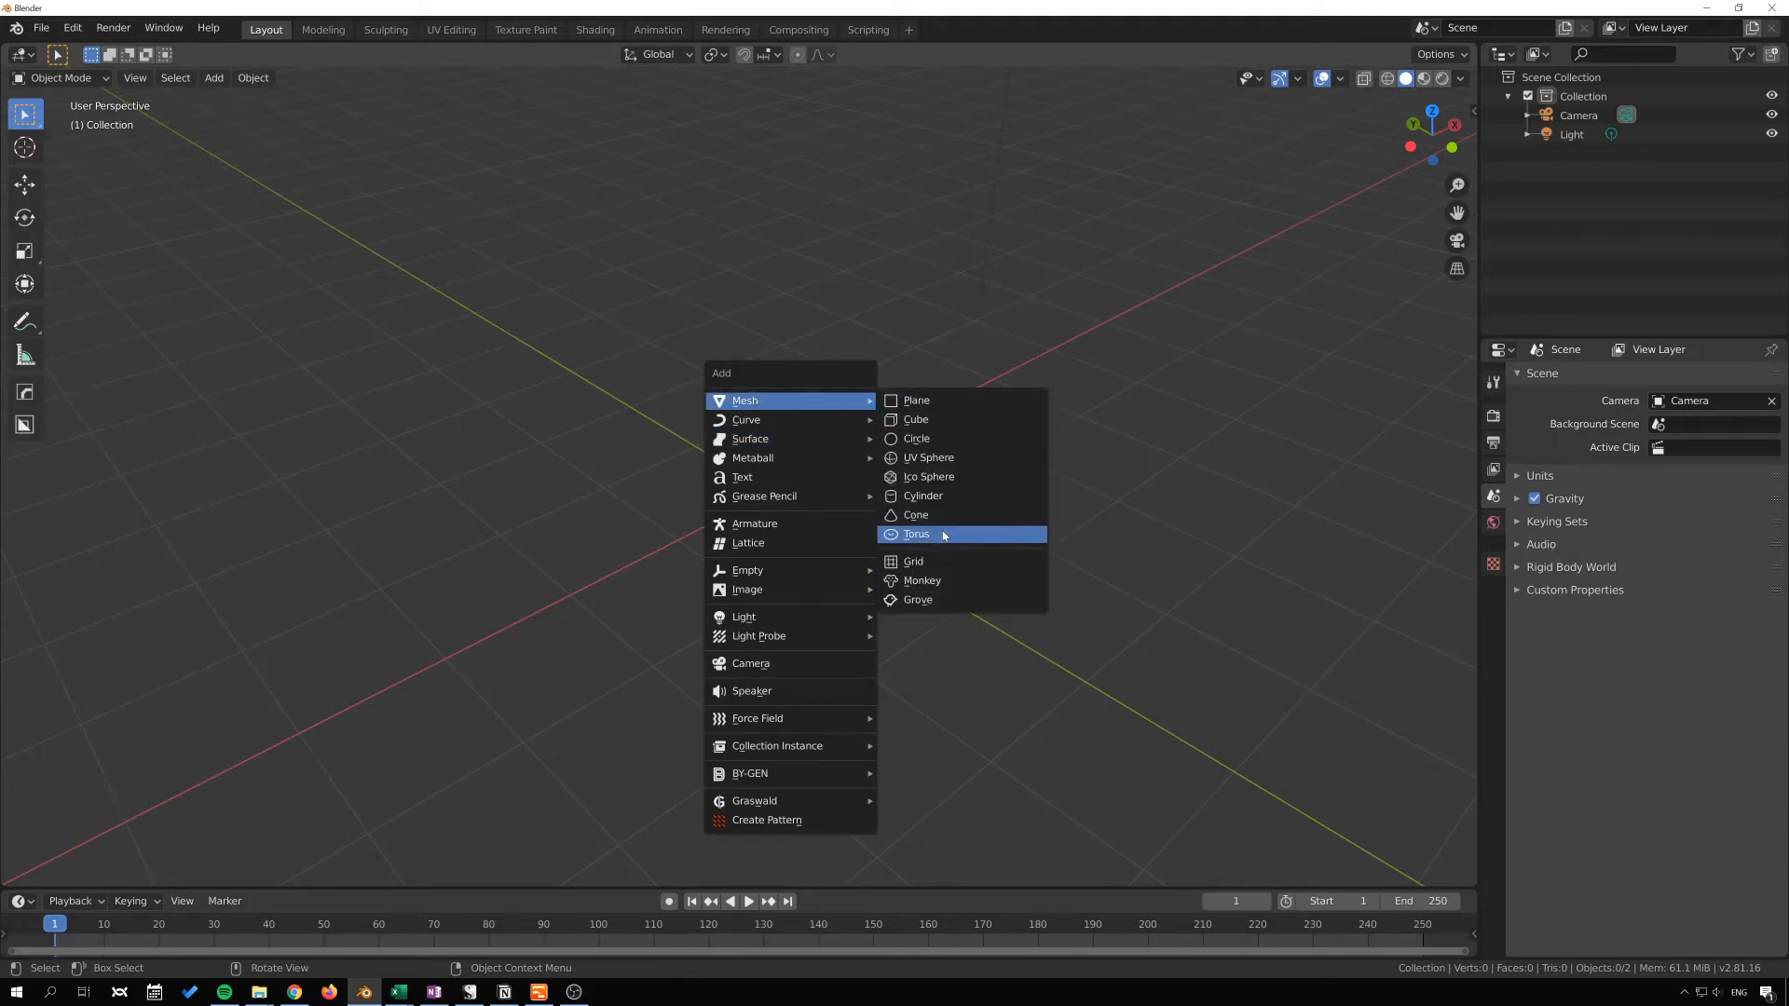
pyautogui.click(917, 535)
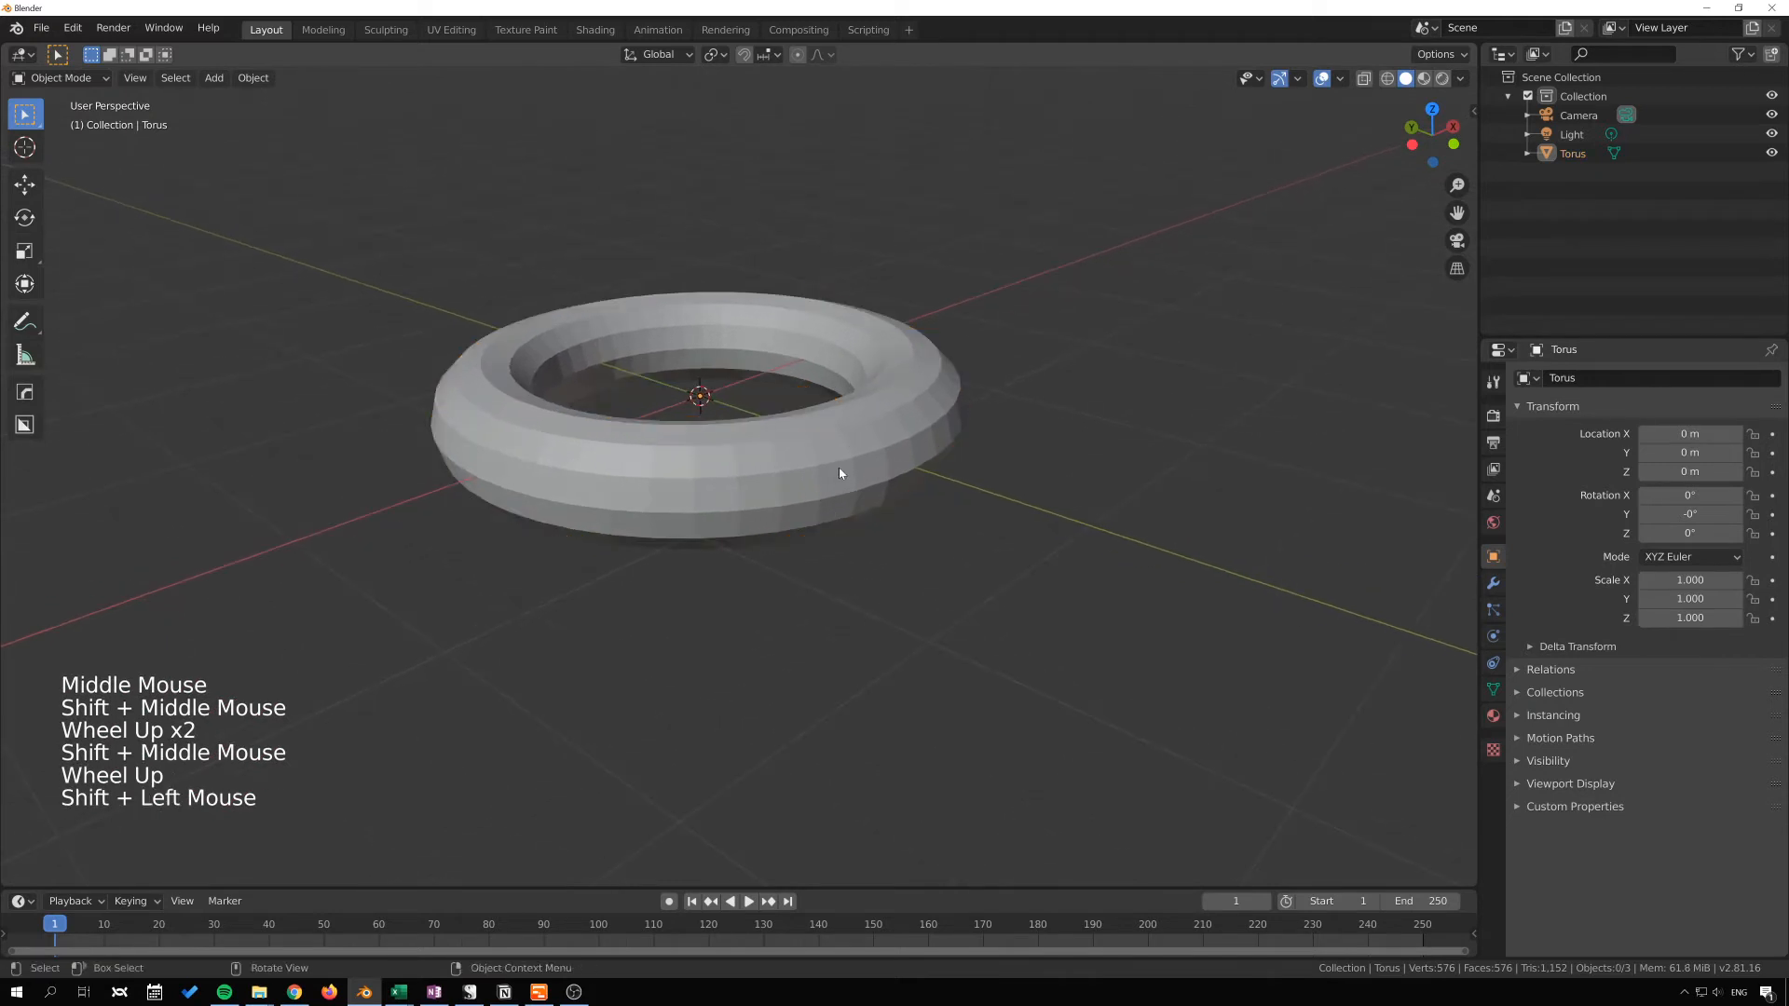
pyautogui.press('Tab')
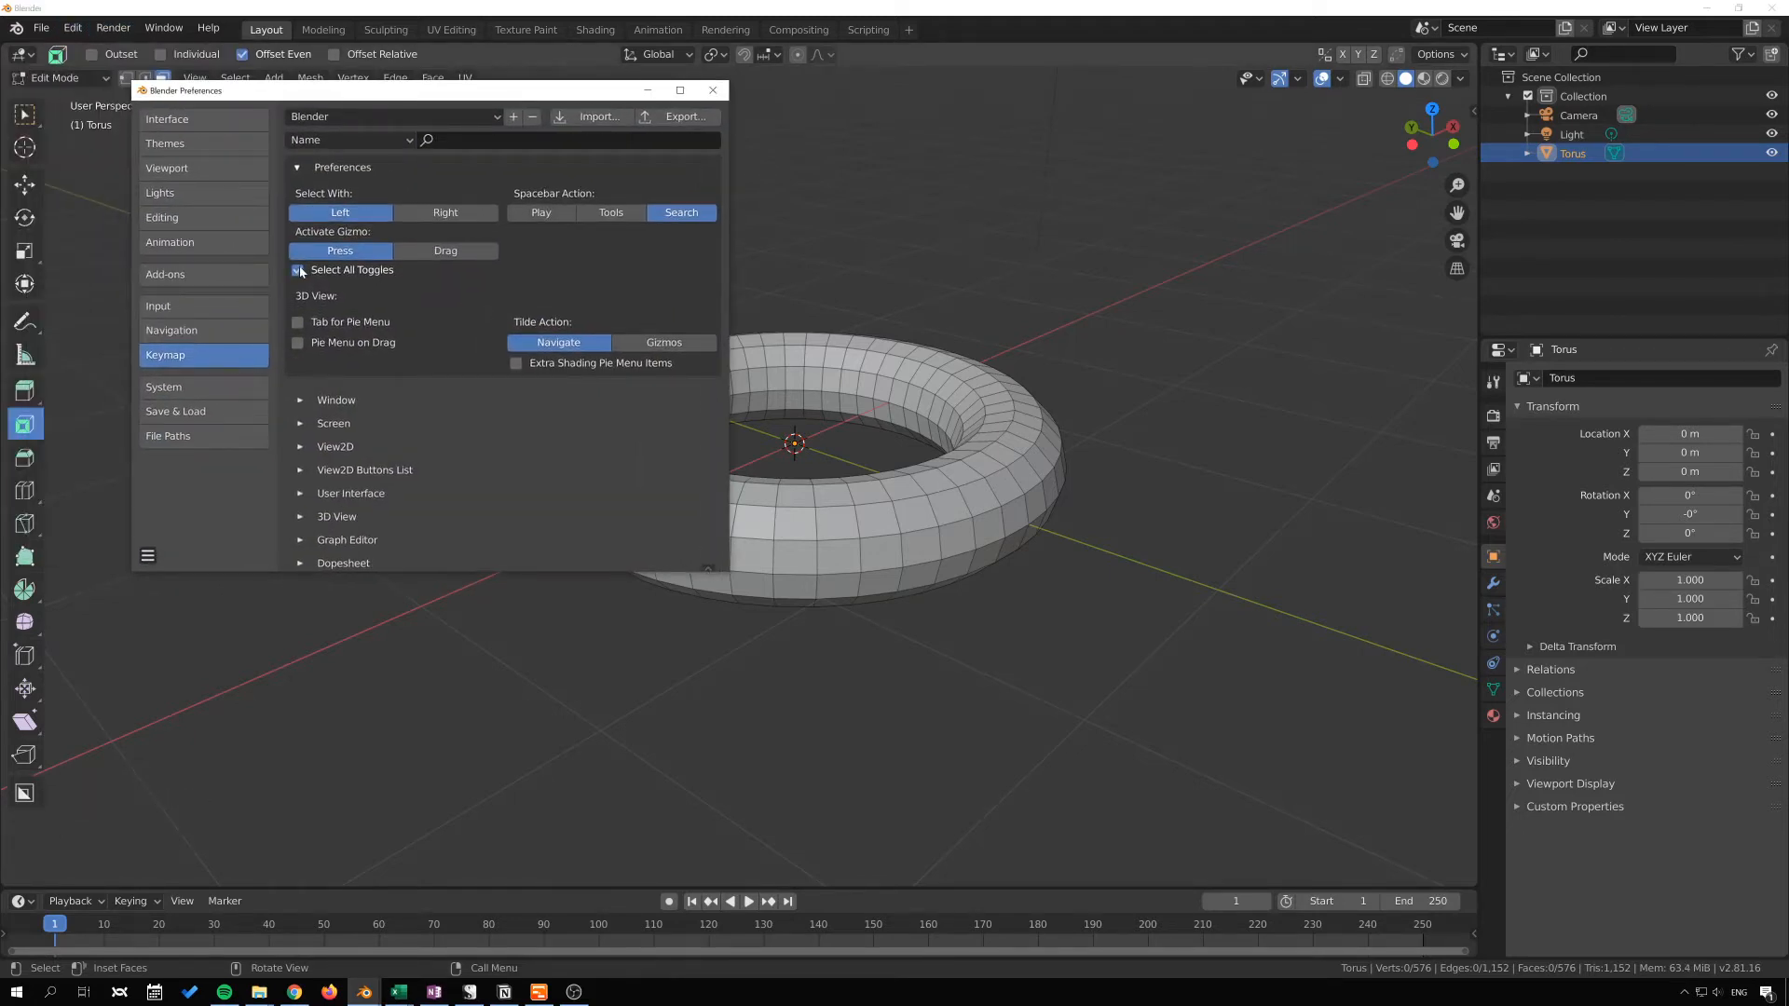
# Step: Enable Select All Toggles in the Keymap preferences and close Preferences
pyautogui.click(298, 270)
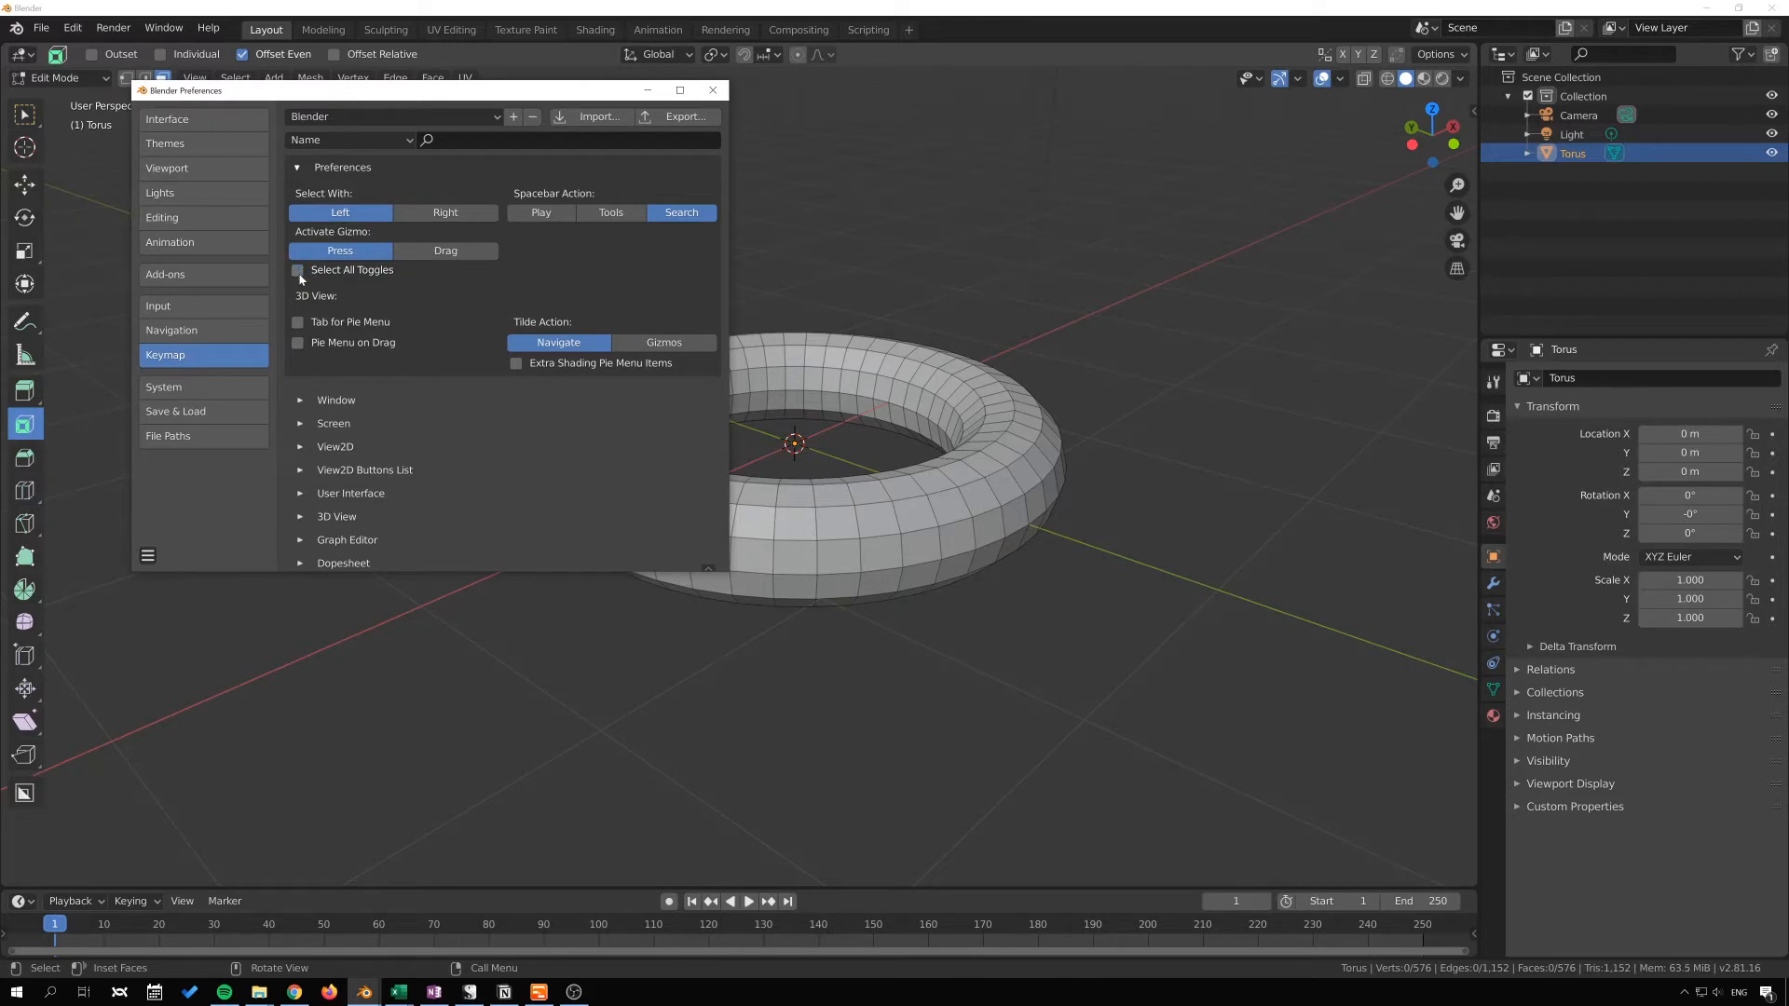
pyautogui.click(296, 272)
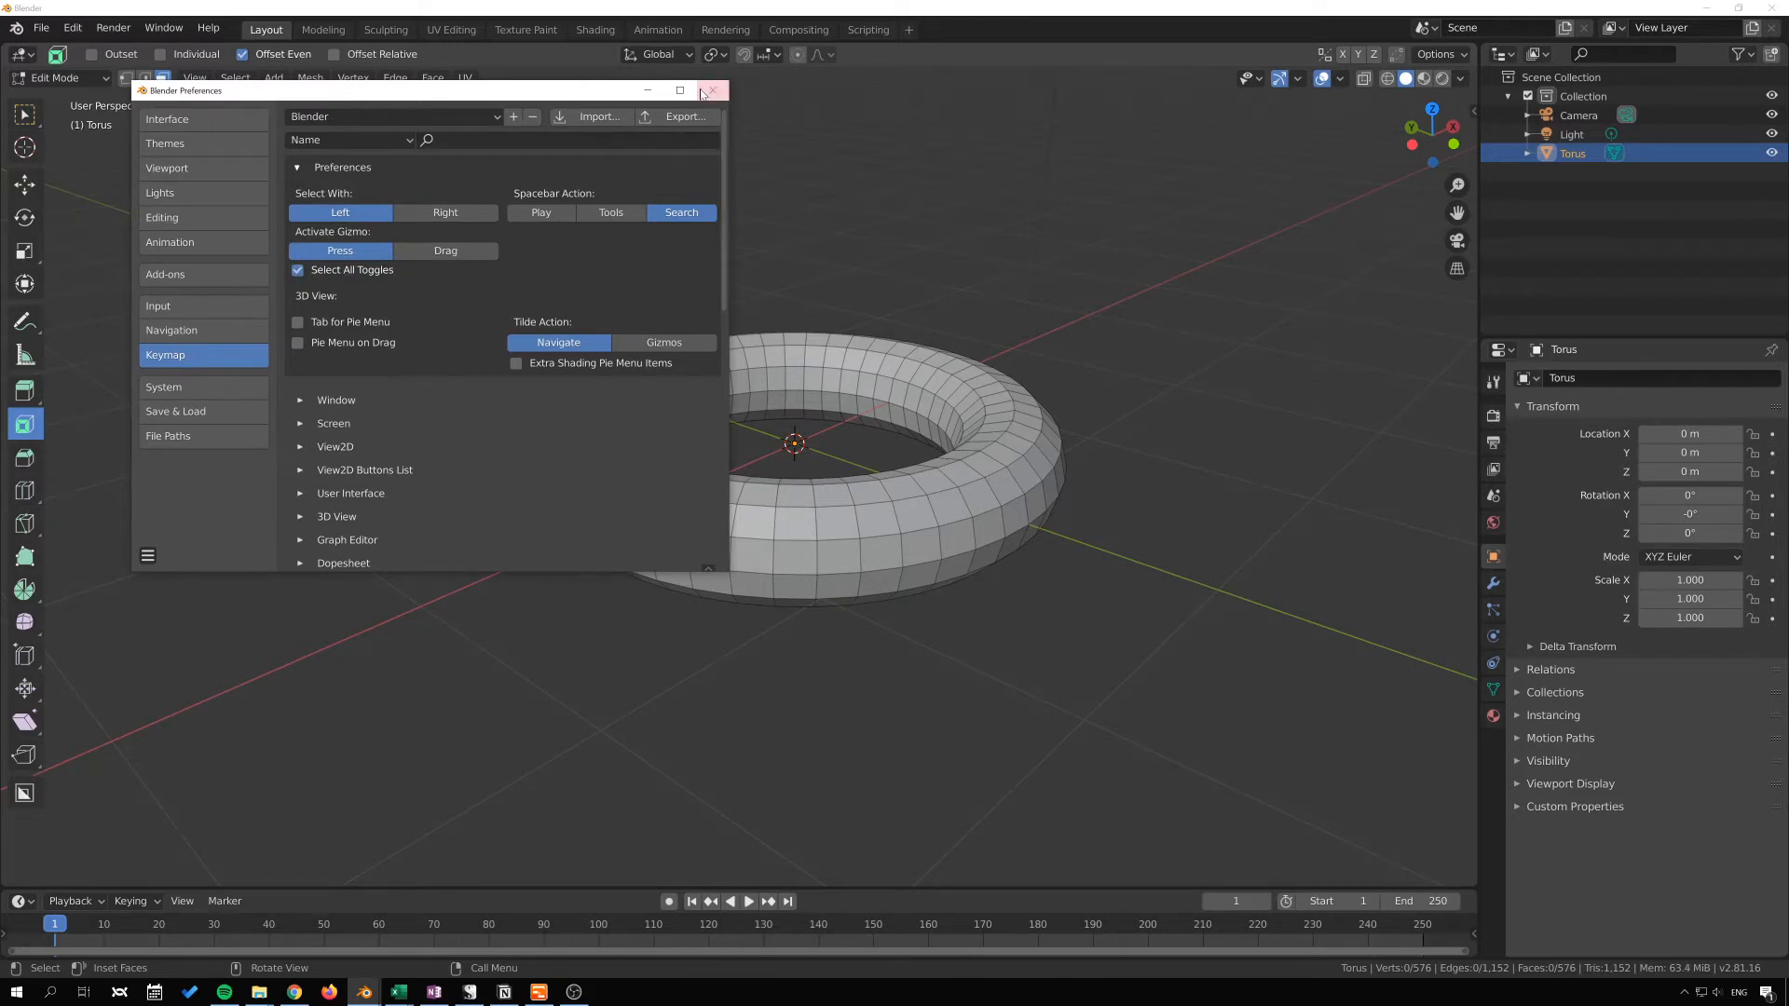
pyautogui.click(713, 90)
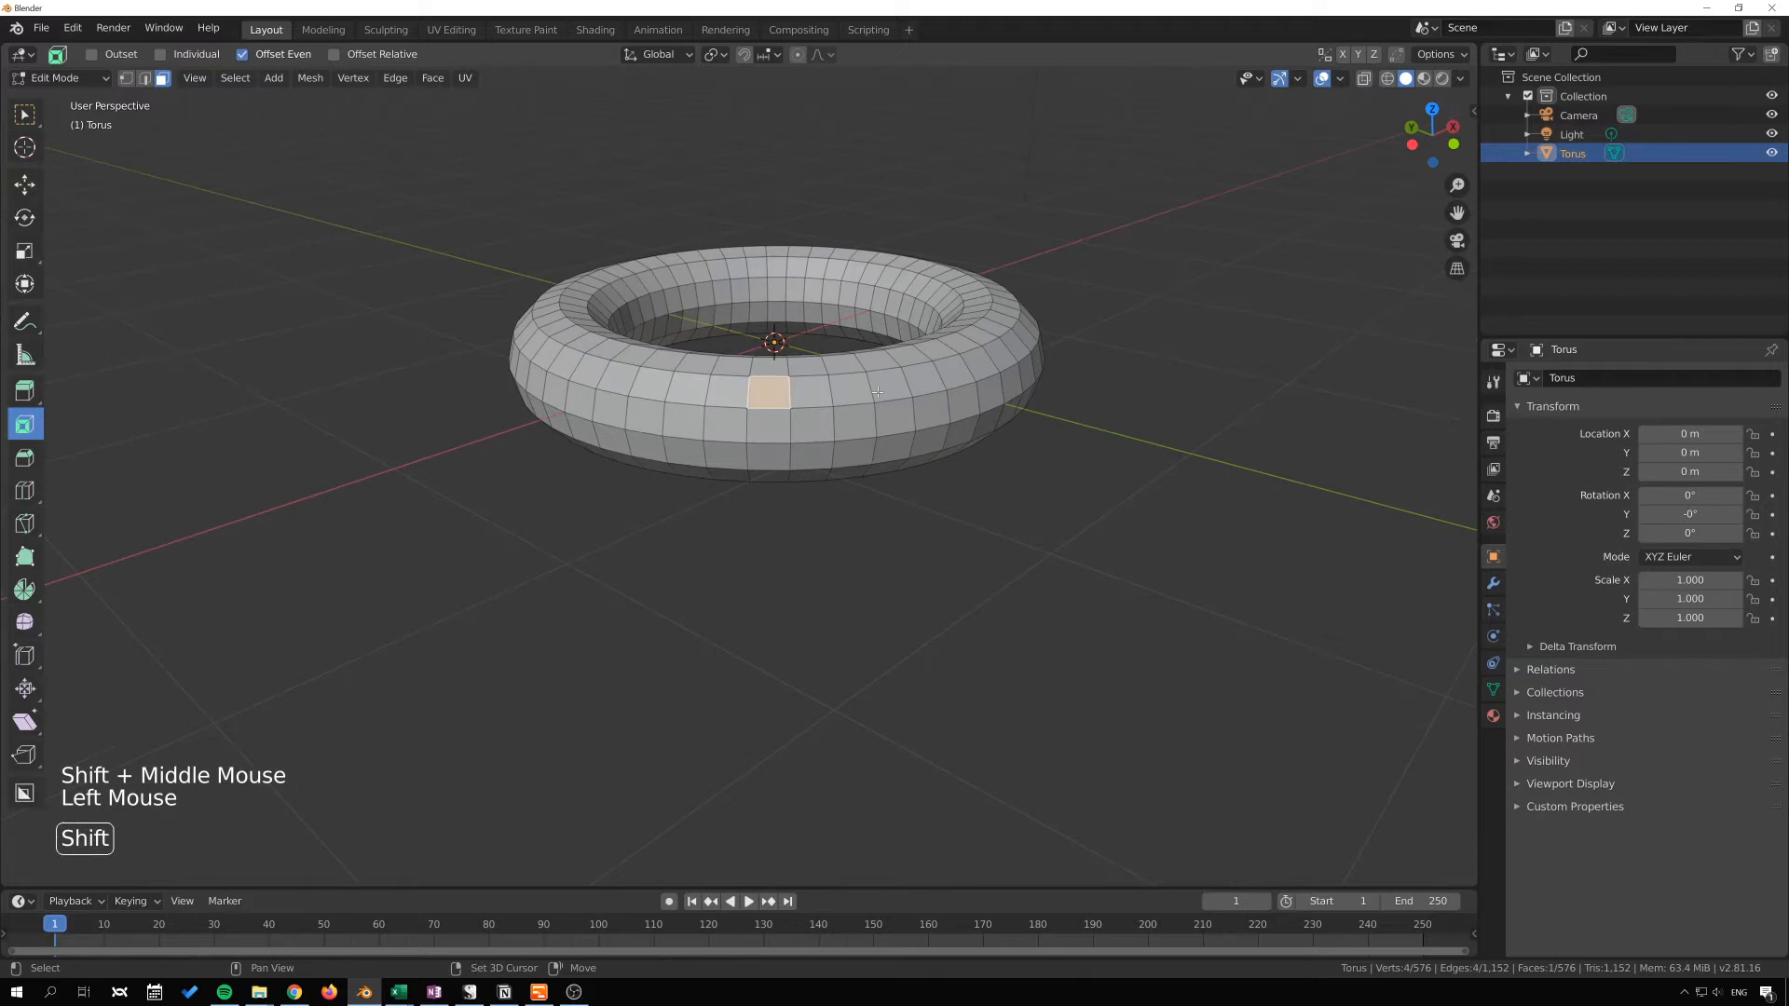
pyautogui.click(919, 382)
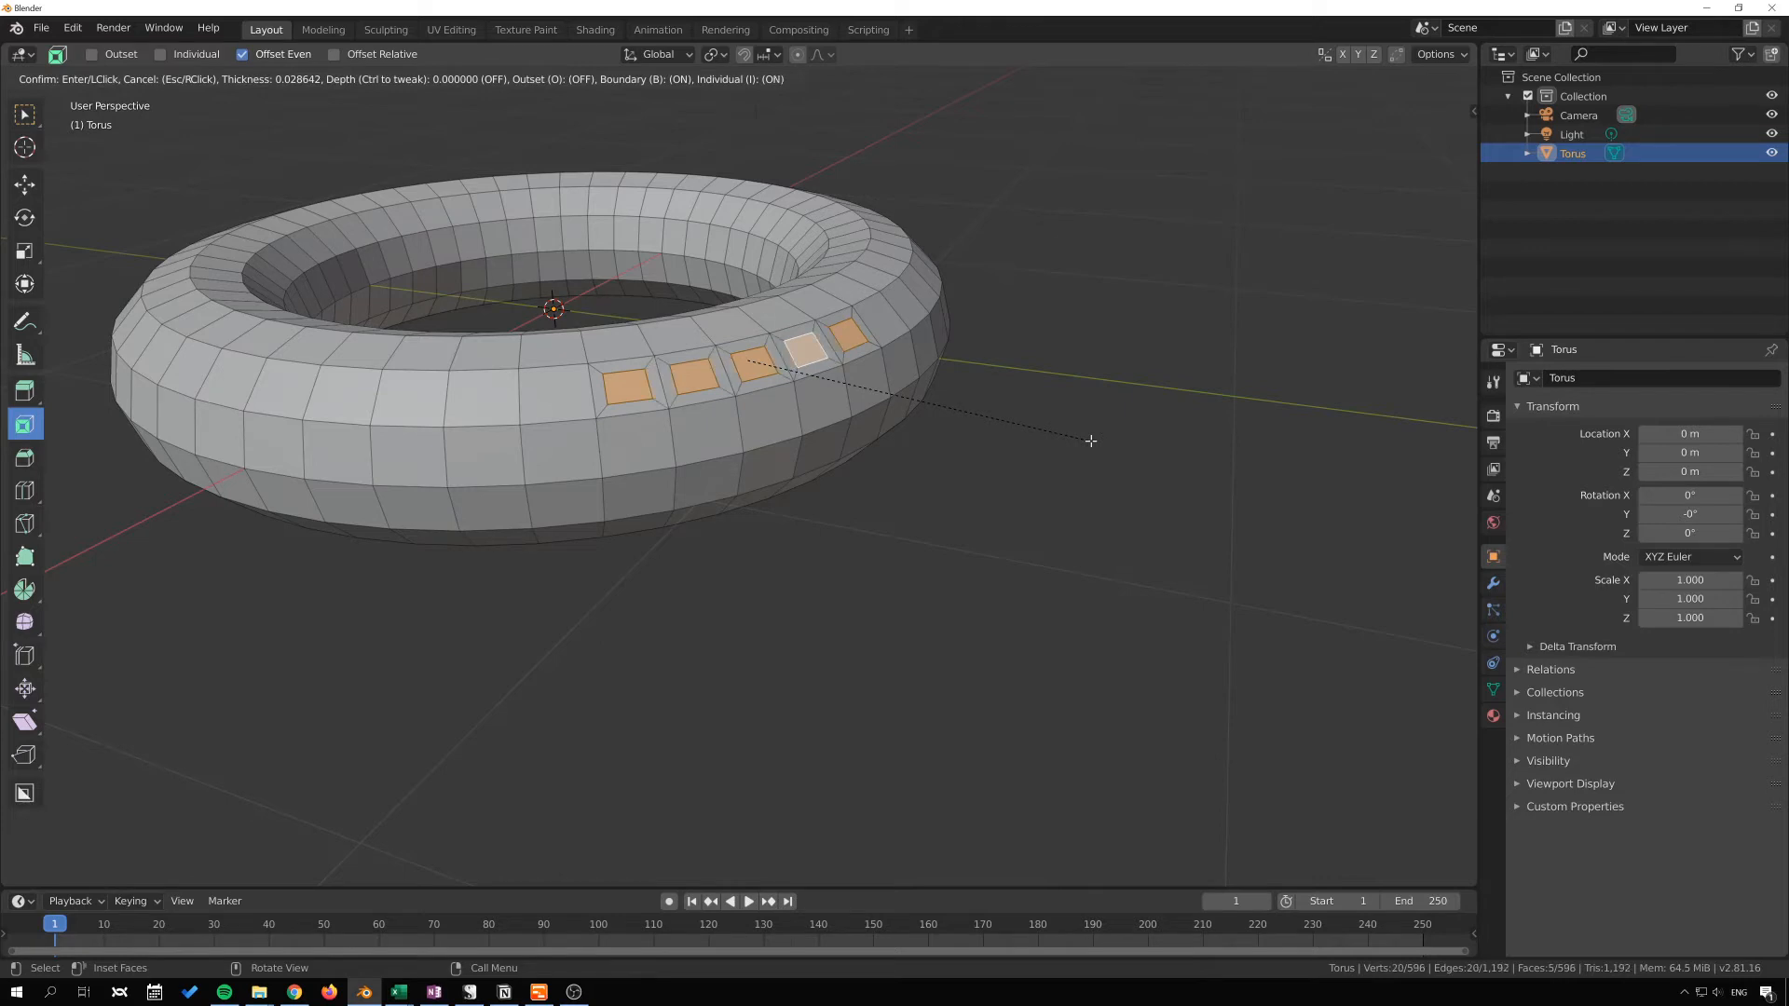
pyautogui.moveTo(1085, 443)
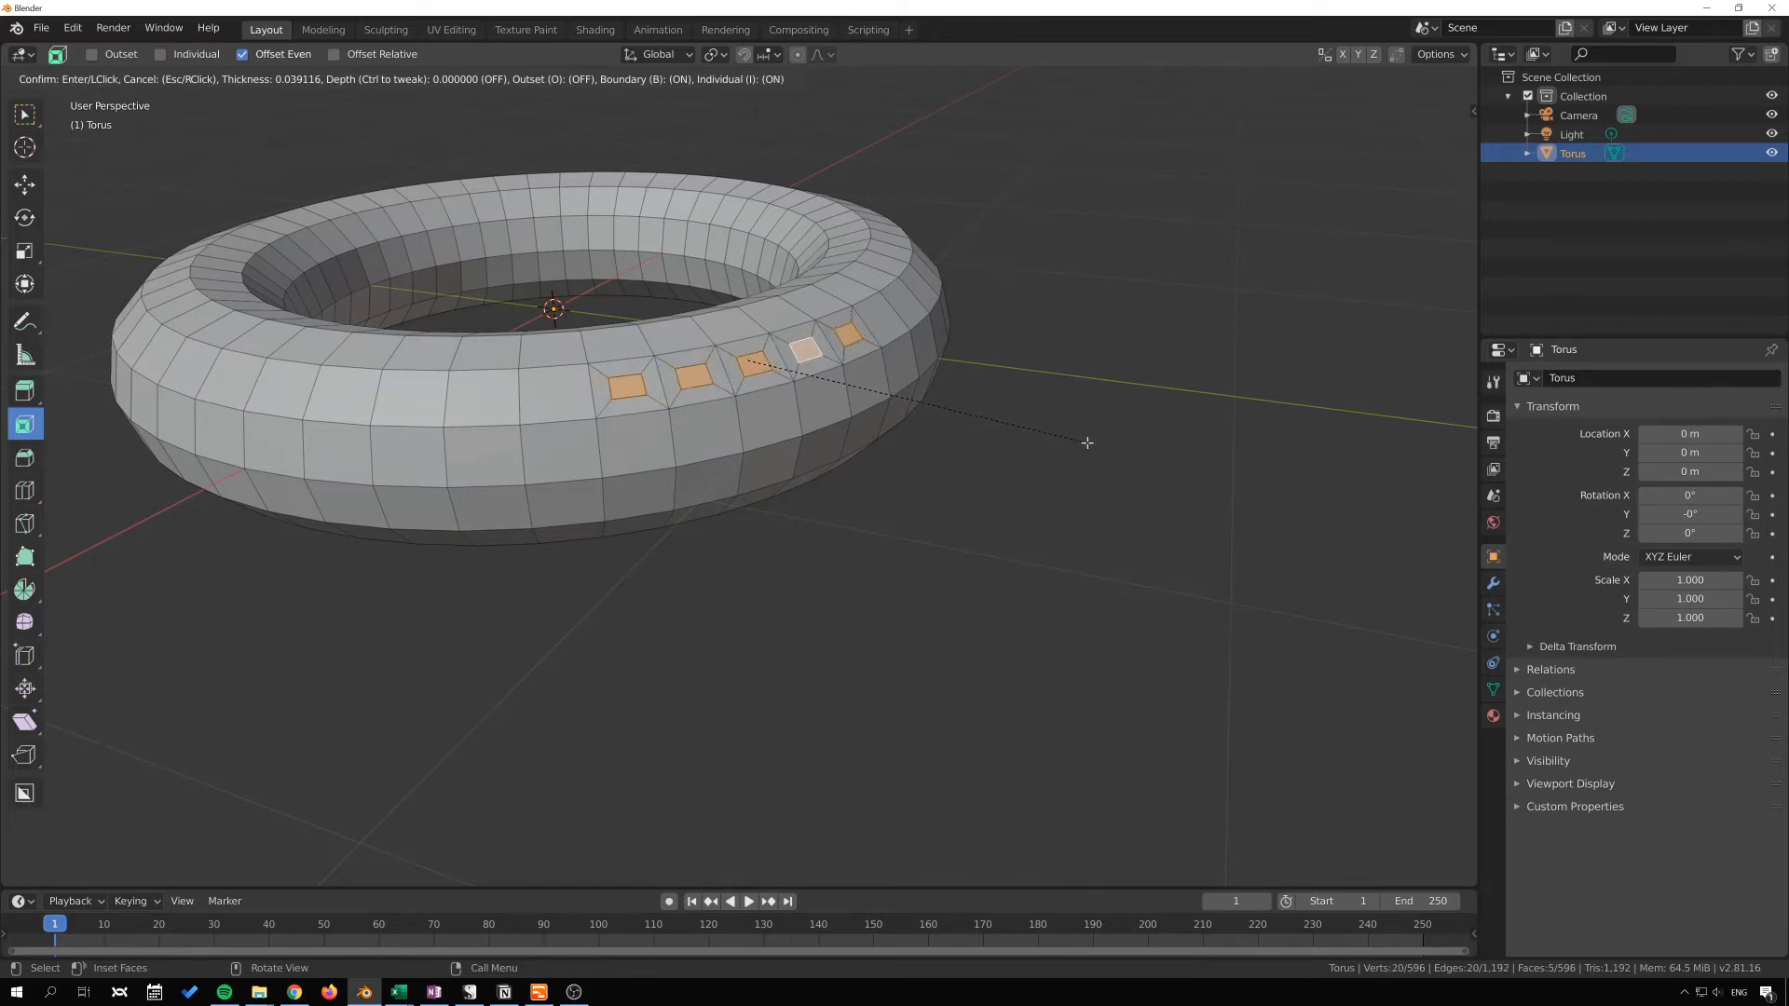
pyautogui.moveTo(1090, 444)
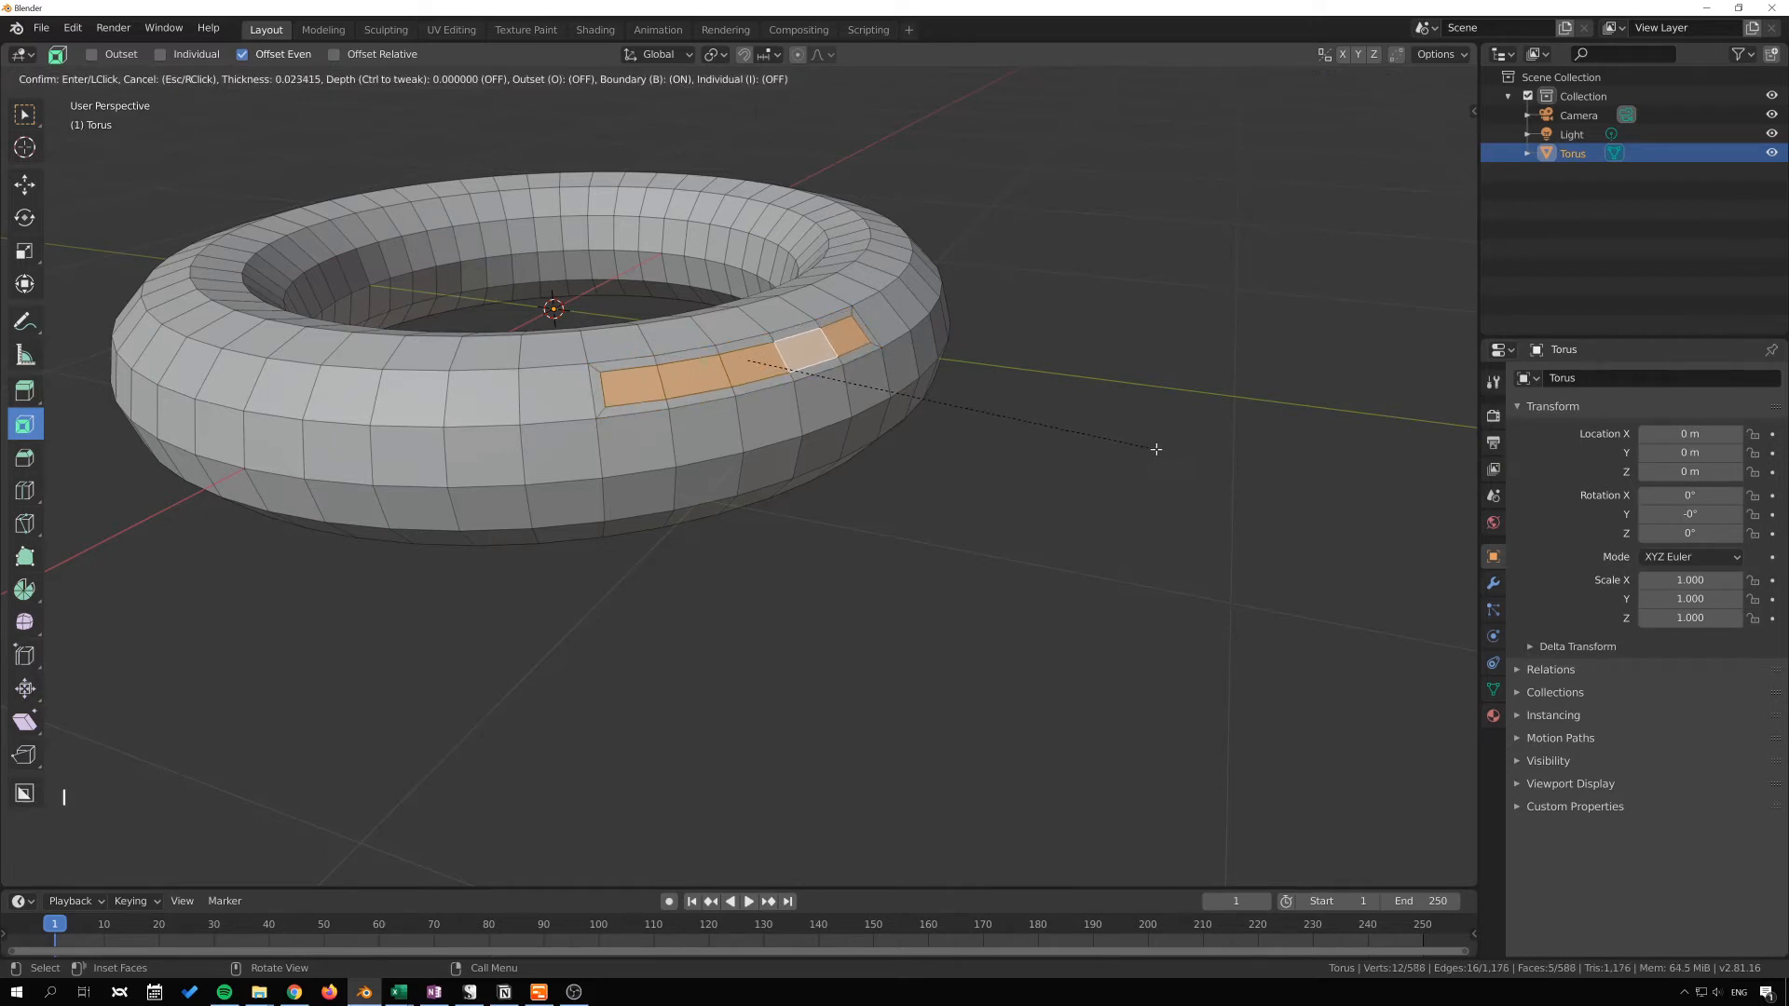
pyautogui.moveTo(1153, 447)
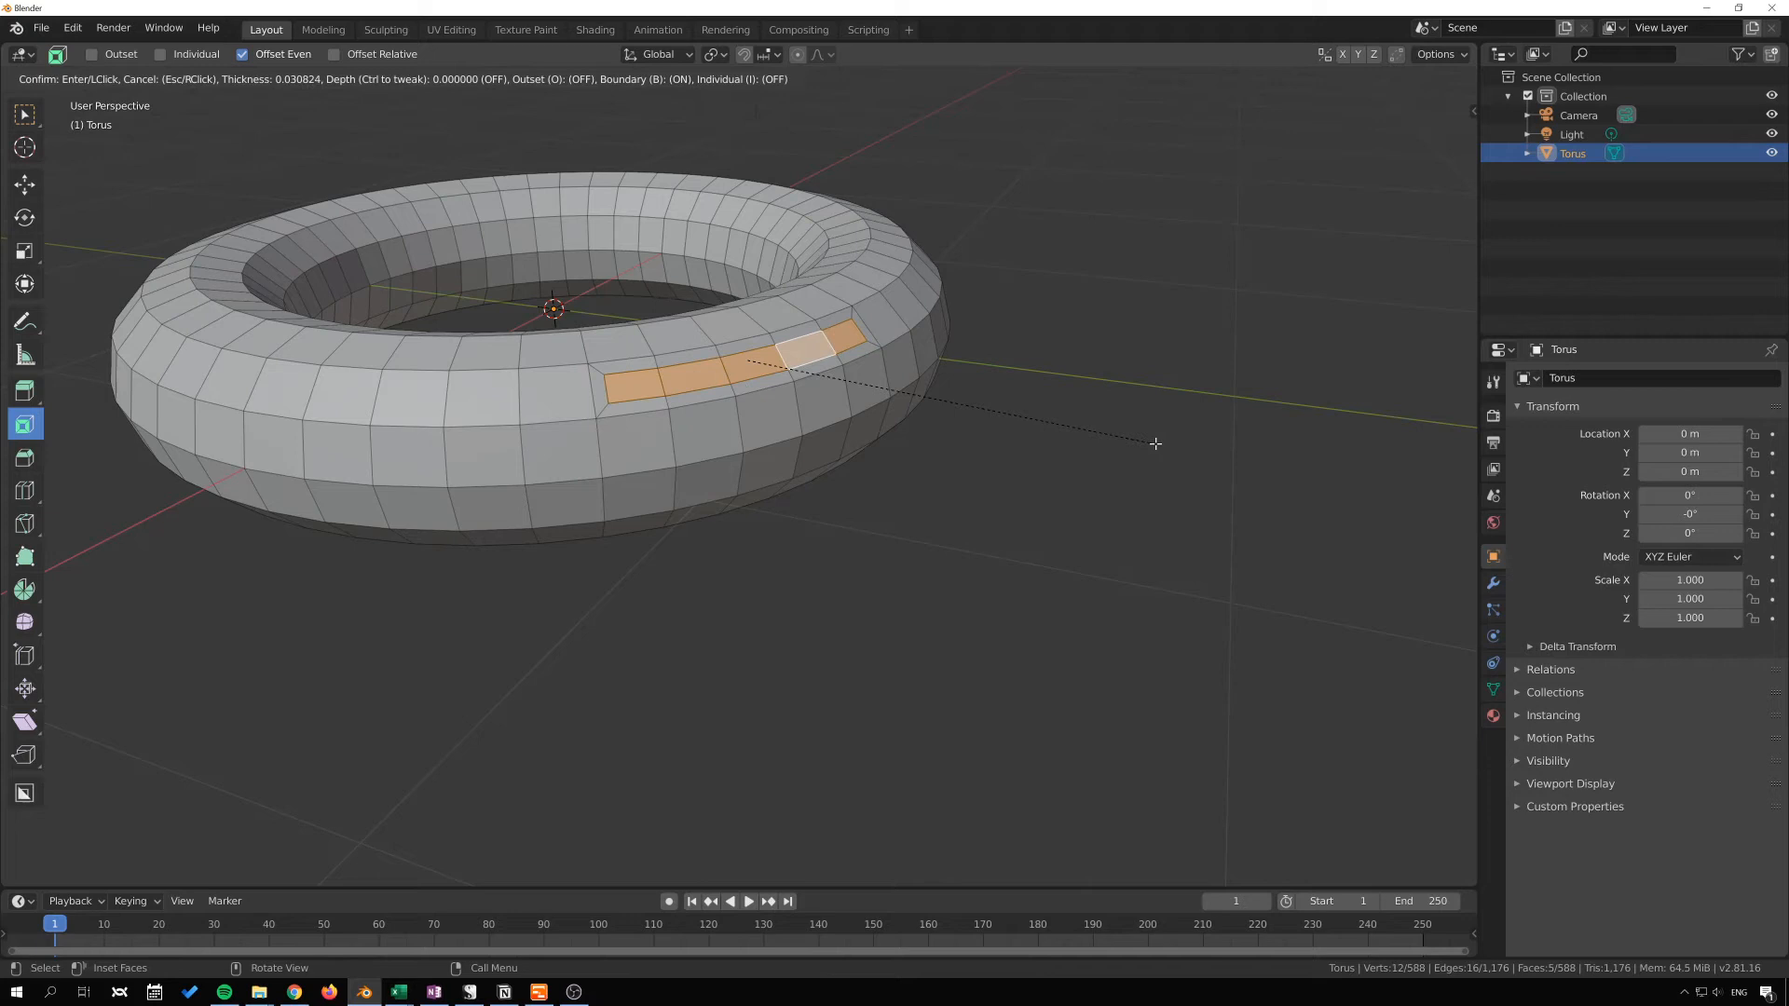
pyautogui.moveTo(1155, 443)
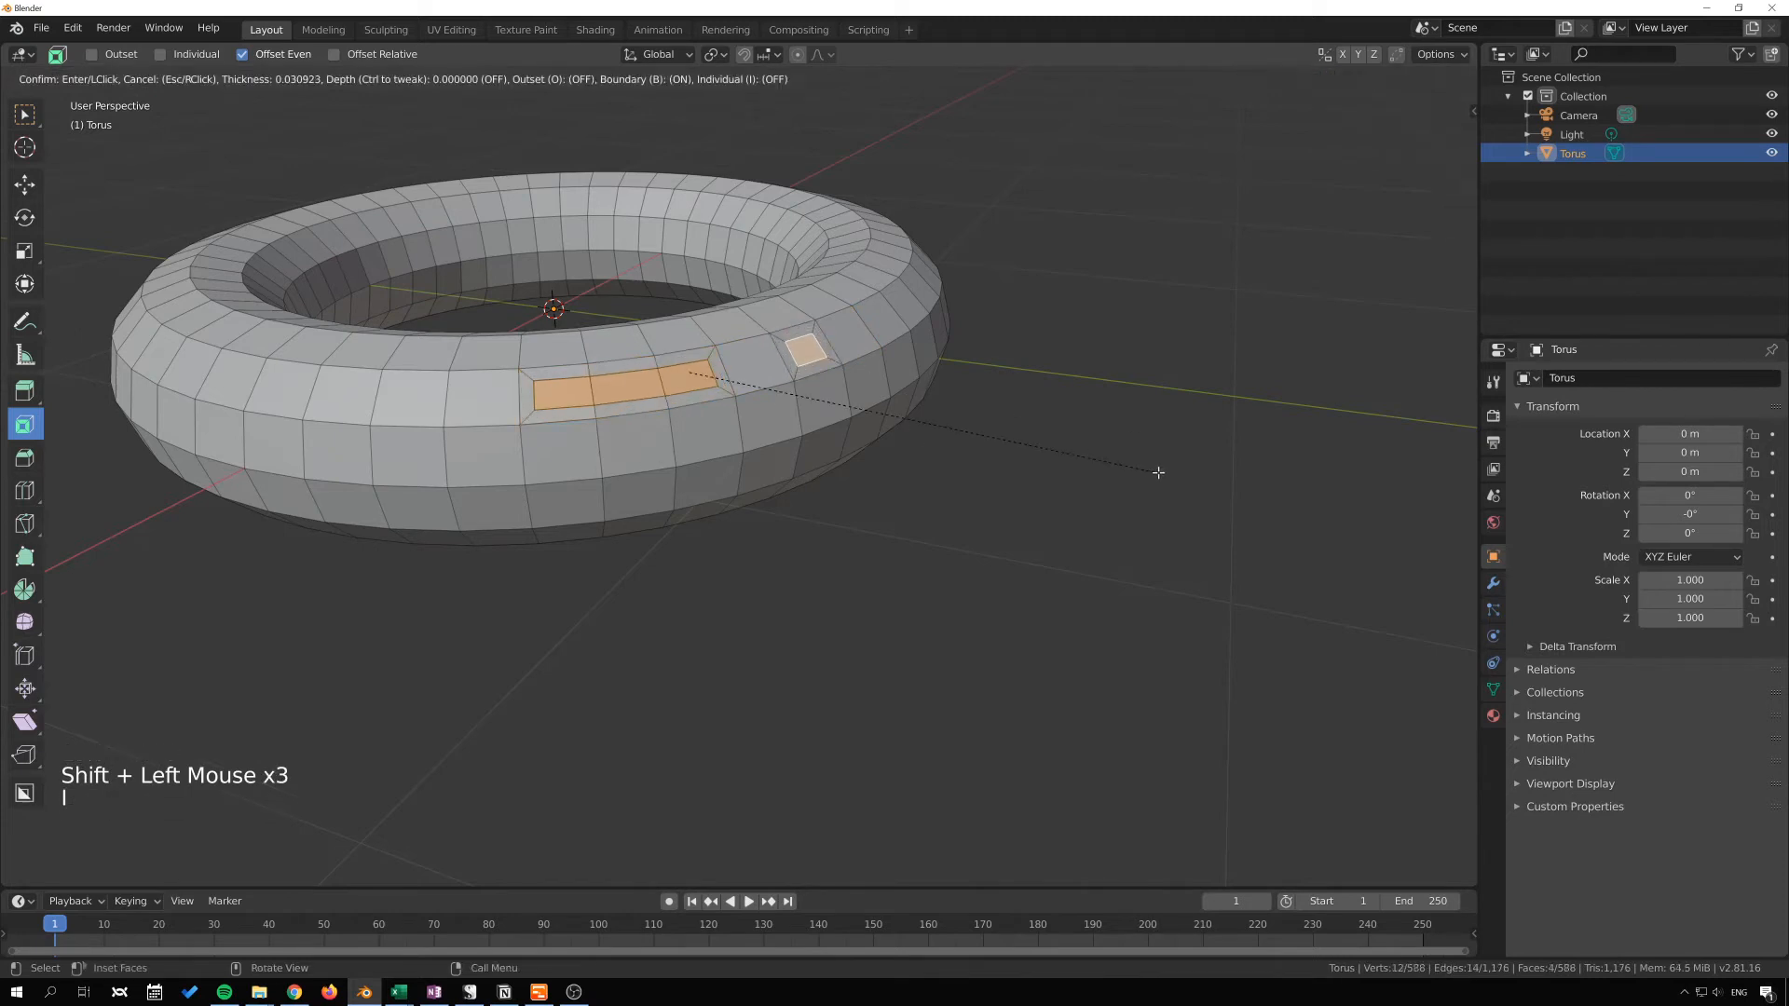
pyautogui.moveTo(1157, 471)
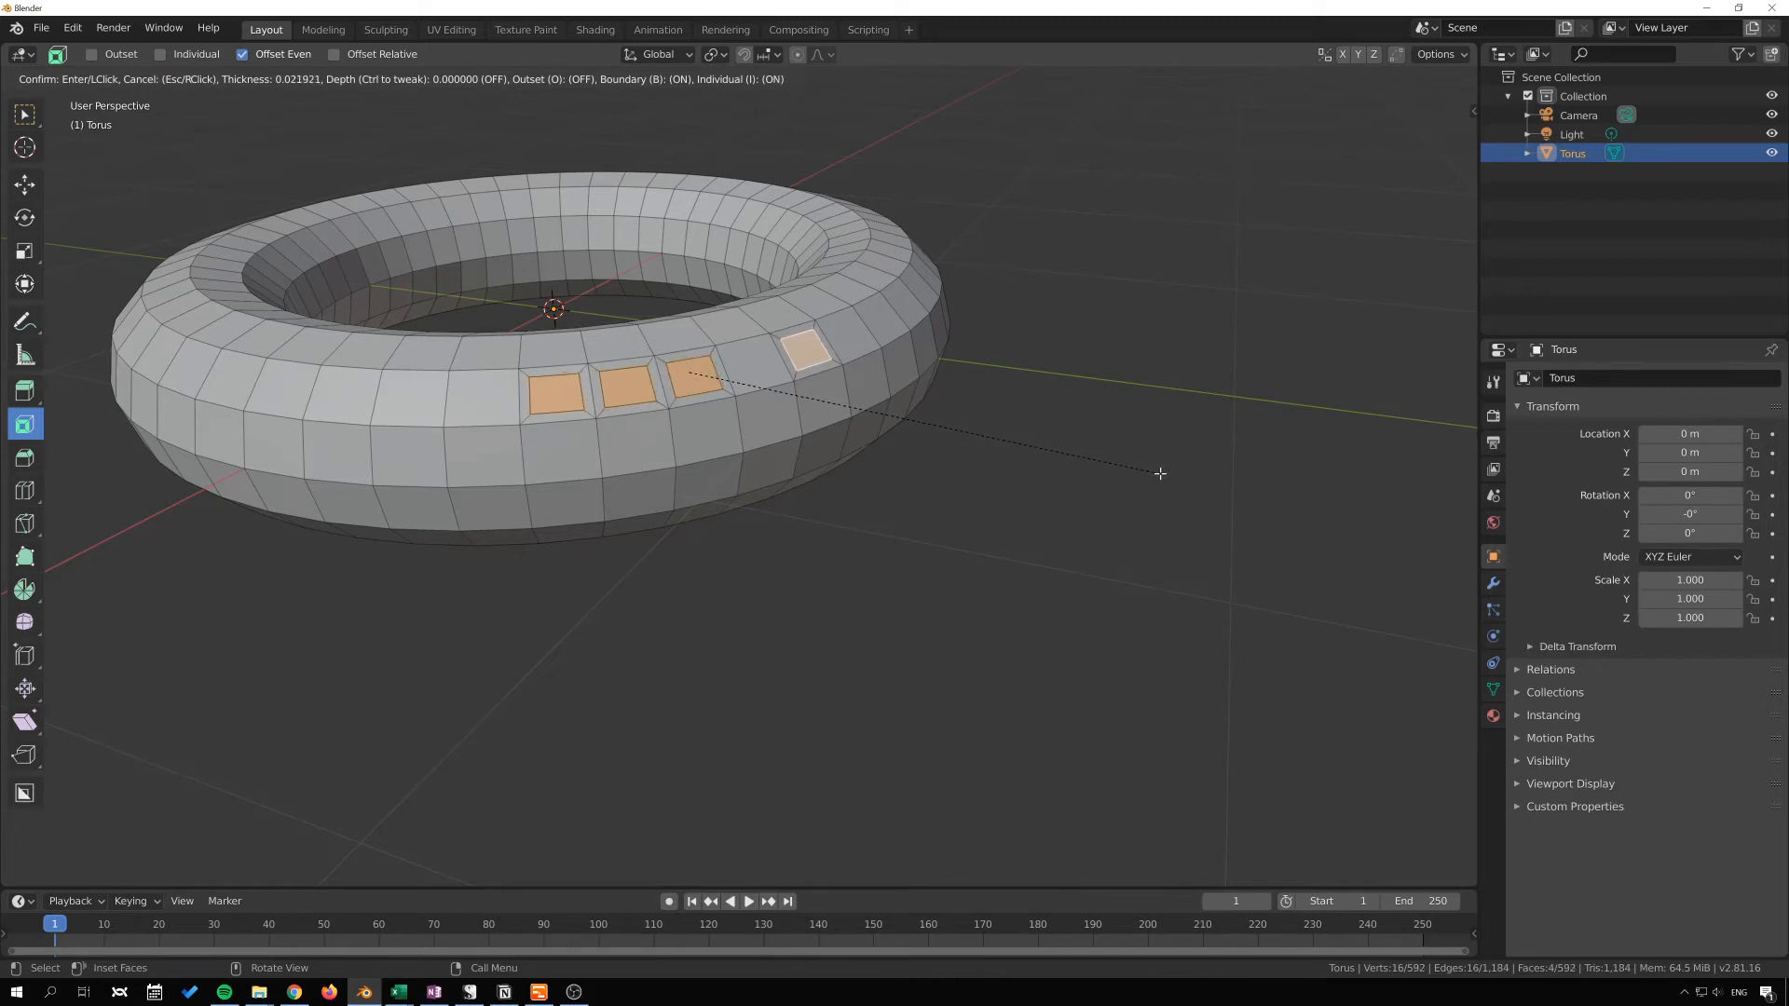
pyautogui.moveTo(704, 429)
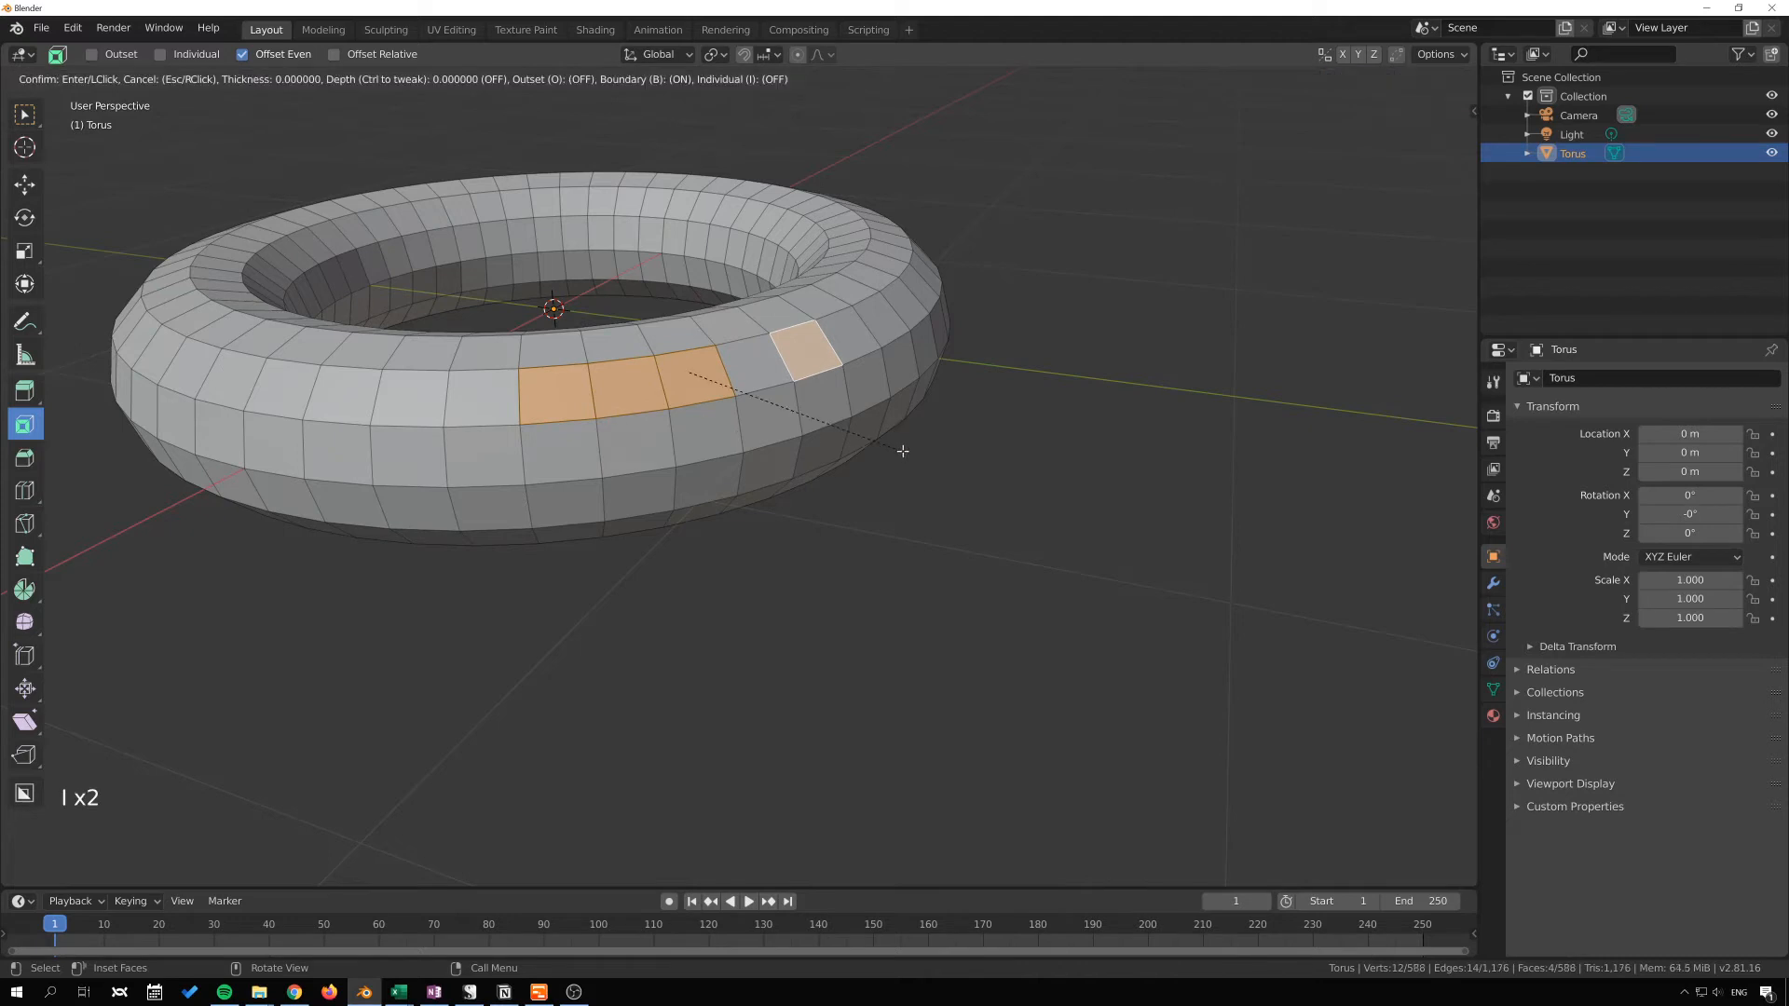
pyautogui.moveTo(902, 437)
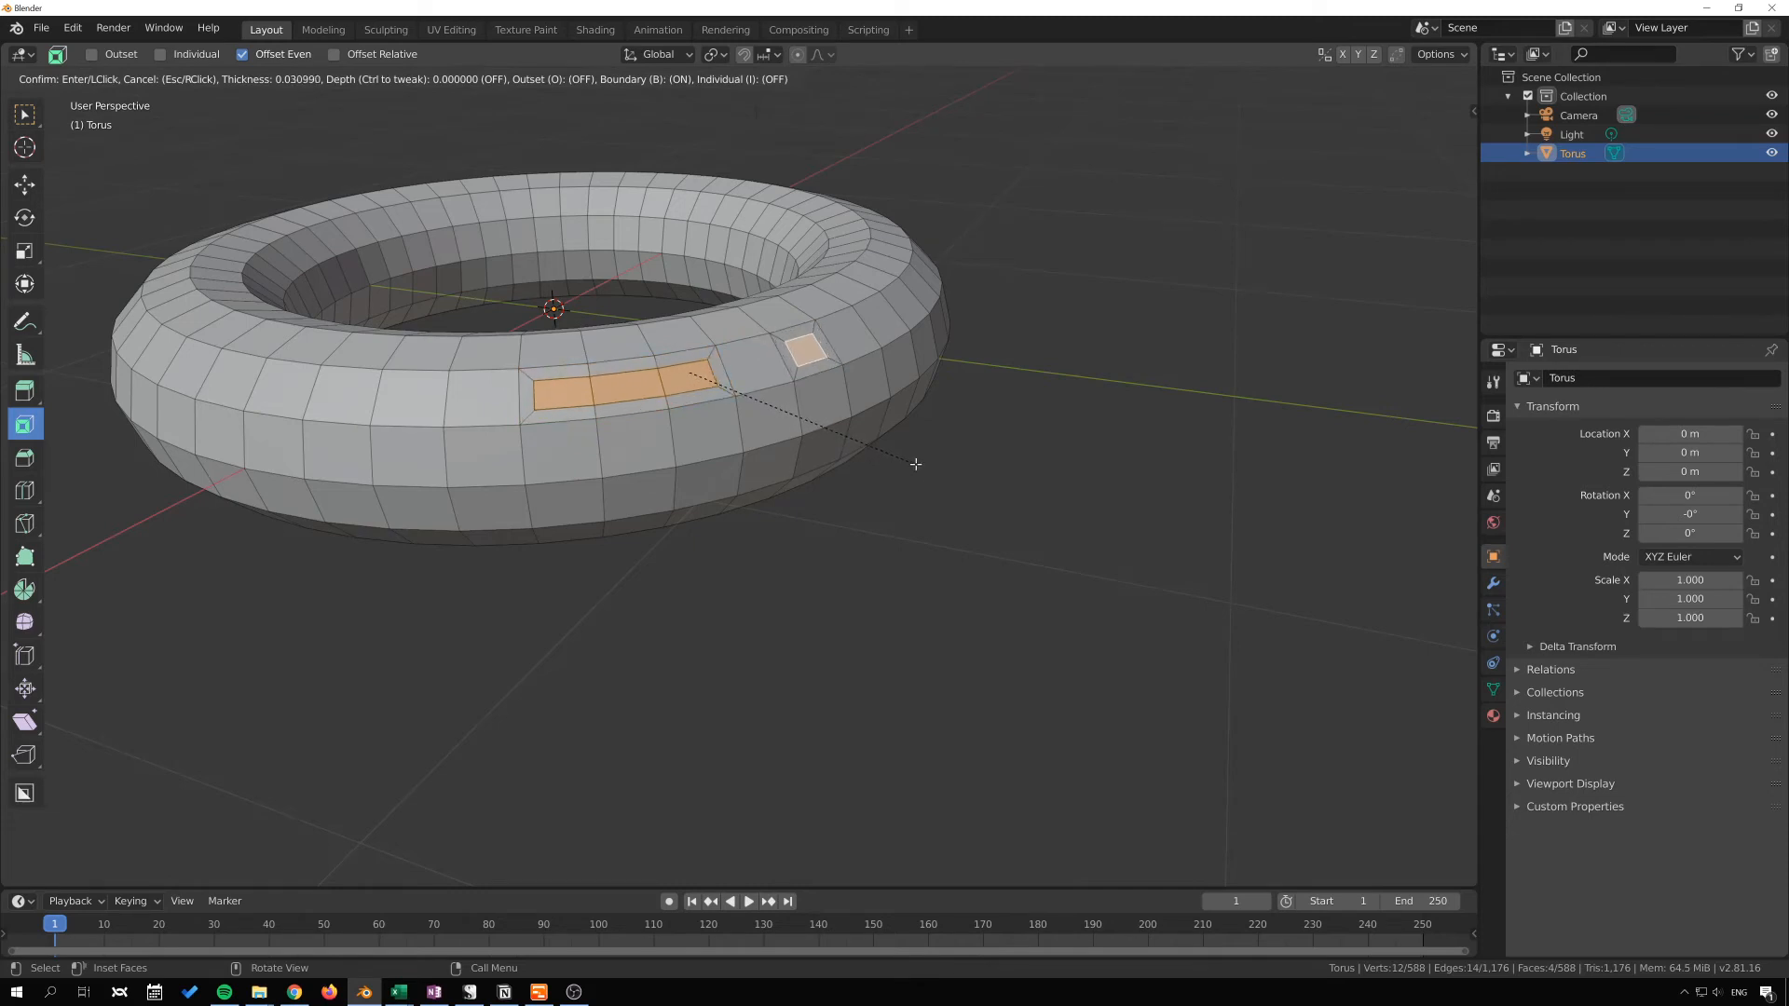
pyautogui.moveTo(917, 464)
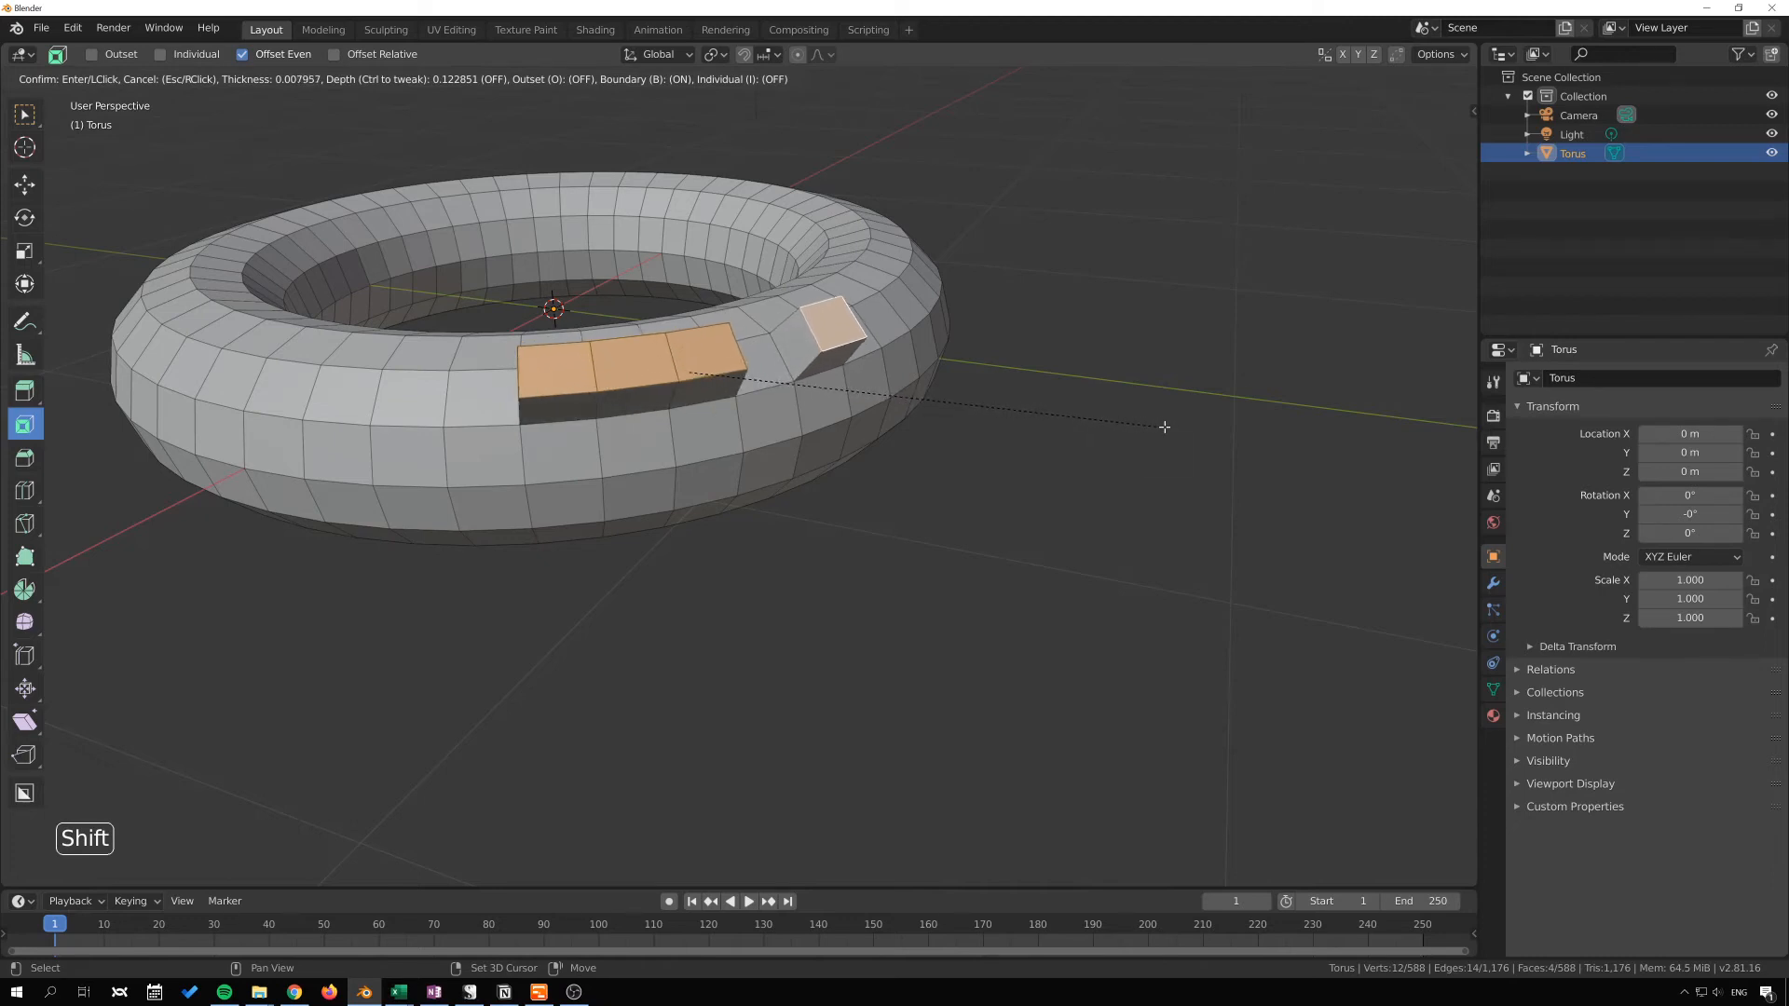
pyautogui.moveTo(1036, 429)
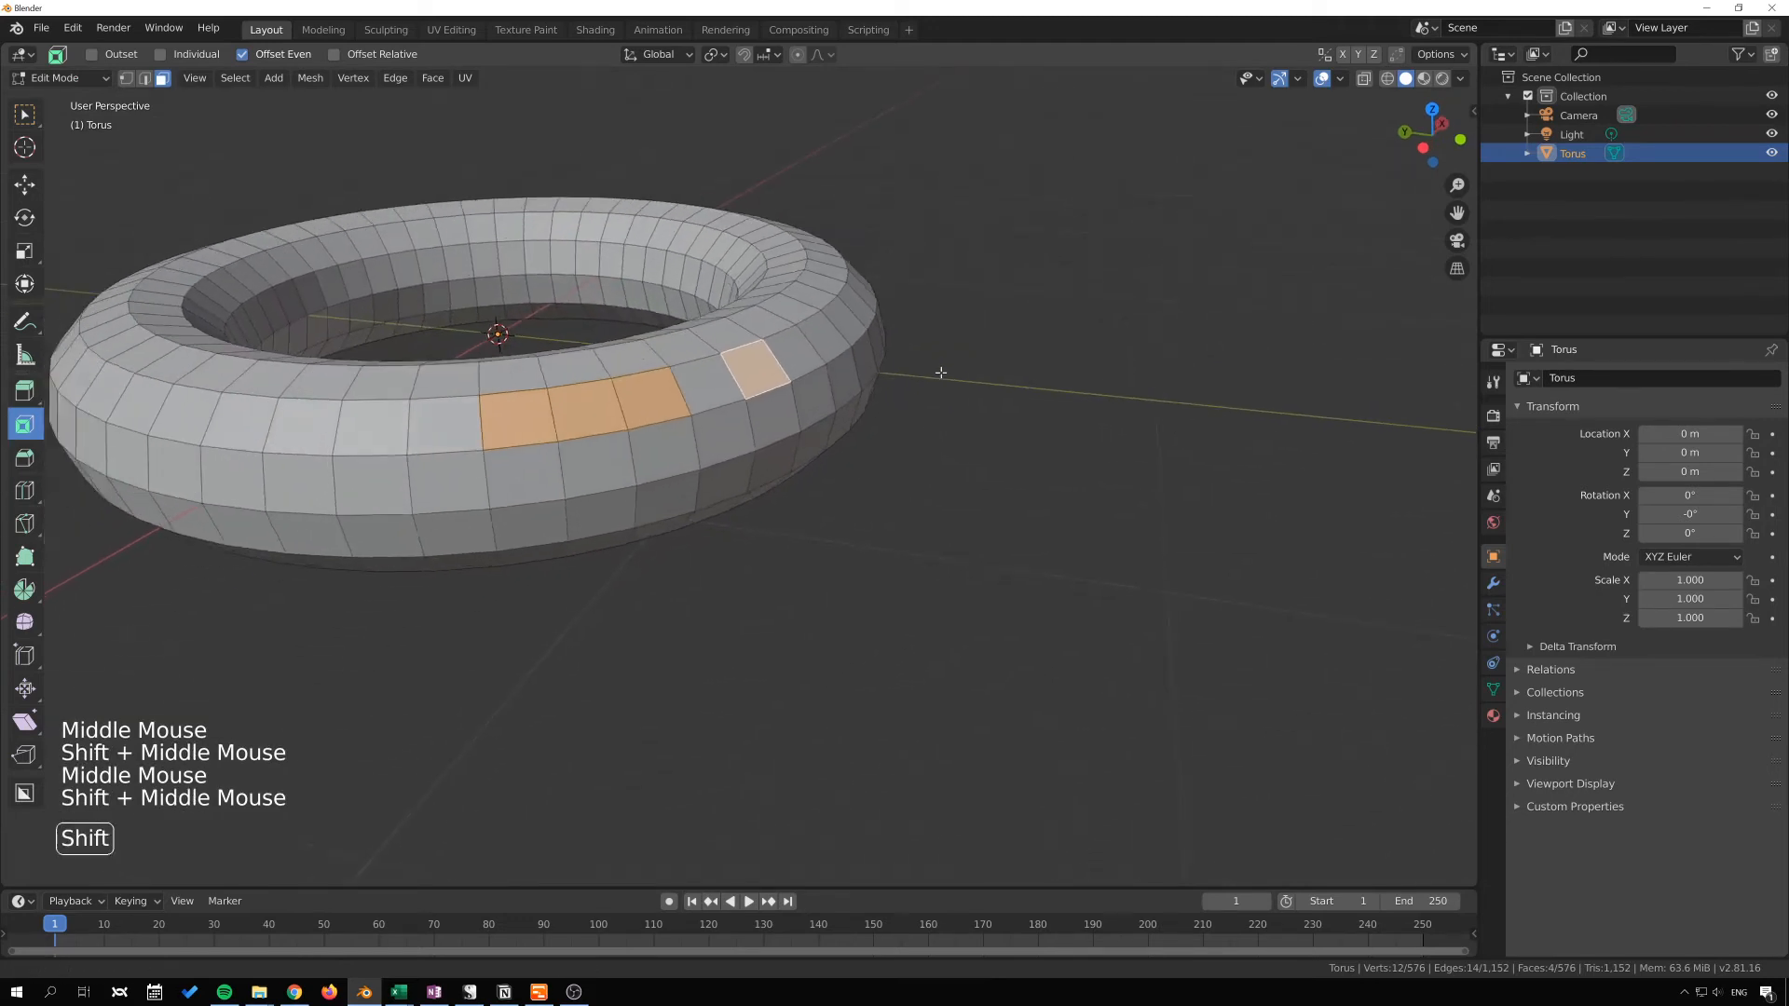
# Step: Select a single face on the torus's outer side and orbit to face it
pyautogui.click(722, 415)
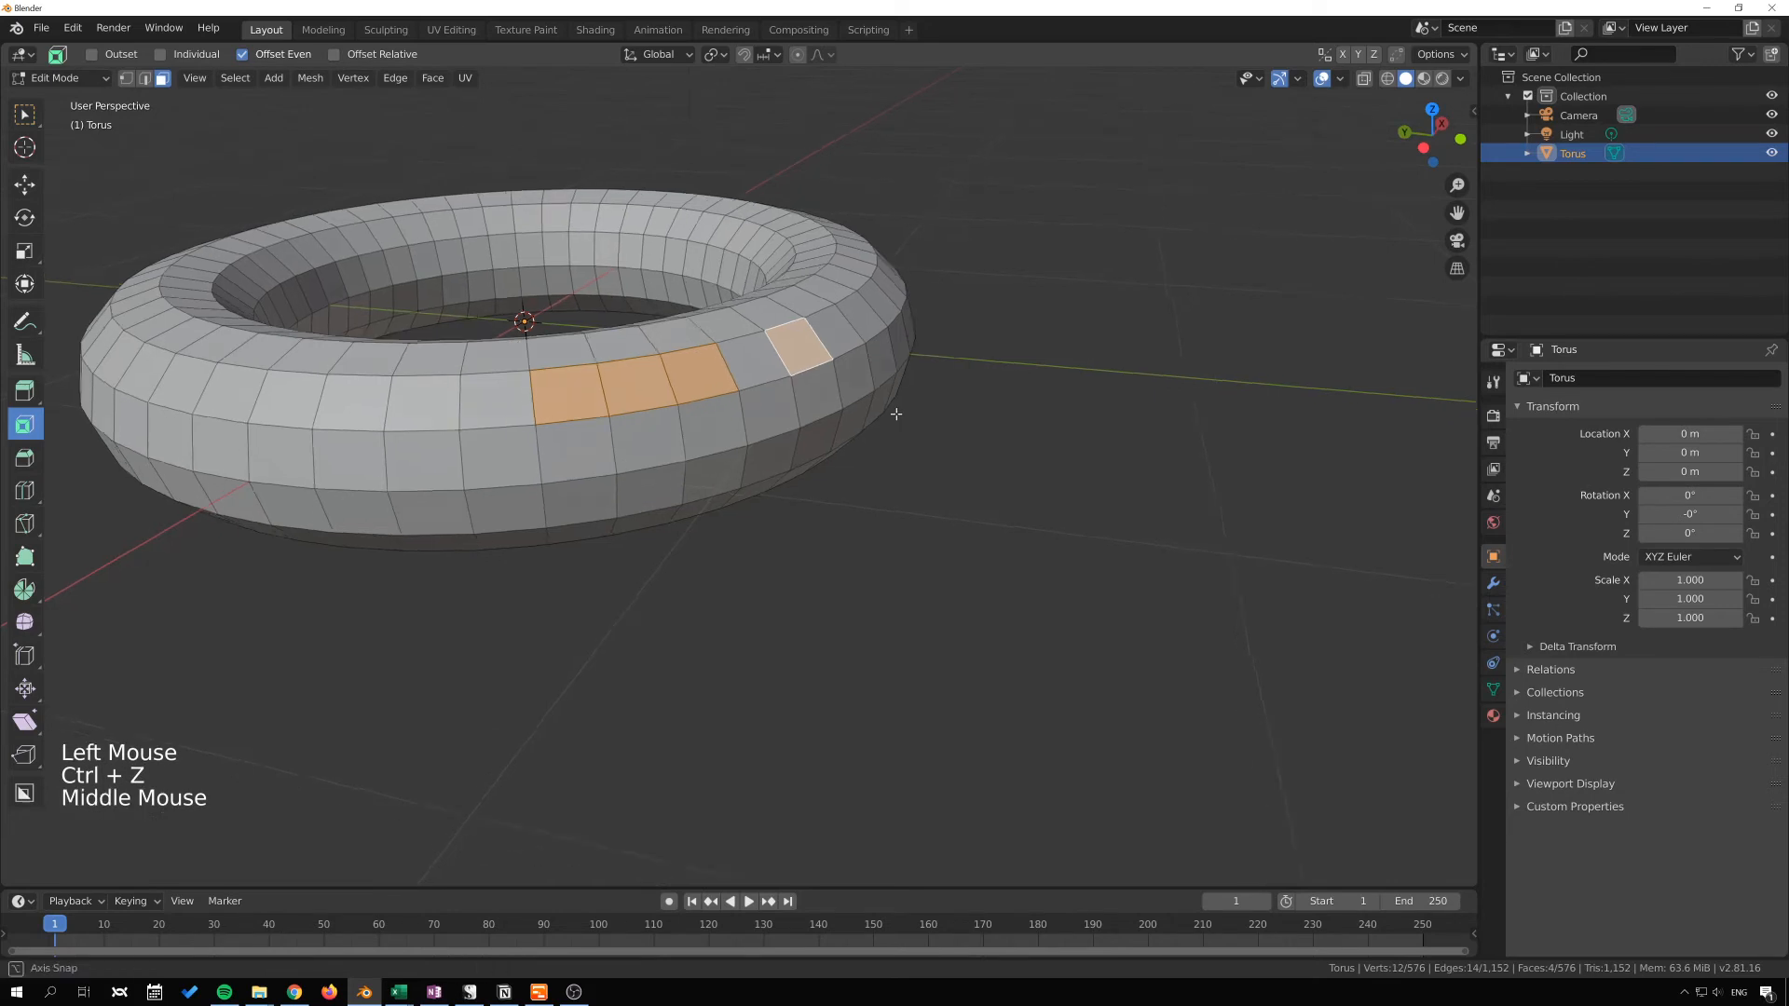
pyautogui.moveTo(896, 414); pyautogui.dragTo(941, 420)
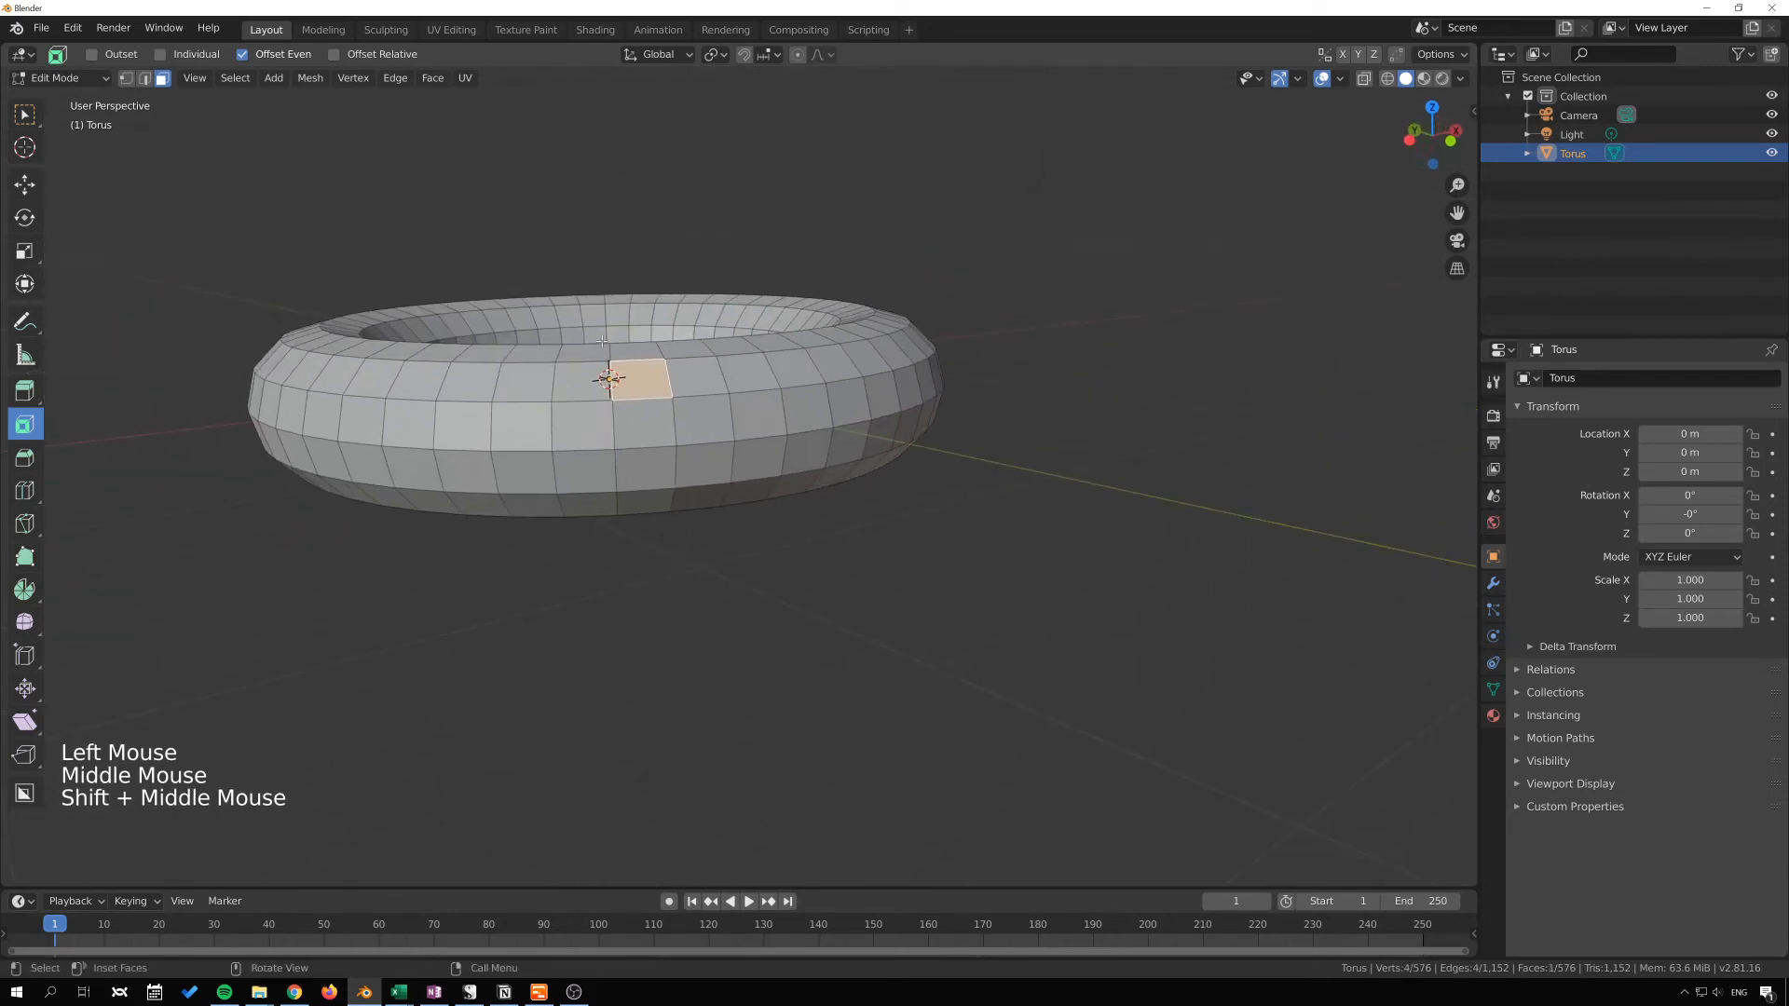
pyautogui.moveTo(603, 376); pyautogui.dragTo(714, 468)
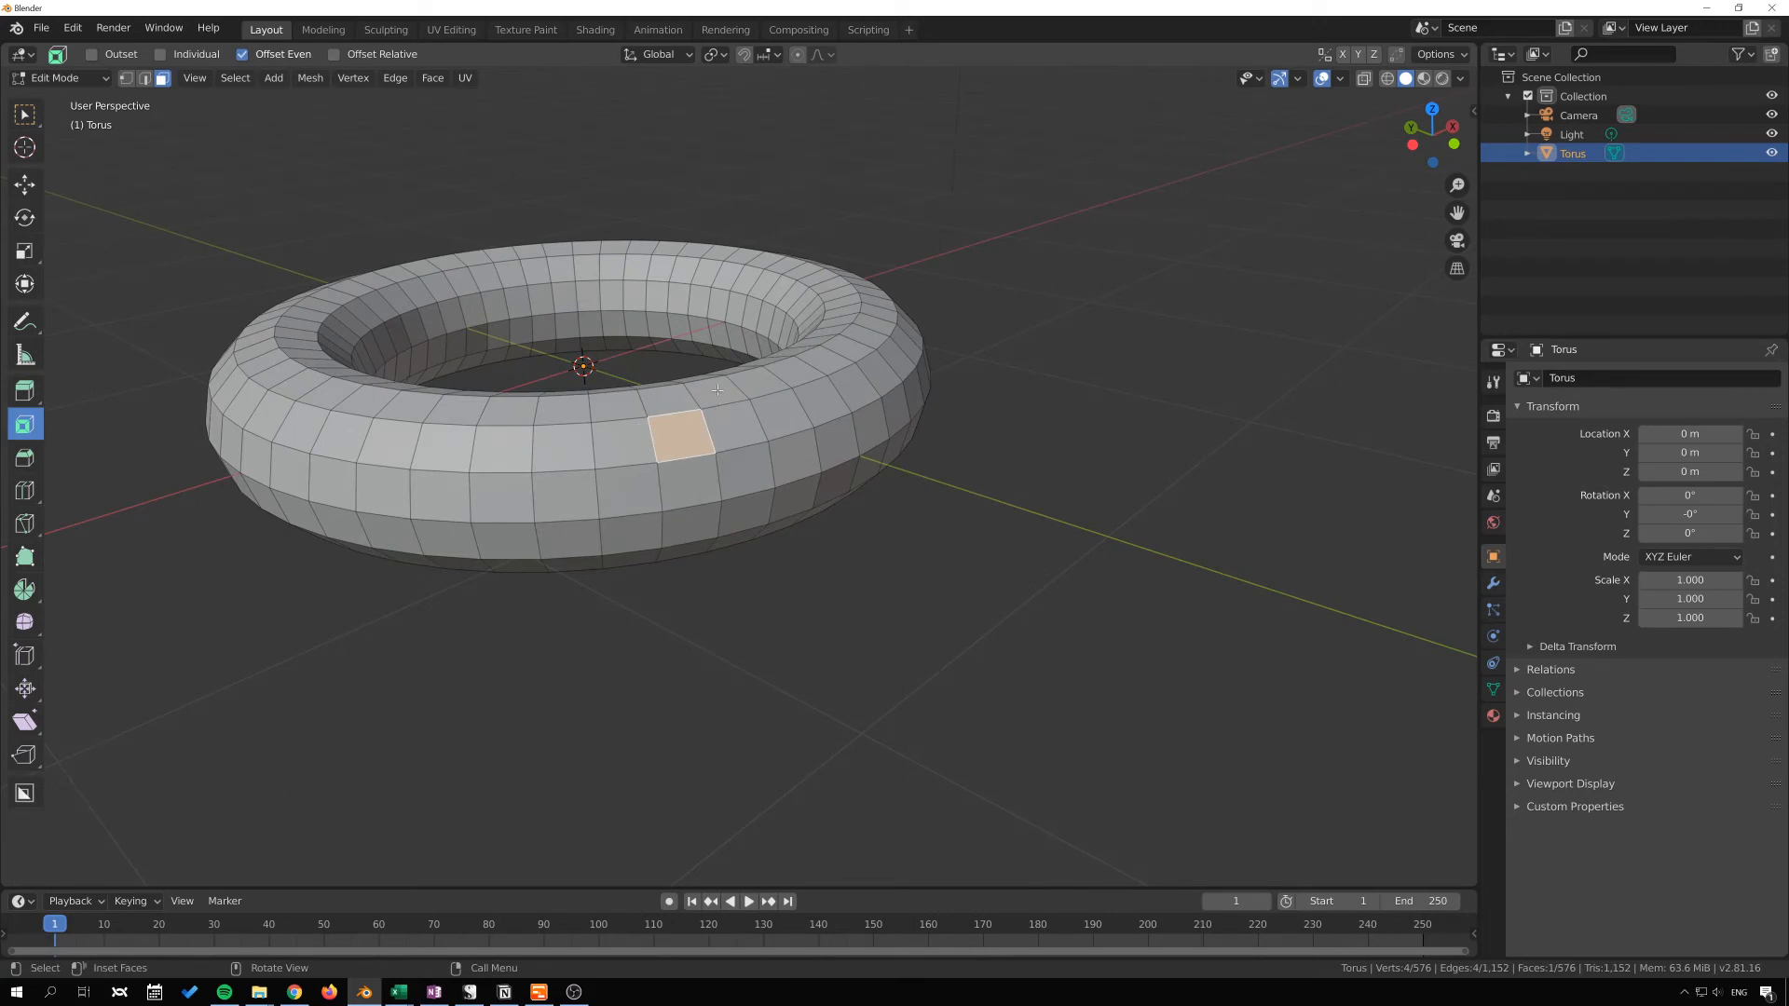
pyautogui.moveTo(715, 389); pyautogui.dragTo(807, 481)
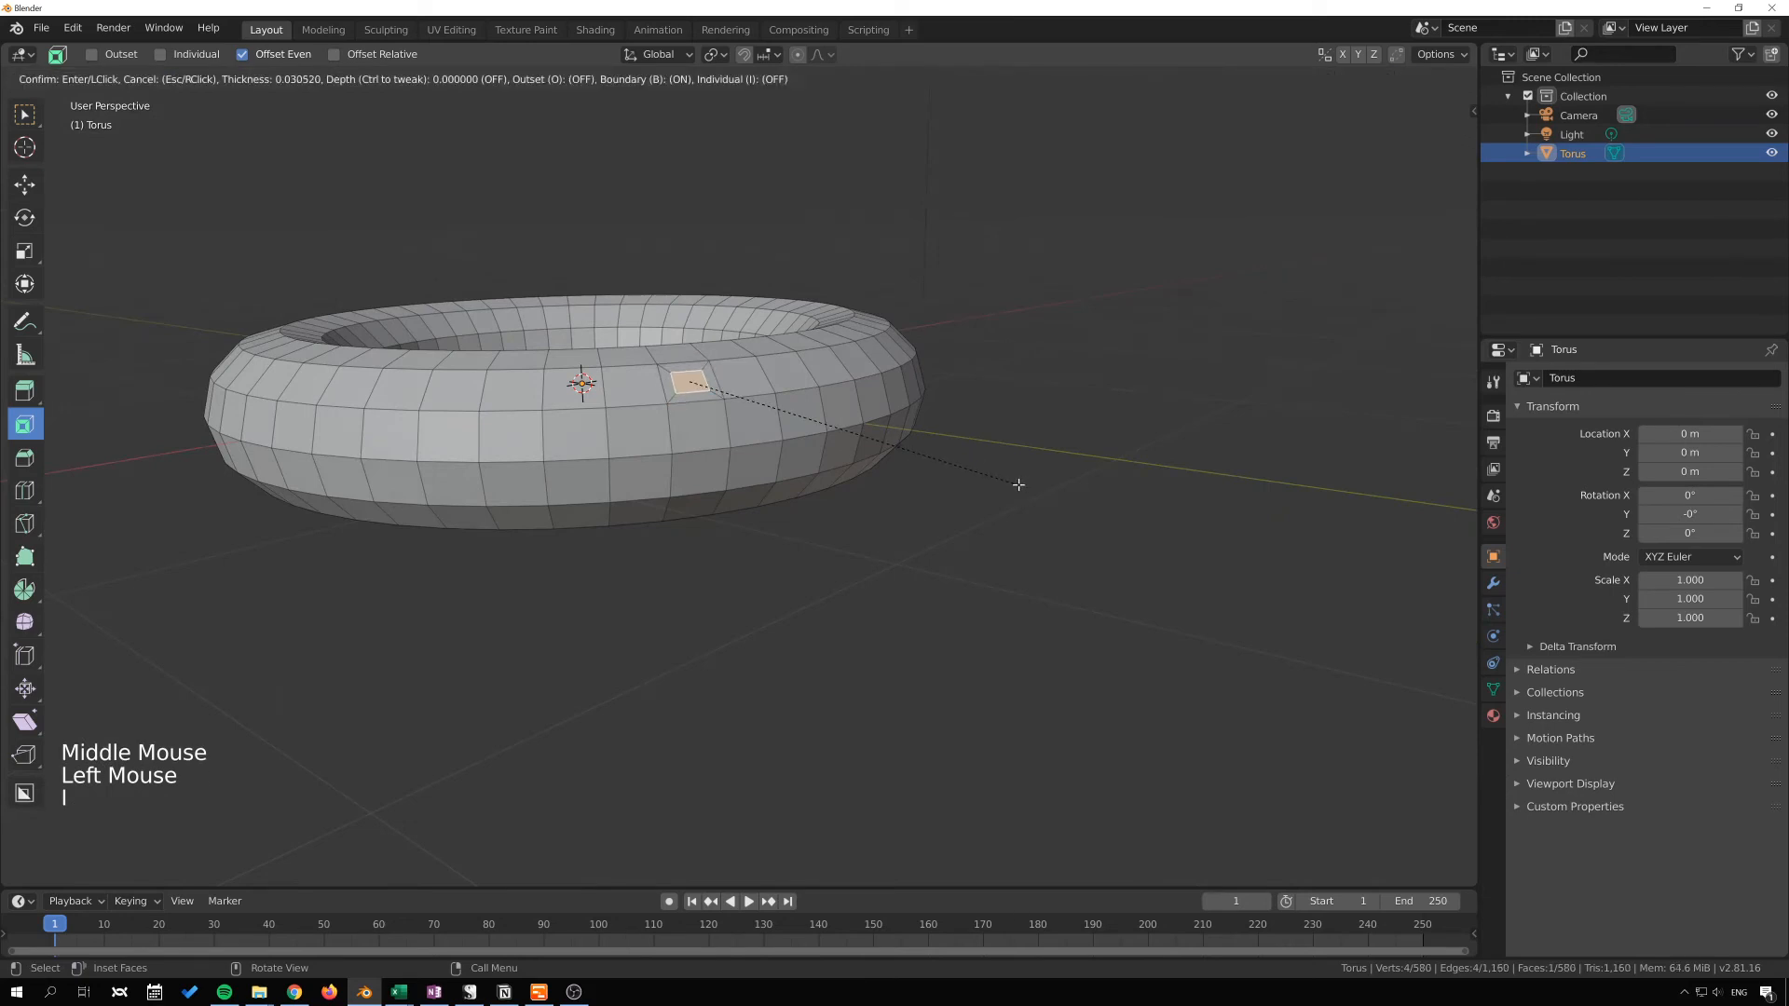
pyautogui.moveTo(1023, 485)
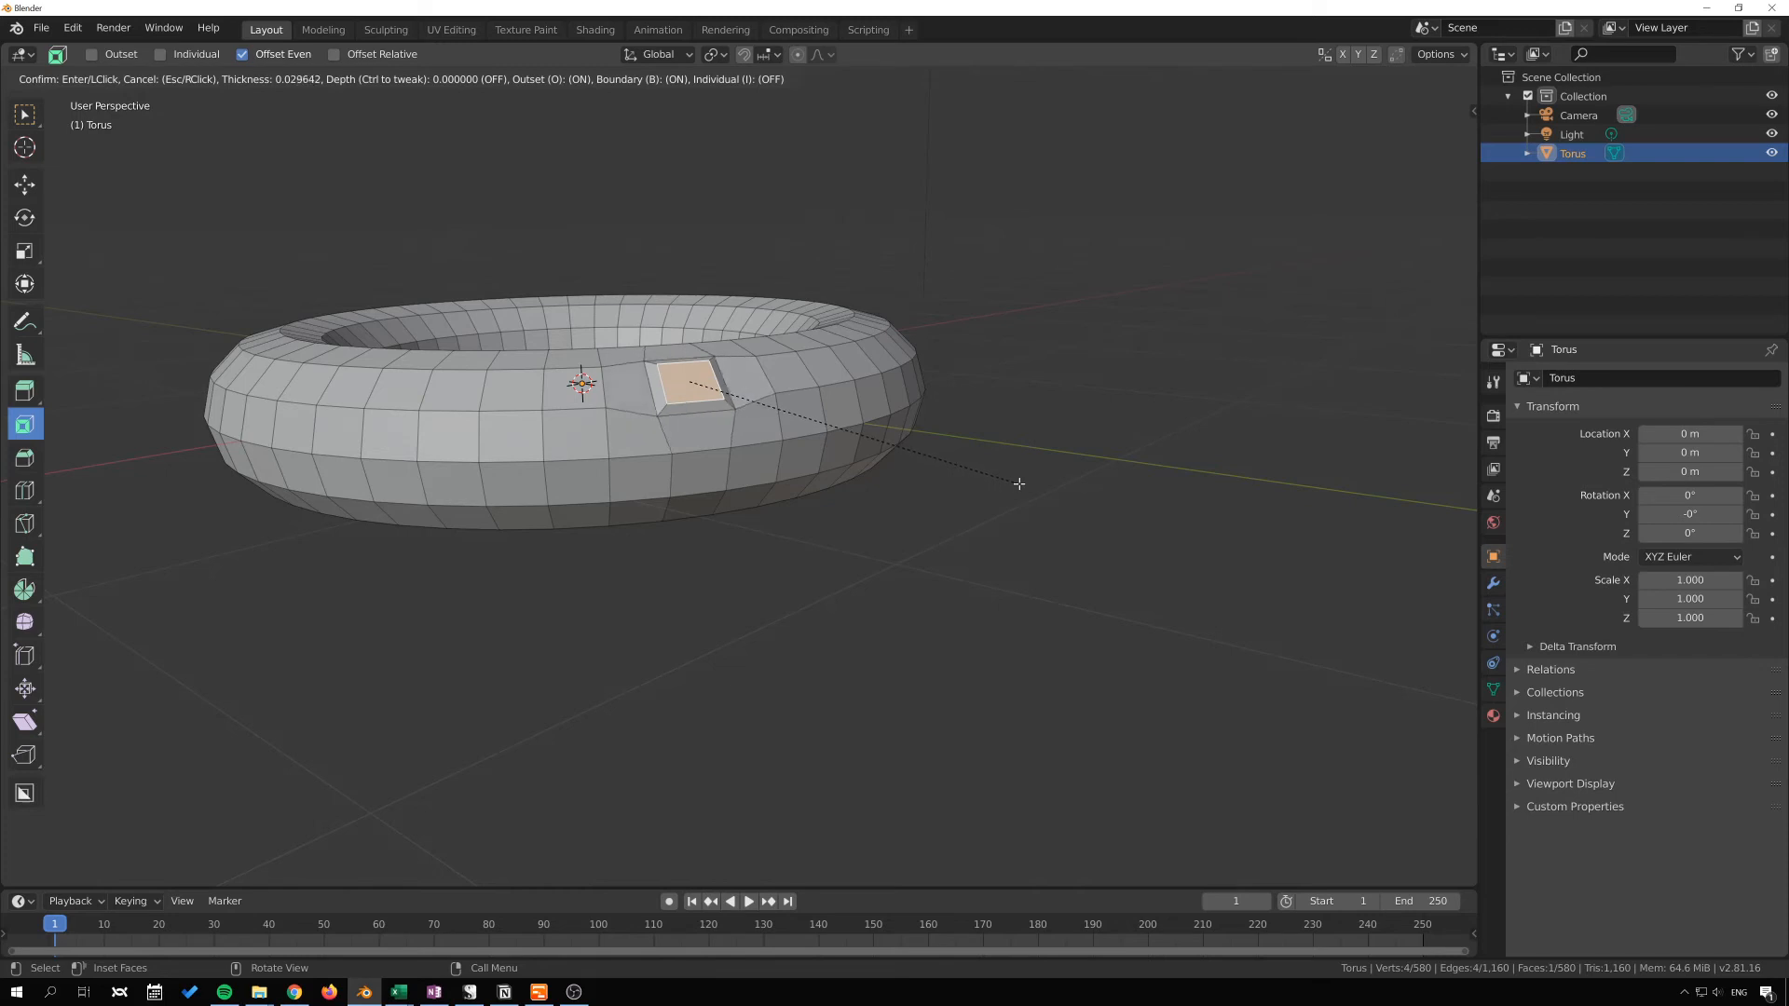
pyautogui.moveTo(1010, 479)
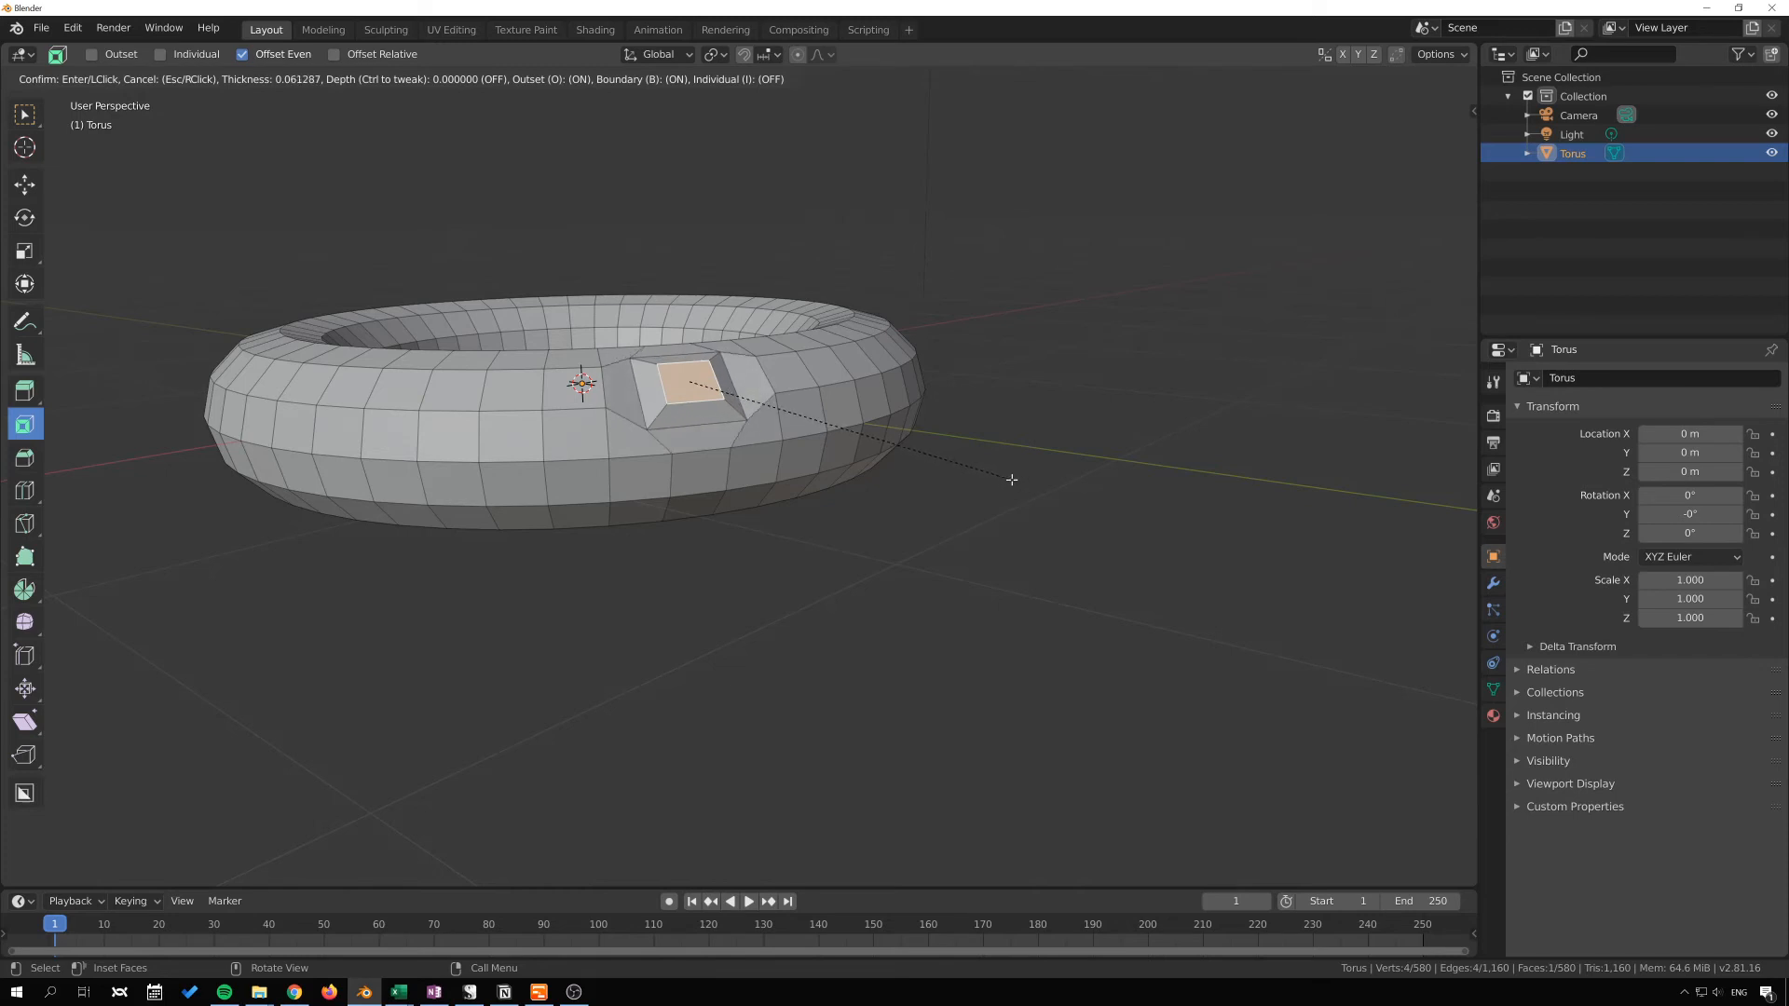
pyautogui.moveTo(1026, 475)
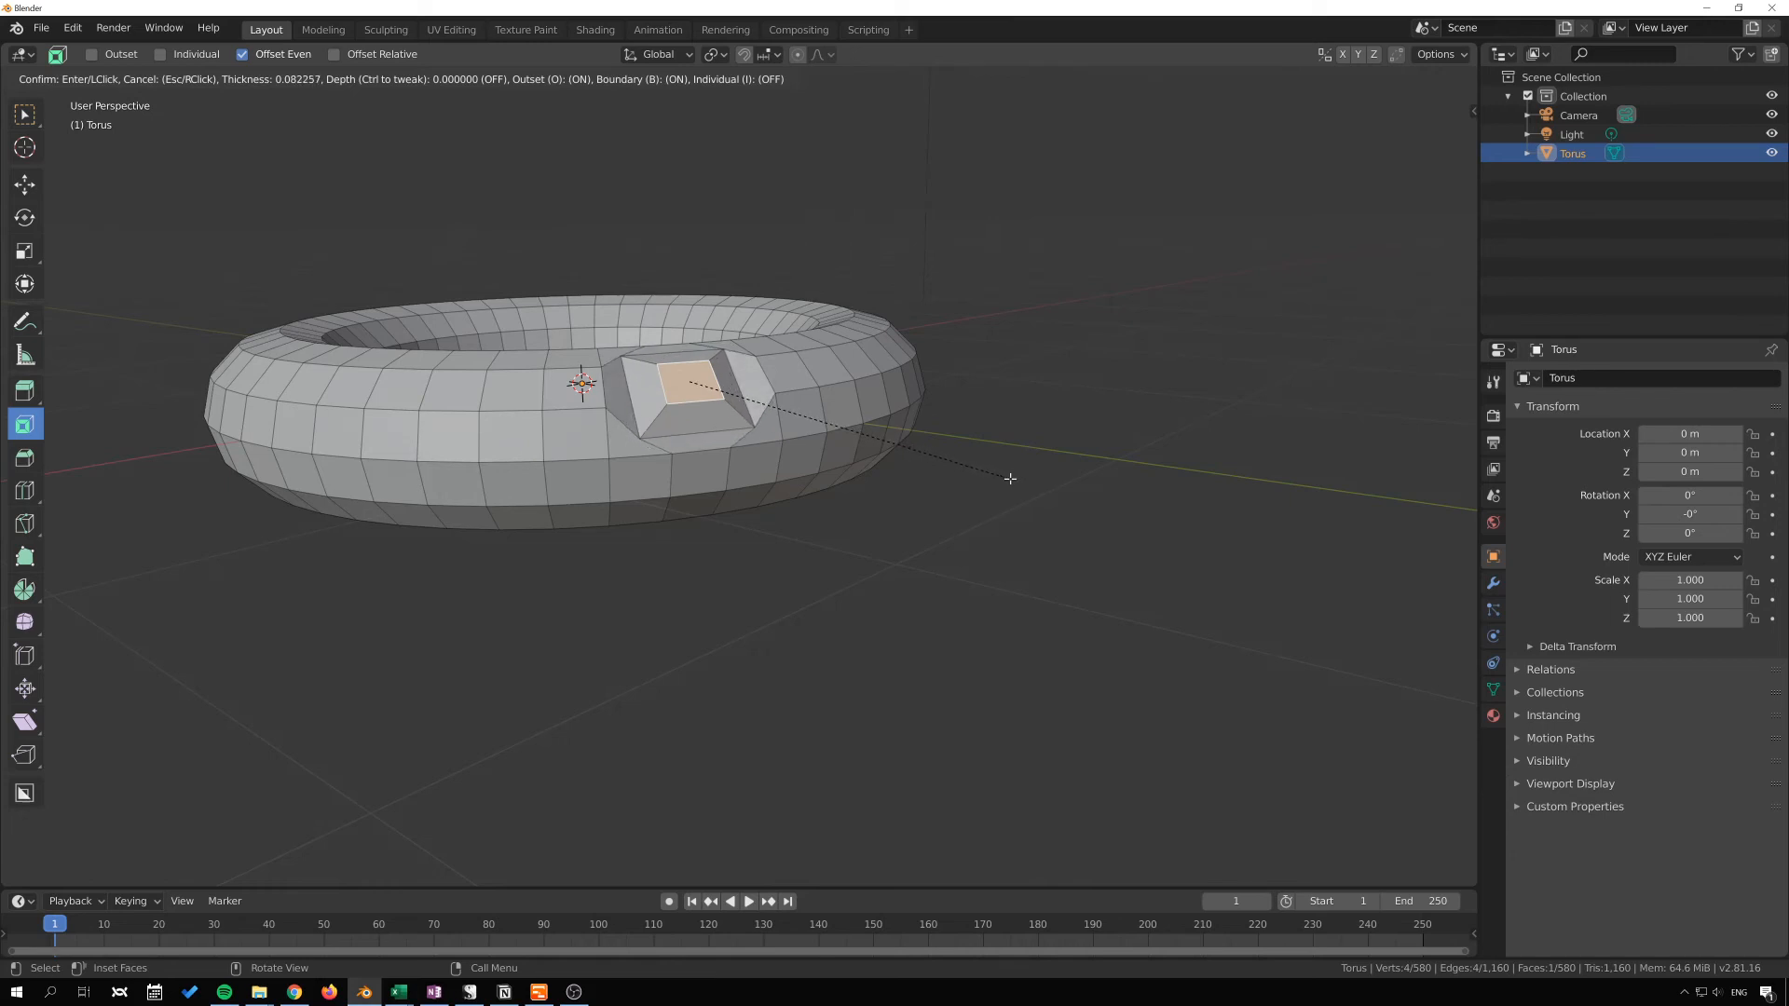
# Step: Confirm the outset inset with depth, forming a raised bevelled bump
pyautogui.click(1010, 479)
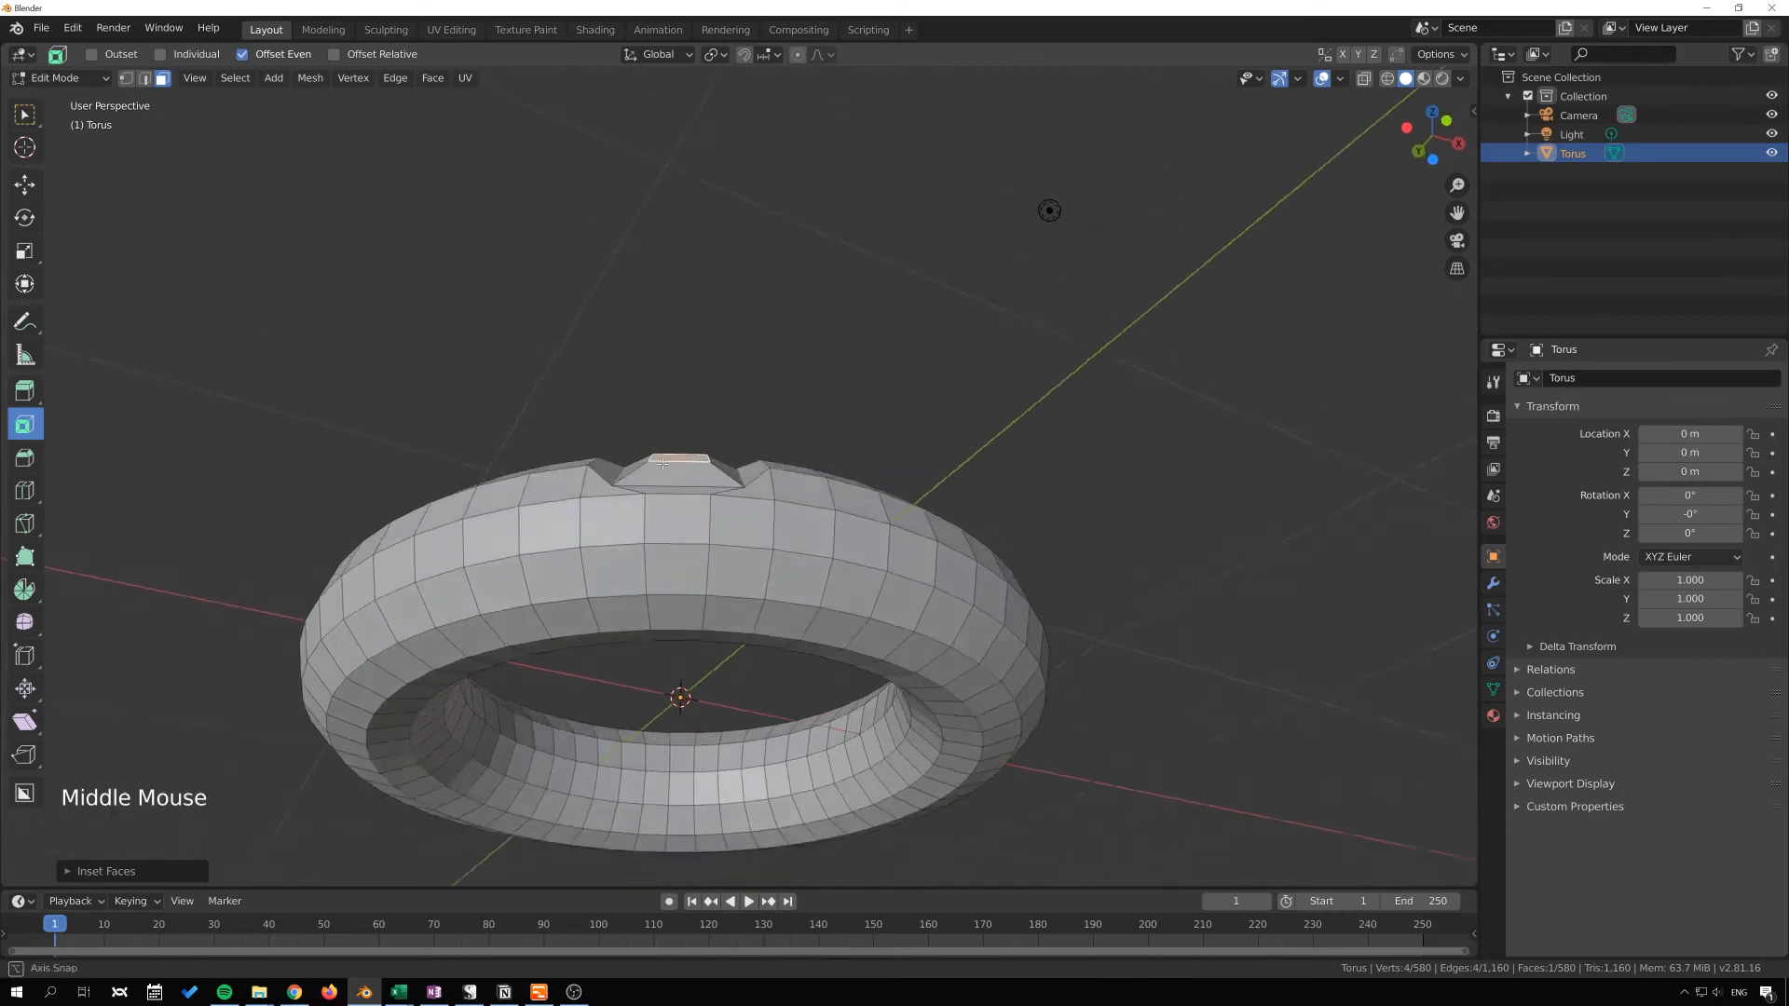
pyautogui.moveTo(683, 457); pyautogui.dragTo(695, 617)
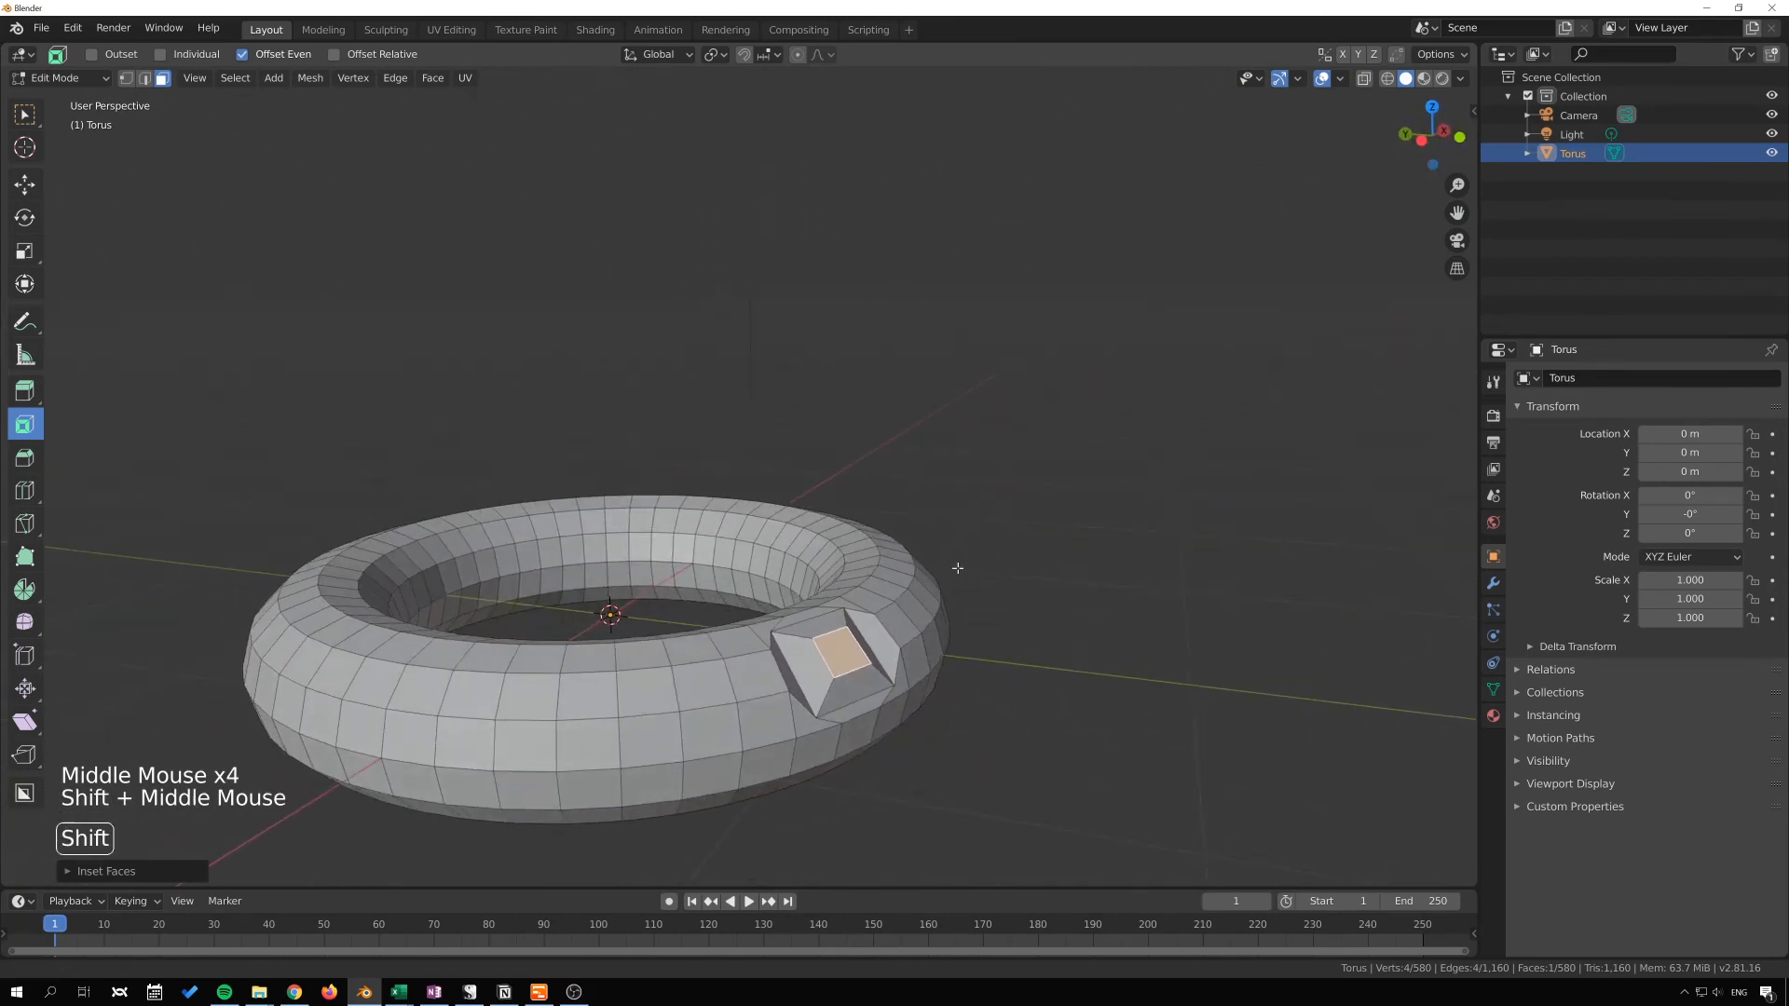
pyautogui.moveTo(958, 568); pyautogui.dragTo(1123, 535)
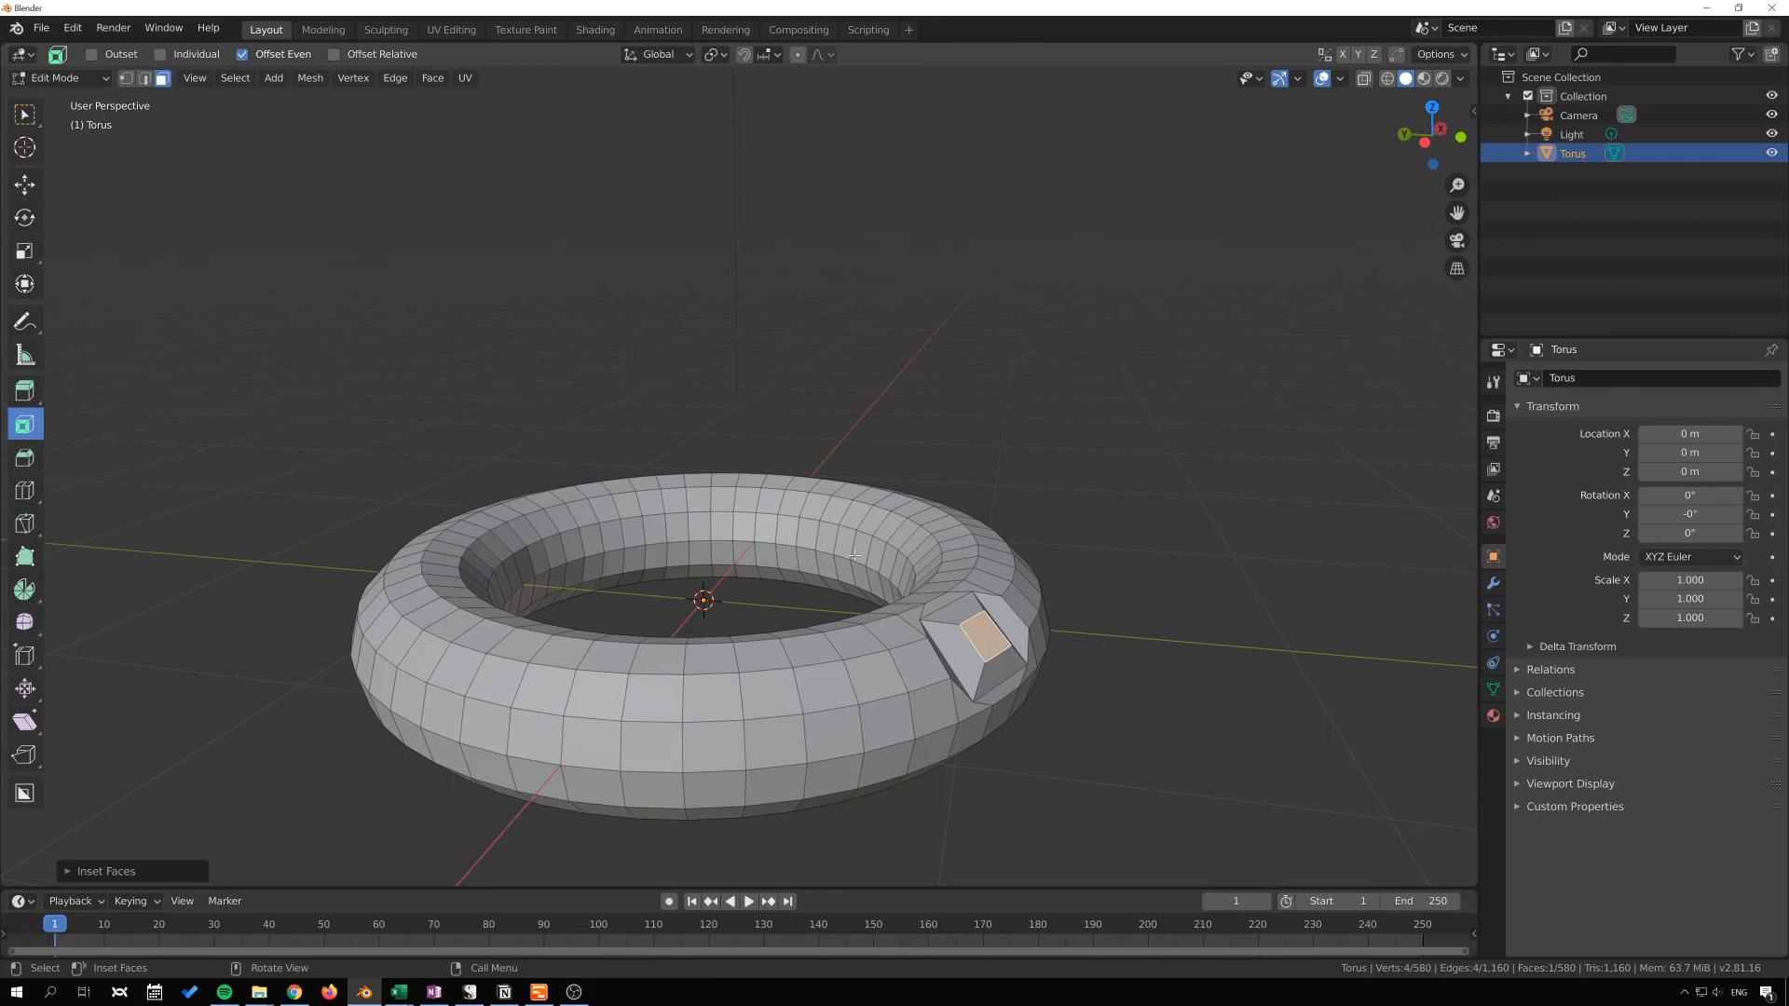
pyautogui.moveTo(24, 423)
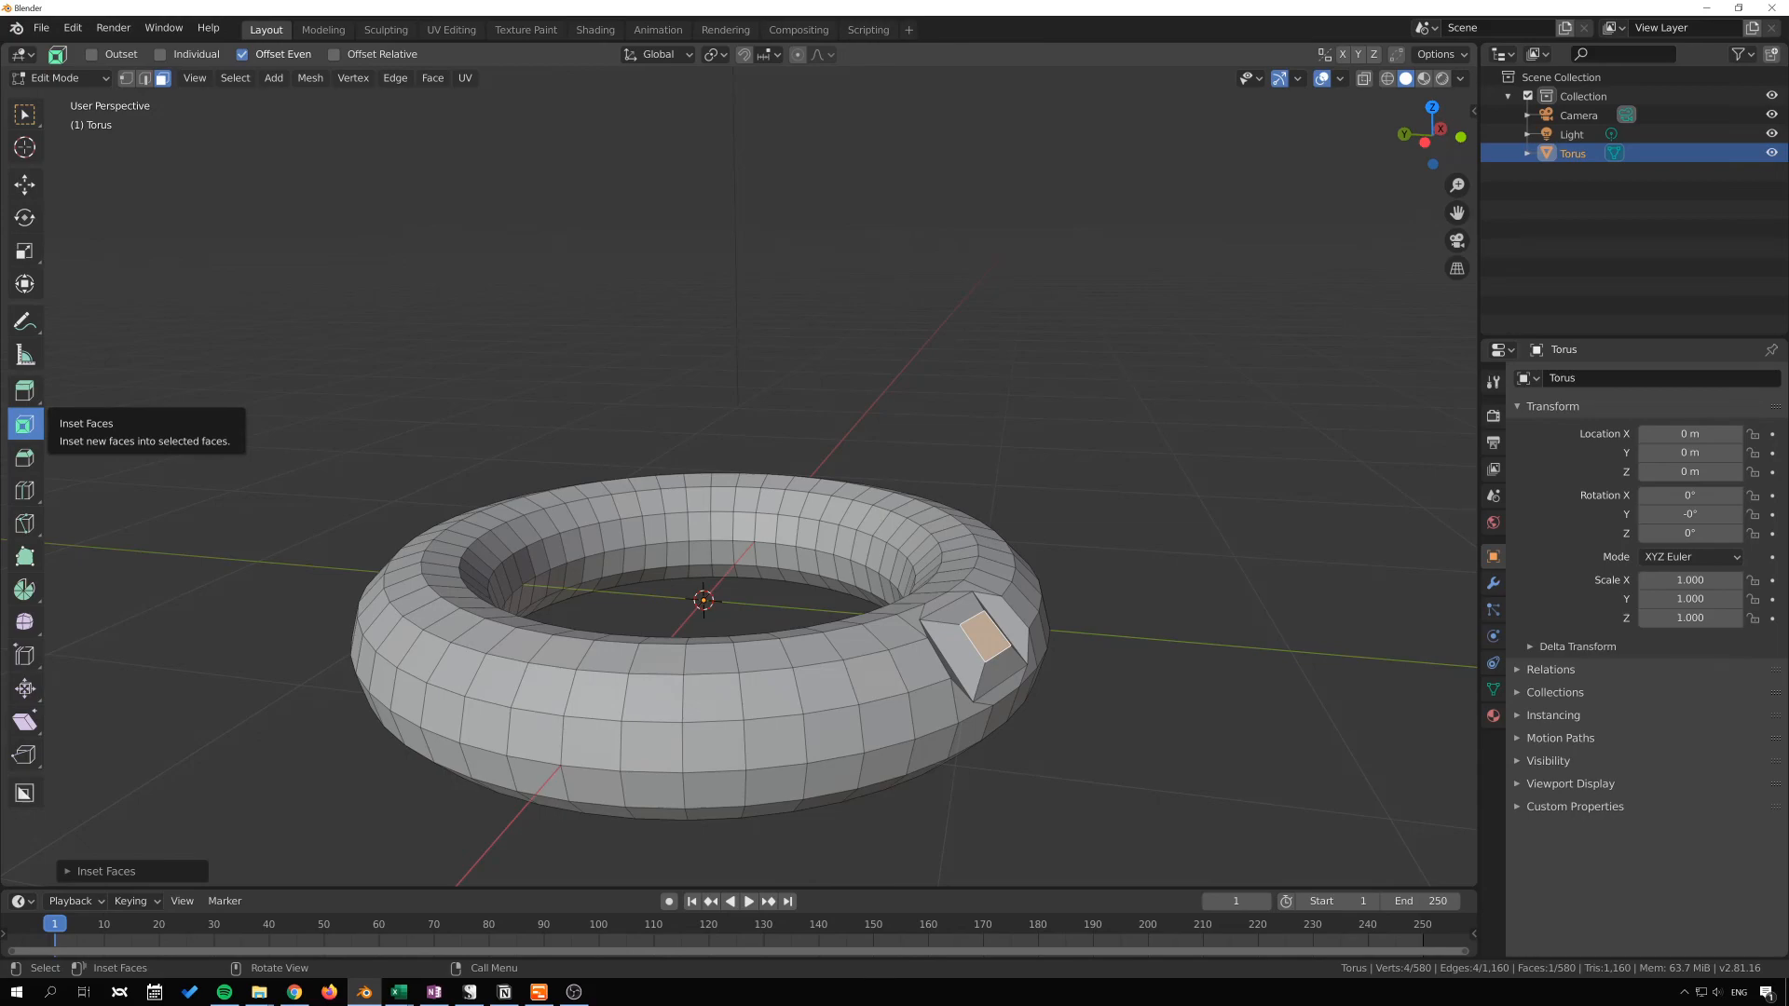